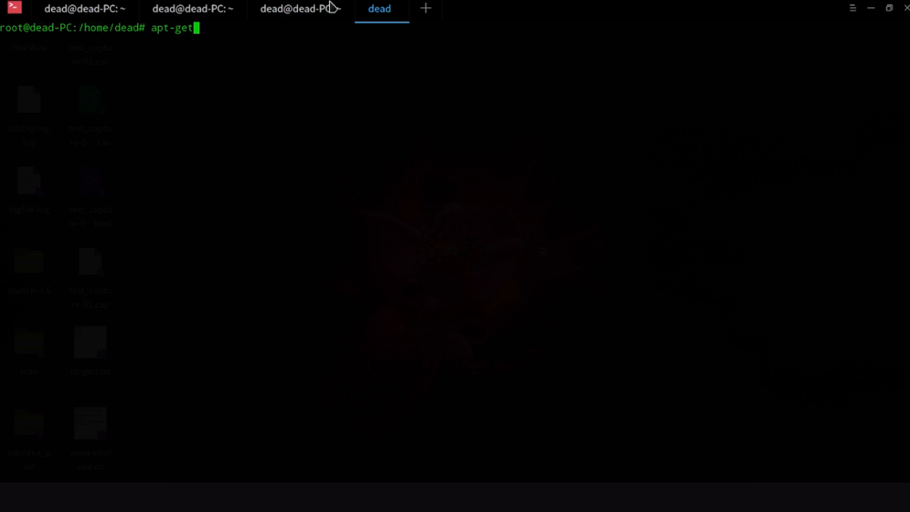
# Run 'apt-get install nmap' to install the nmap package
pyautogui.write('install')
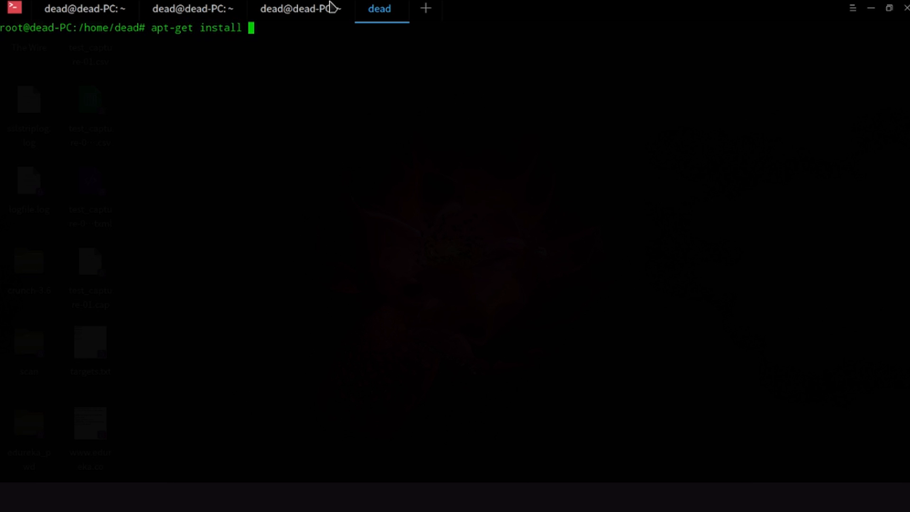
pyautogui.write('nmap')
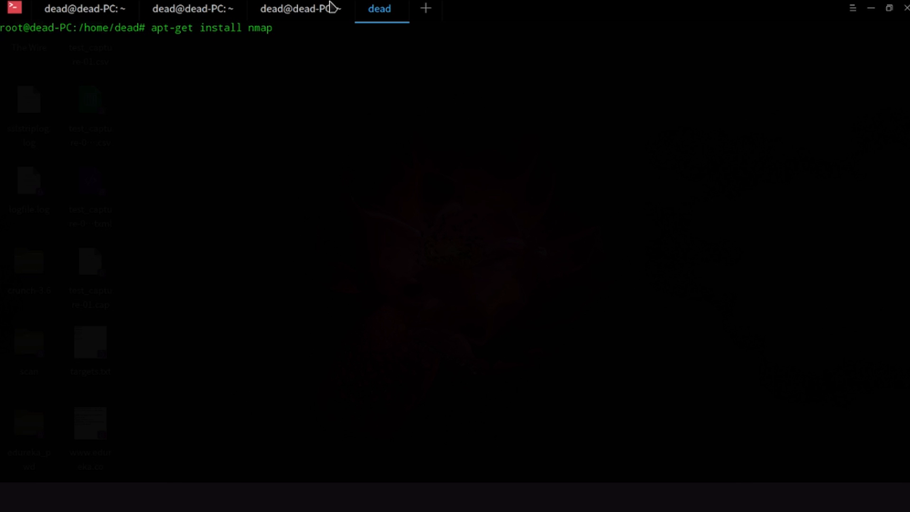
pyautogui.press('Return')
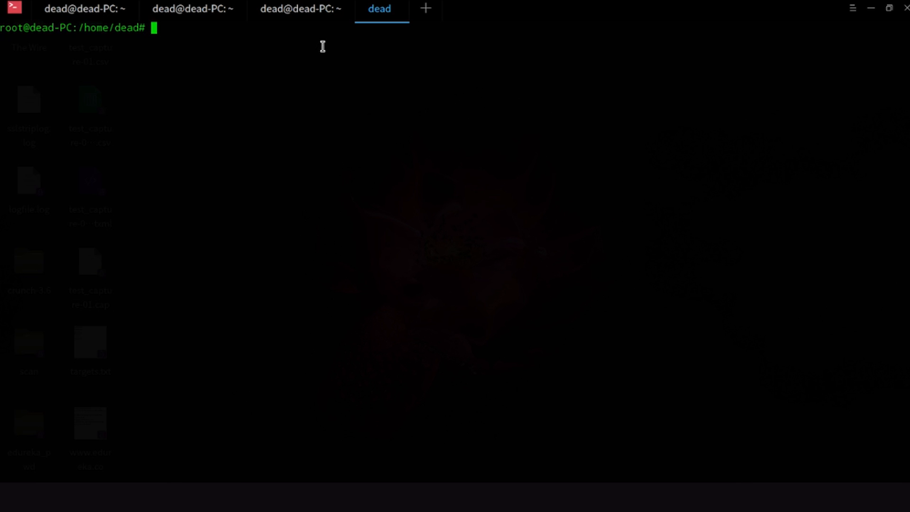
# Show nmap's help summary and scroll through its option listing
pyautogui.write('nmap')
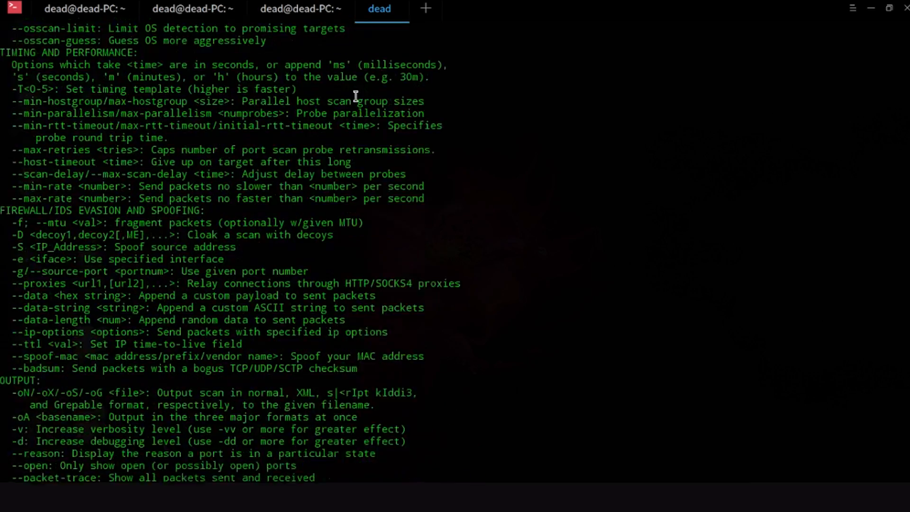
pyautogui.scroll(3)
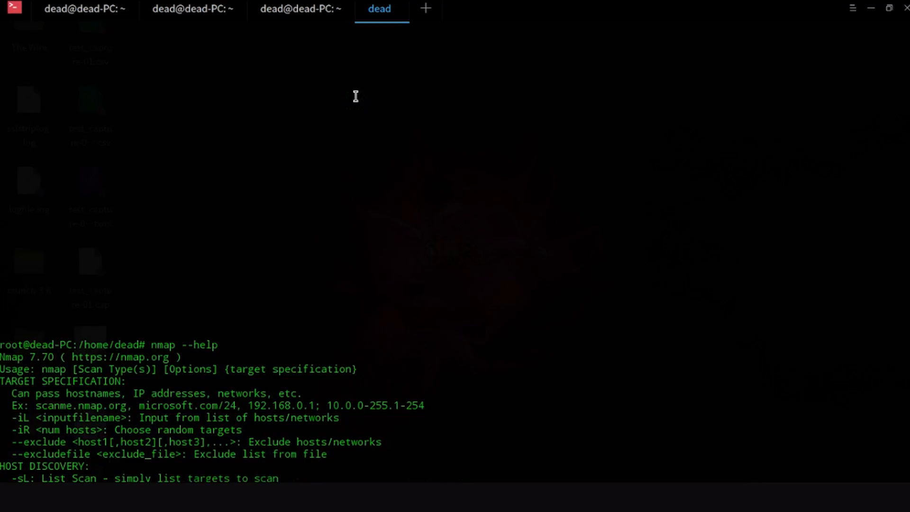
pyautogui.scroll(-3)
pyautogui.write('n')
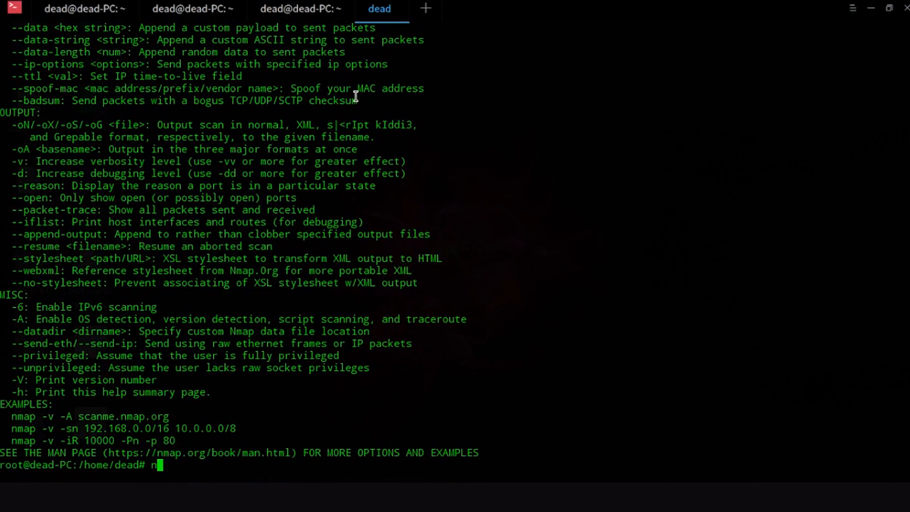
# Begin a new 'nmap -F' fast-scan command at the prompt
pyautogui.press('BackSpace')
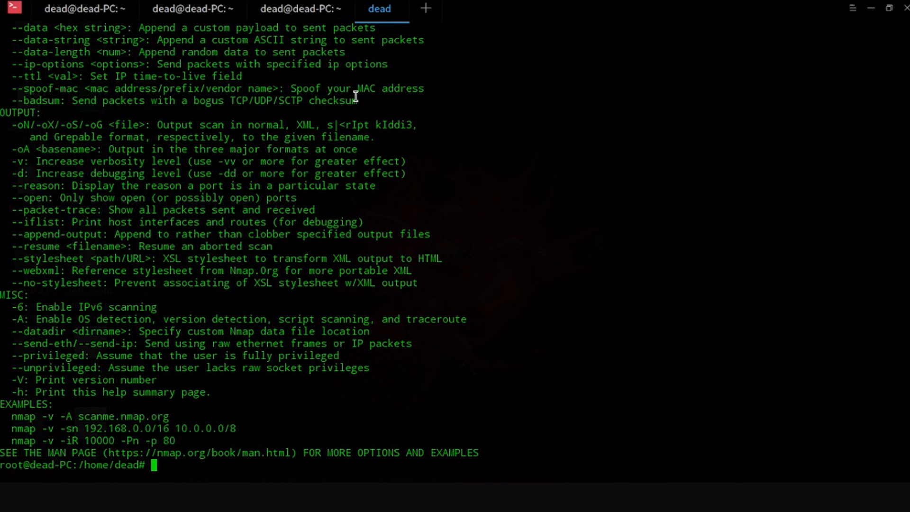
pyautogui.write('n')
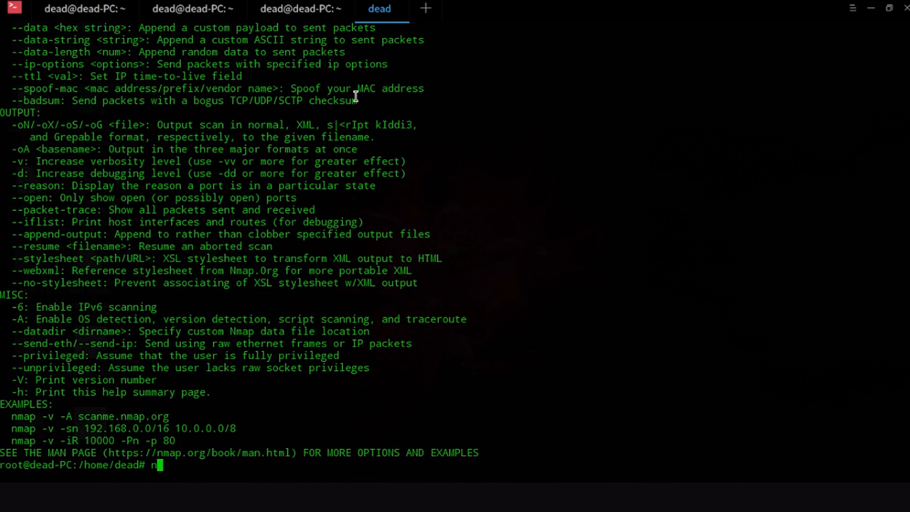
pyautogui.write('map _F')
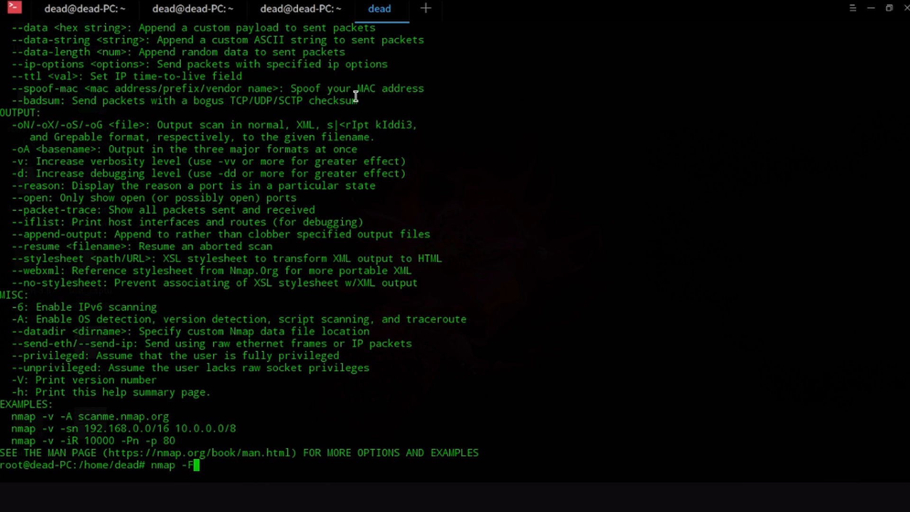
# Fast-scan edureka.co with 'nmap -F' and select its IP in the rDNS line
pyautogui.write('edureka')
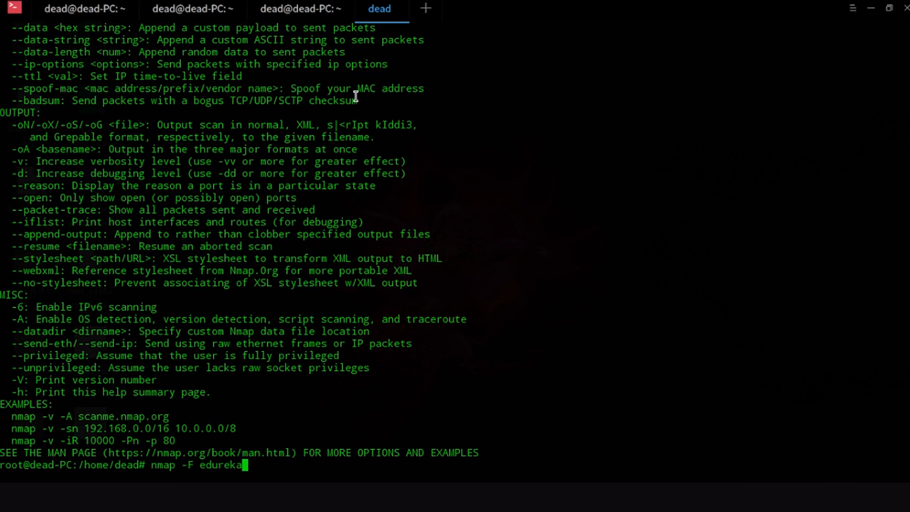
pyautogui.press('Return')
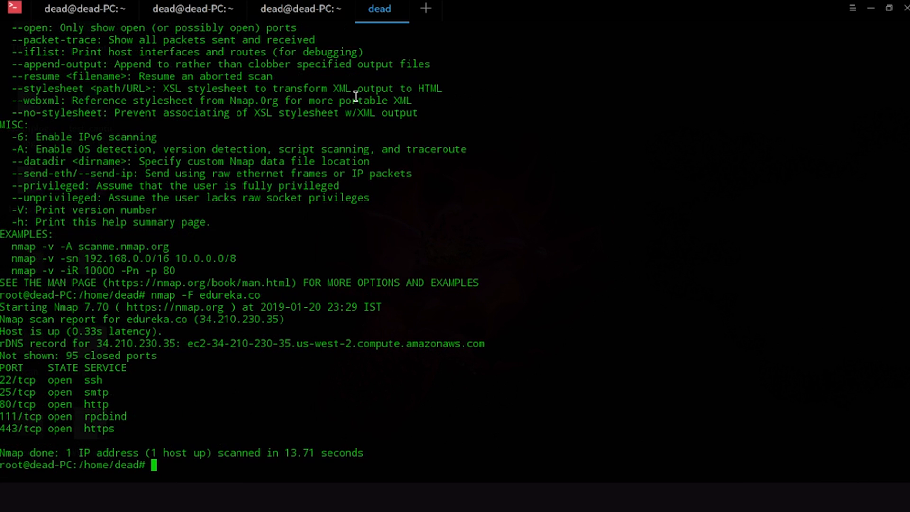
pyautogui.moveTo(324, 406)
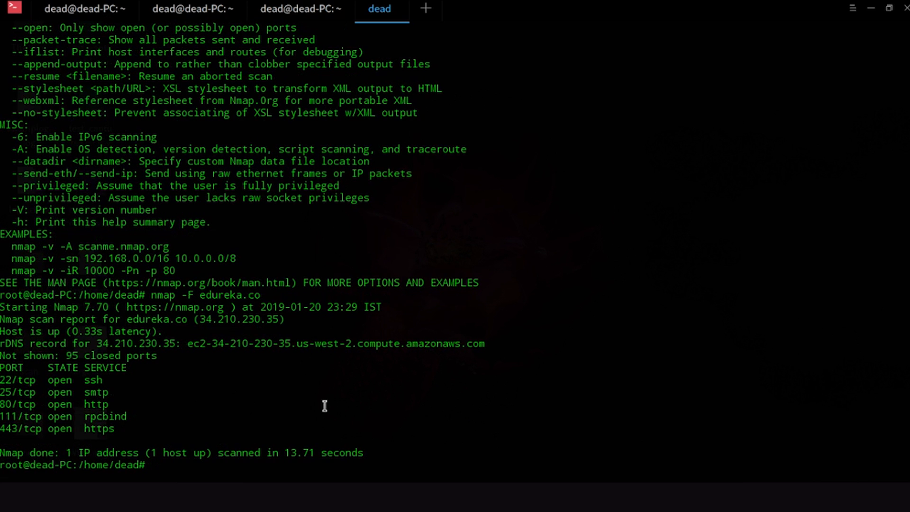
pyautogui.moveTo(291, 452)
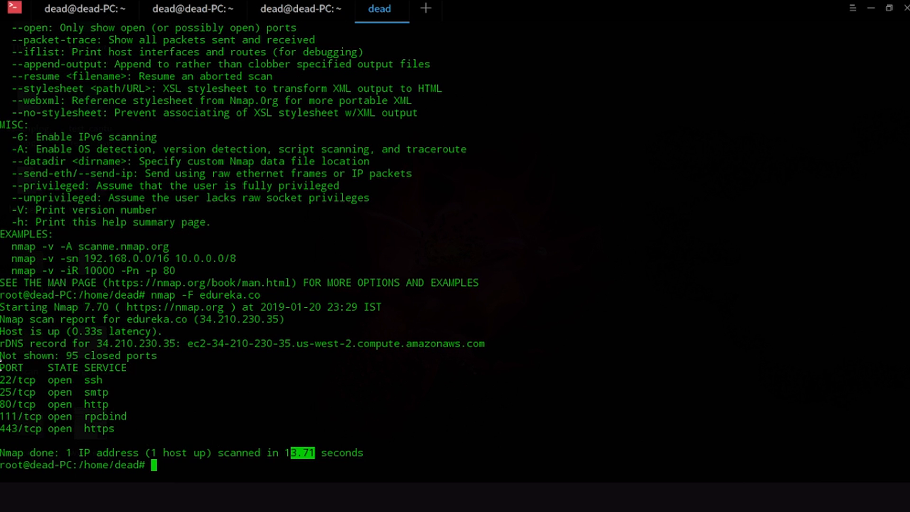
pyautogui.moveTo(46, 369)
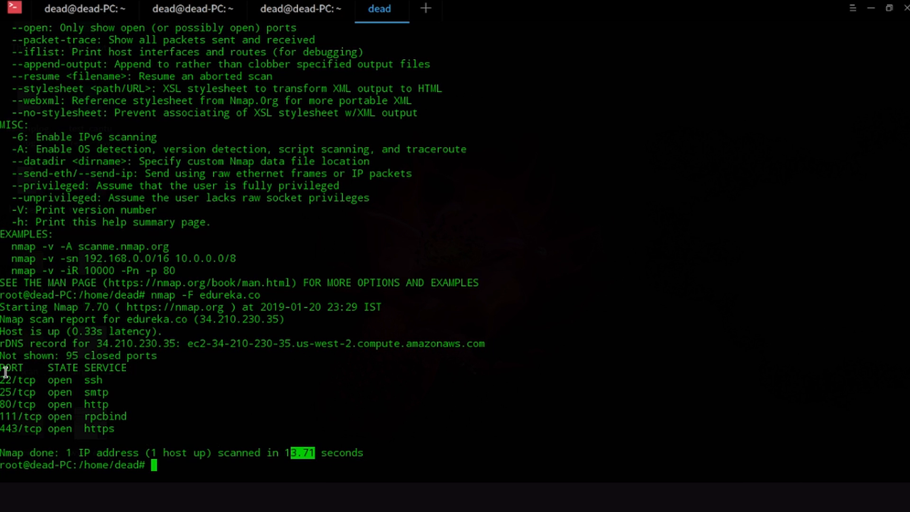
pyautogui.moveTo(85, 390)
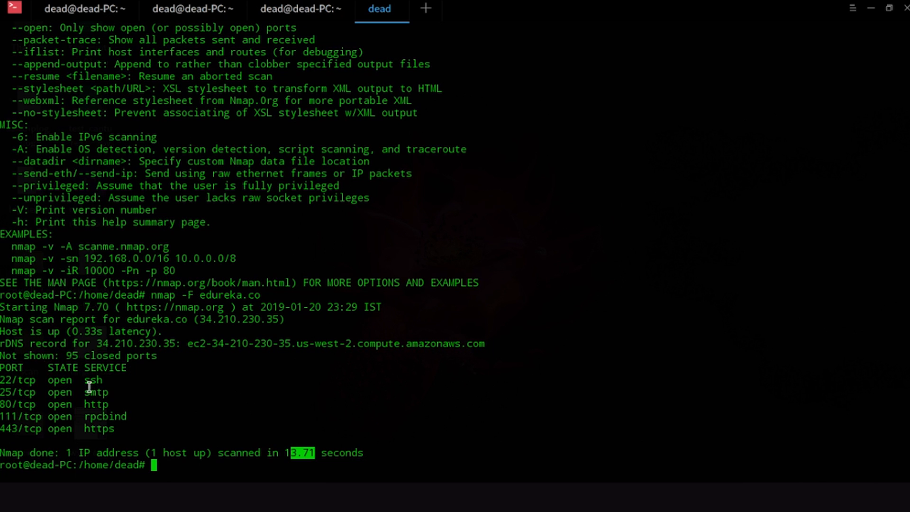
pyautogui.moveTo(31, 368)
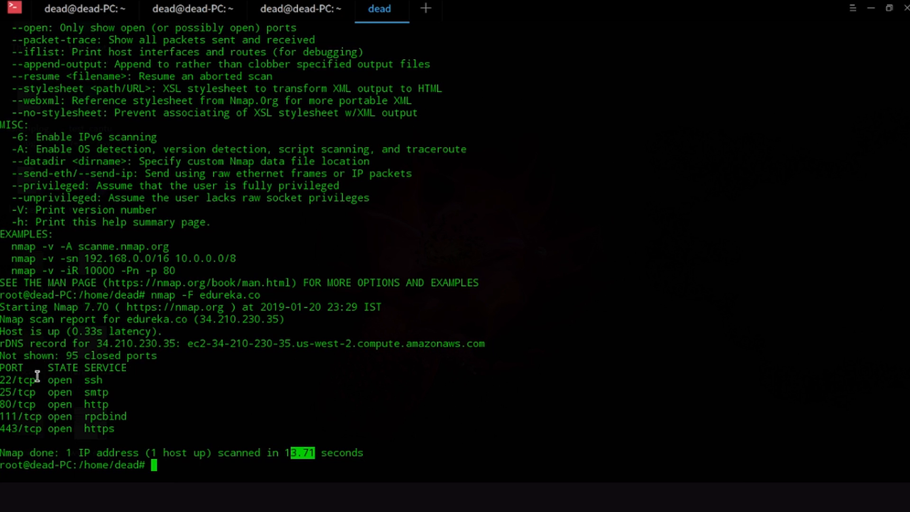
pyautogui.moveTo(15, 379)
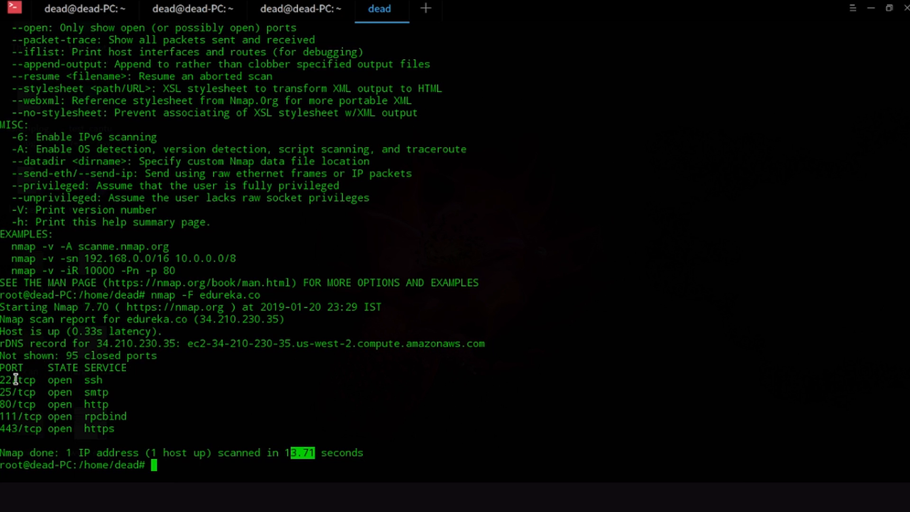
pyautogui.moveTo(98, 403)
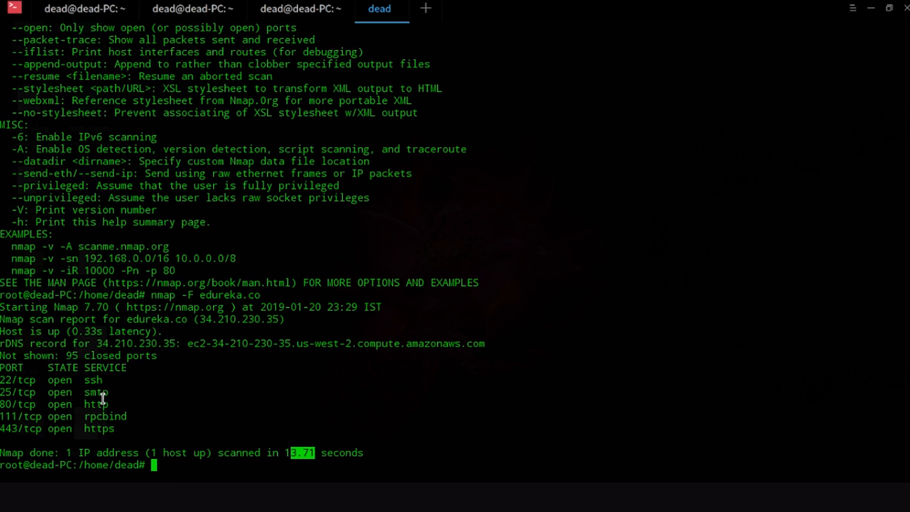
pyautogui.moveTo(123, 432)
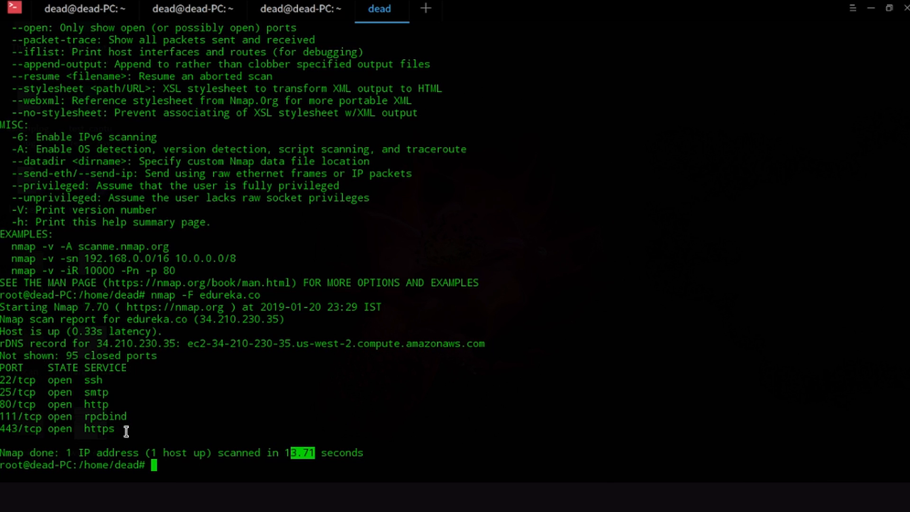
pyautogui.moveTo(18, 430)
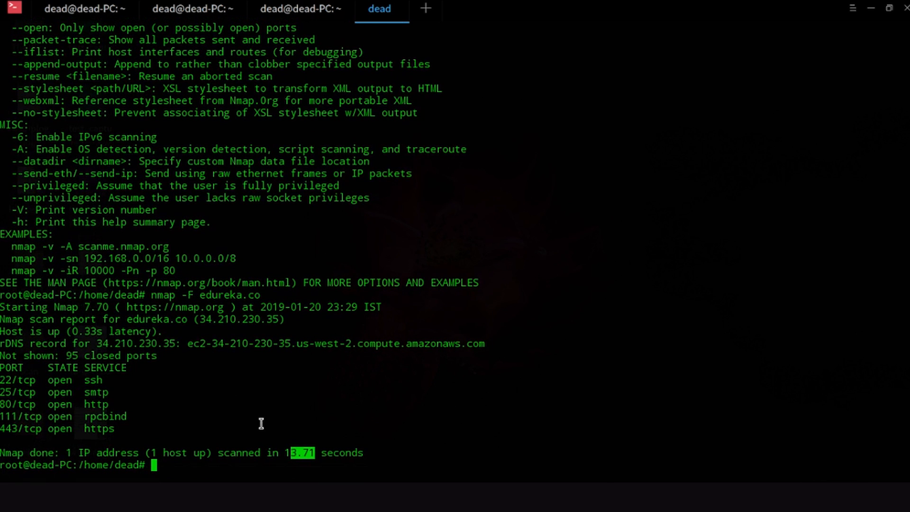
pyautogui.moveTo(63, 354)
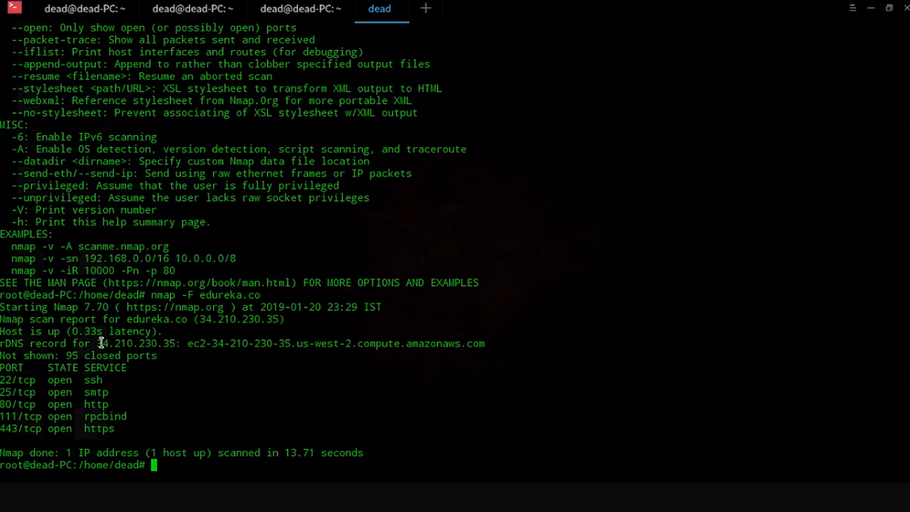
pyautogui.doubleClick(141, 344)
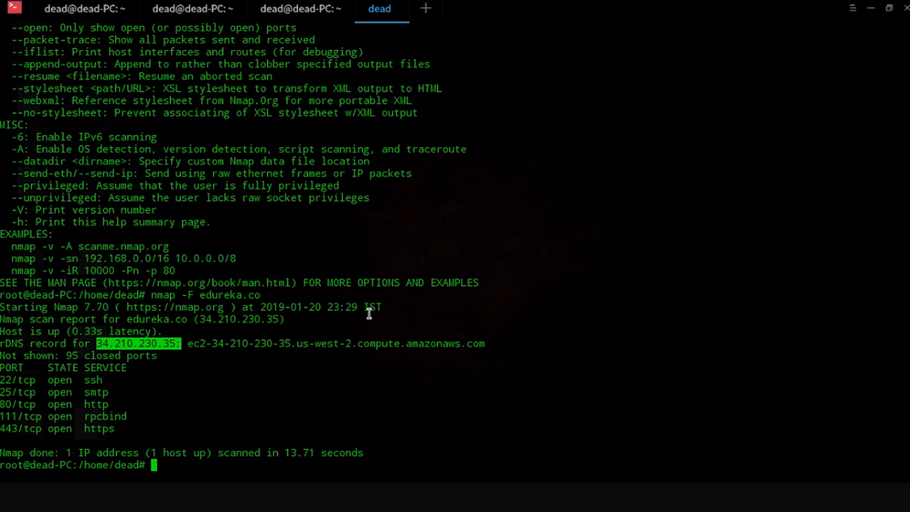
# Fast-scan the address 34.210.230.35 with 'nmap -F', then start another nmap command
pyautogui.write('nmap')
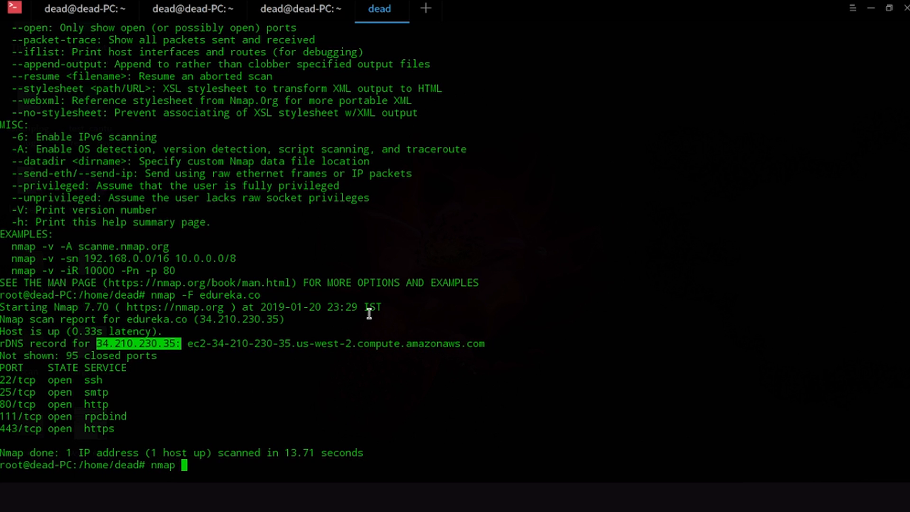
pyautogui.write('-F')
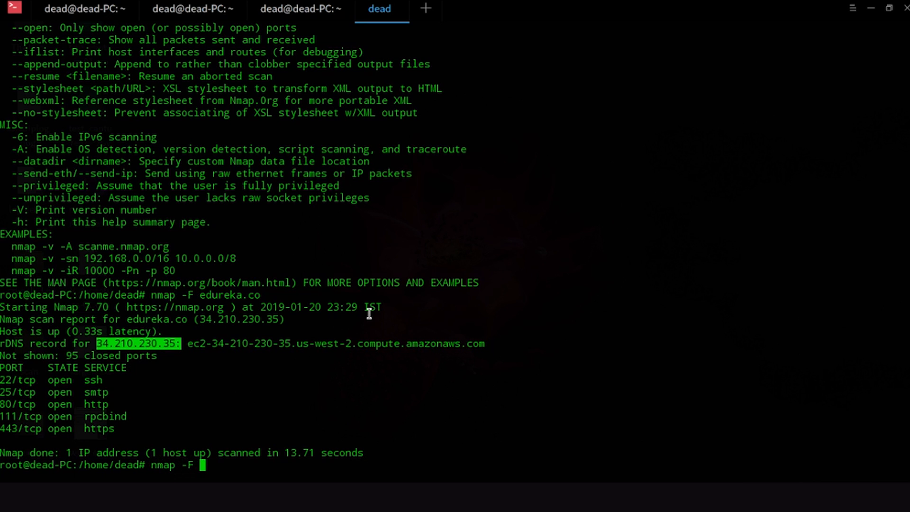
pyautogui.write('34')
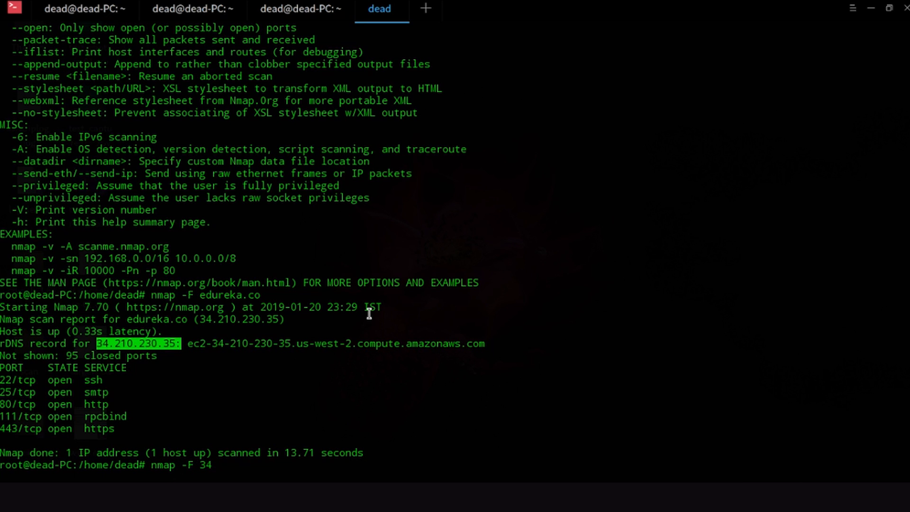
pyautogui.write('.210.2')
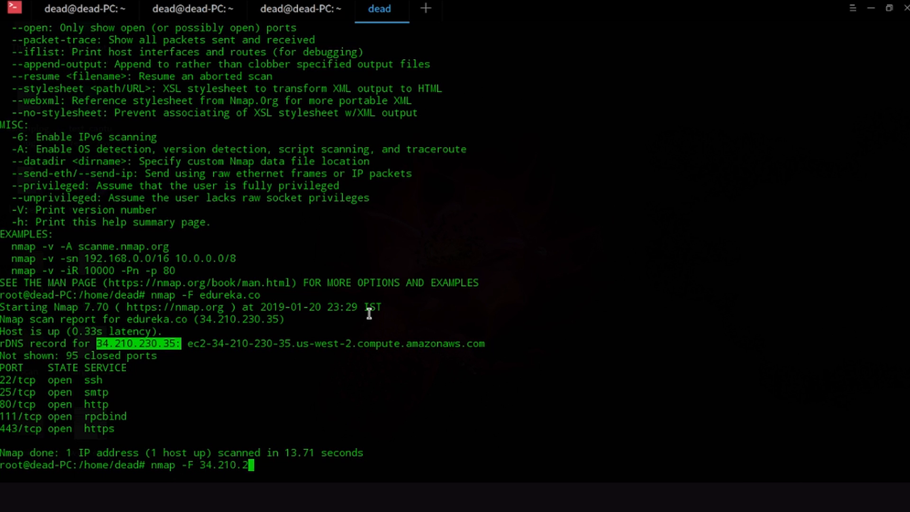
pyautogui.write('30.35')
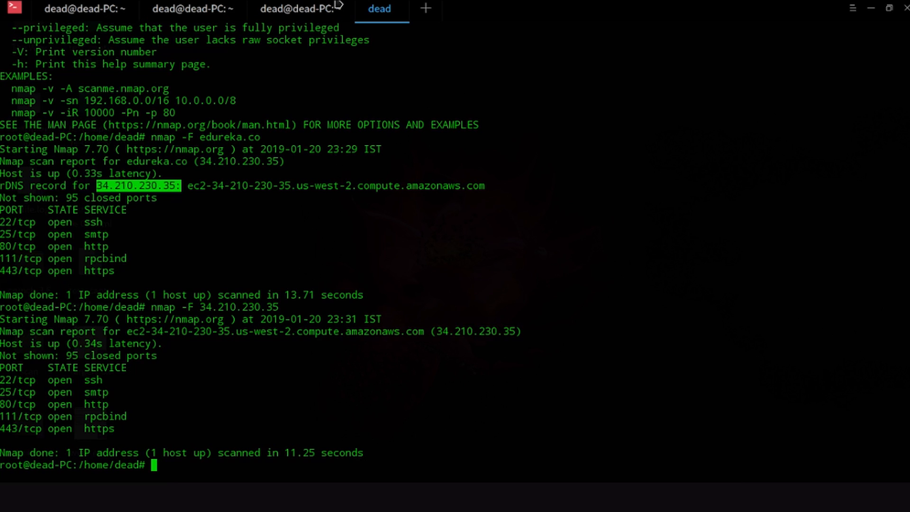
pyautogui.write('nmap')
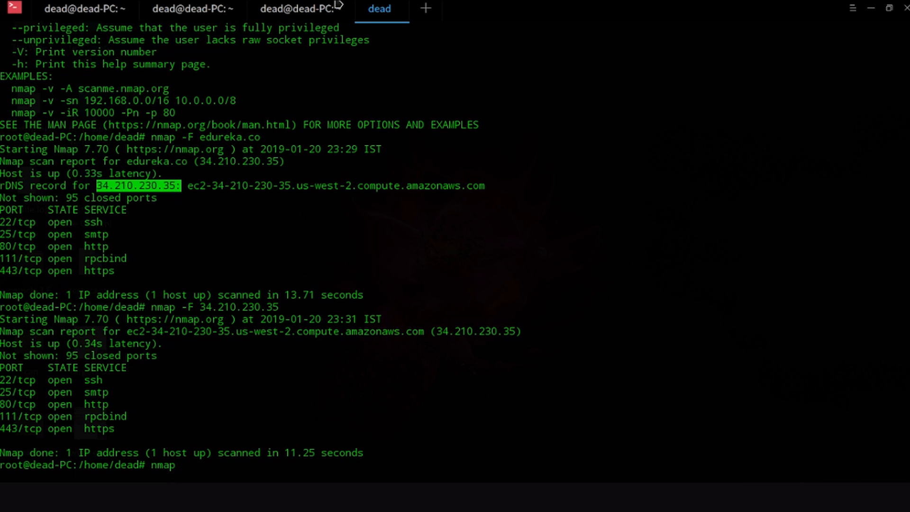
# Scan hosts 192.168.1.1, 192.168.1.2 and 192.168.1.3 together in one nmap command
pyautogui.write('192.16')
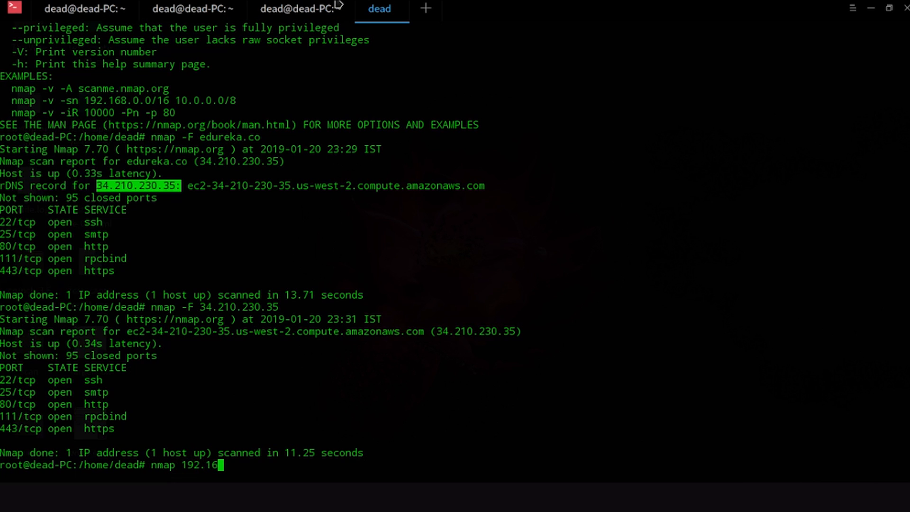
pyautogui.write('8.1.1 1')
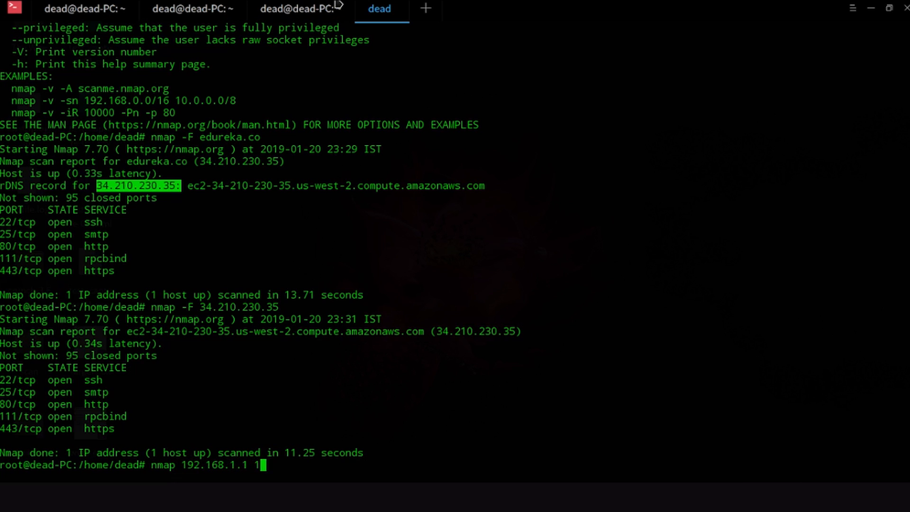
pyautogui.write('92.168.1')
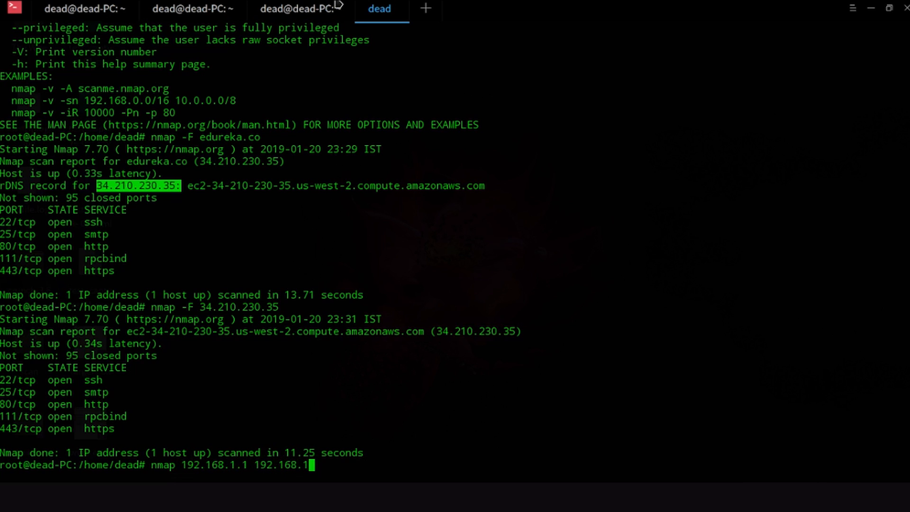
pyautogui.write('.2 193')
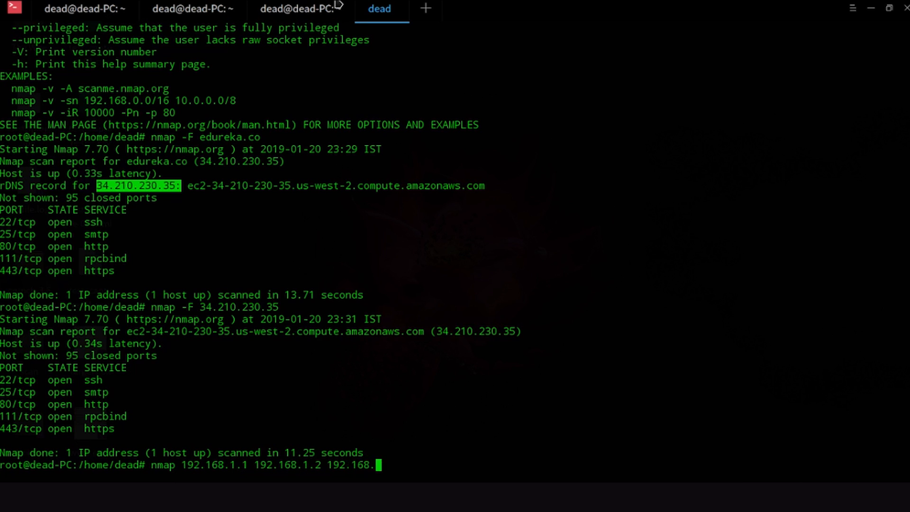
pyautogui.write('1.3')
pyautogui.press('Return')
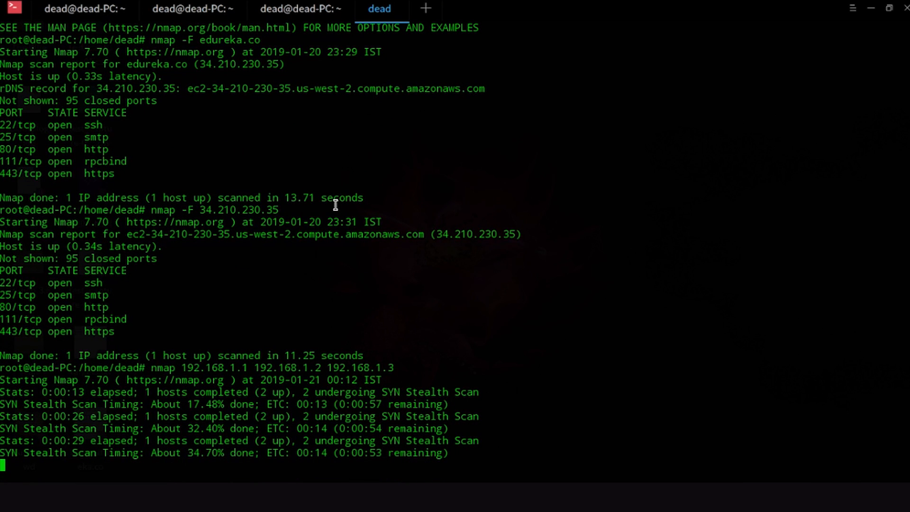
pyautogui.moveTo(42, 303)
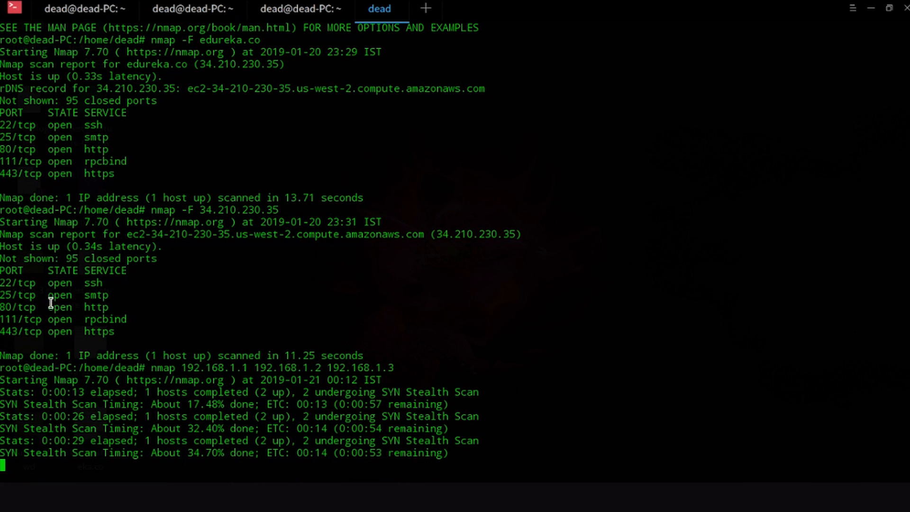
pyautogui.moveTo(43, 283)
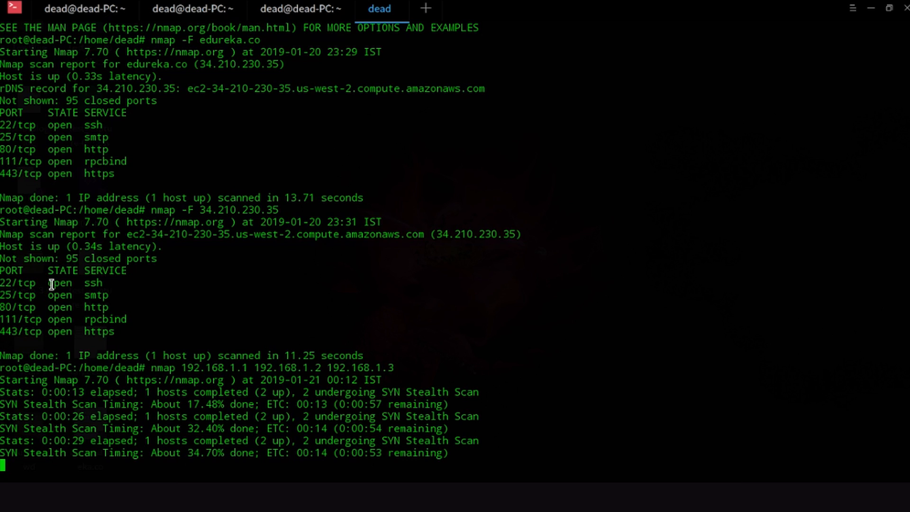
pyautogui.moveTo(95, 284)
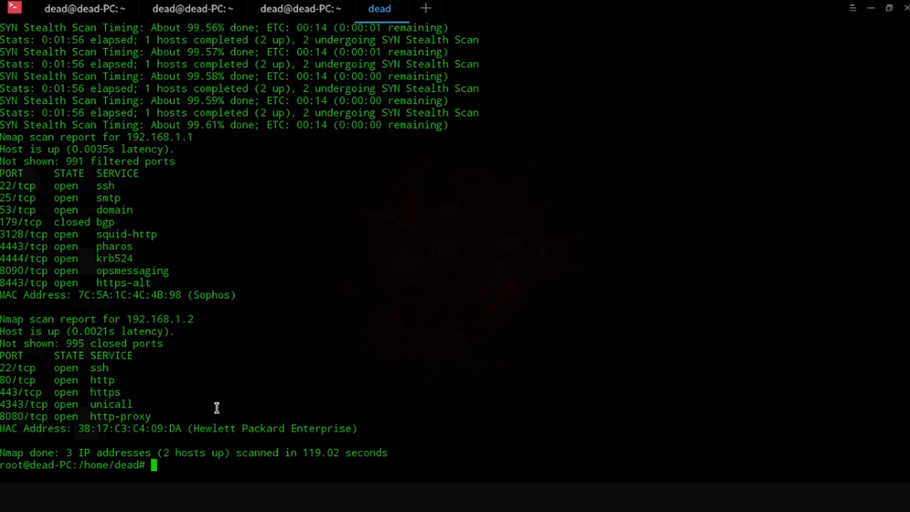
pyautogui.moveTo(135, 294)
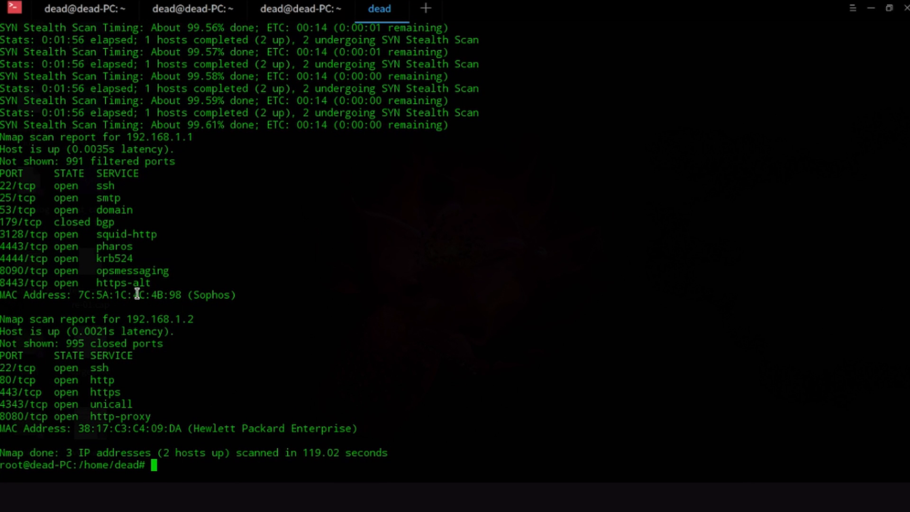
pyautogui.moveTo(68, 230)
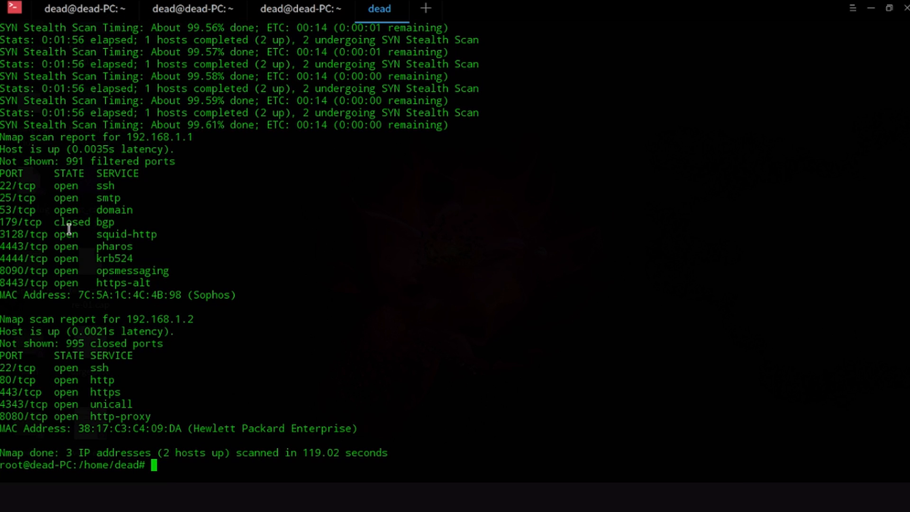
# Review the finished three-host report and begin another nmap command
pyautogui.doubleClick(71, 222)
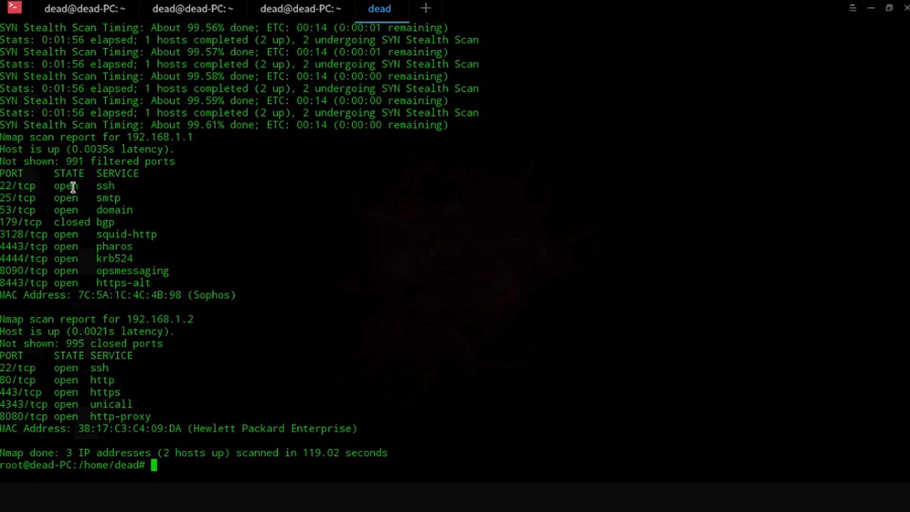
pyautogui.moveTo(228, 284)
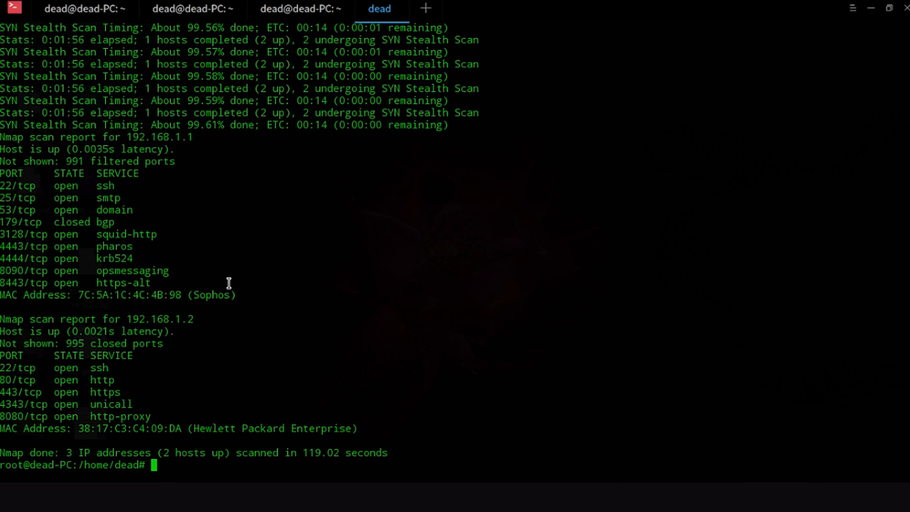
pyautogui.write('nmap')
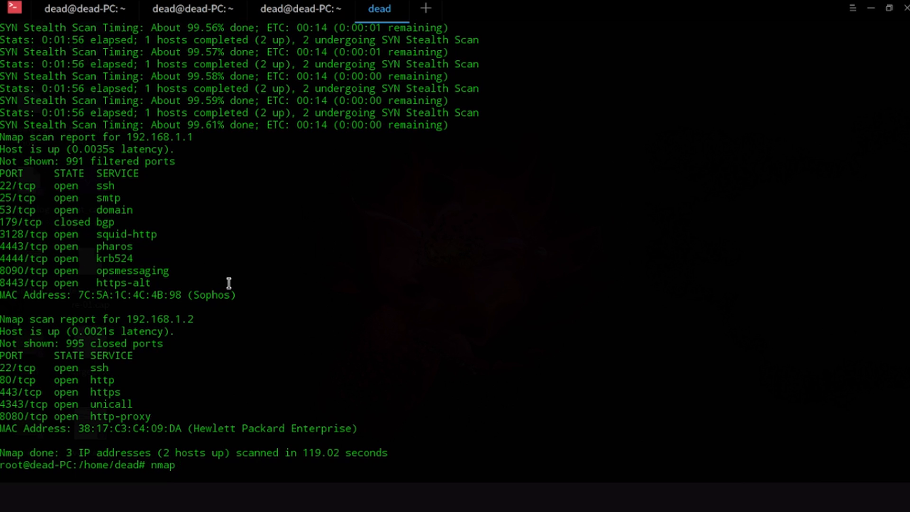
# Fast-scan the range 192.168.1.1-30 and scroll through the per-host results
pyautogui.write('-F')
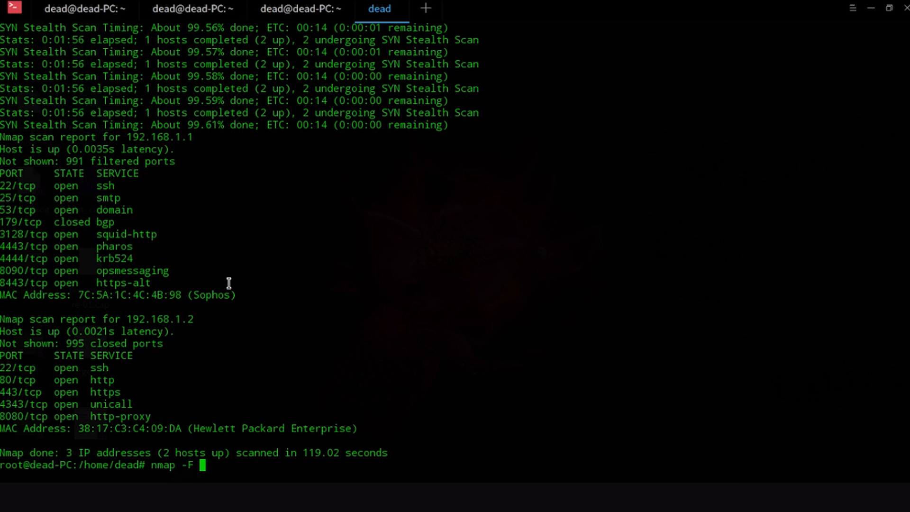
pyautogui.write('19')
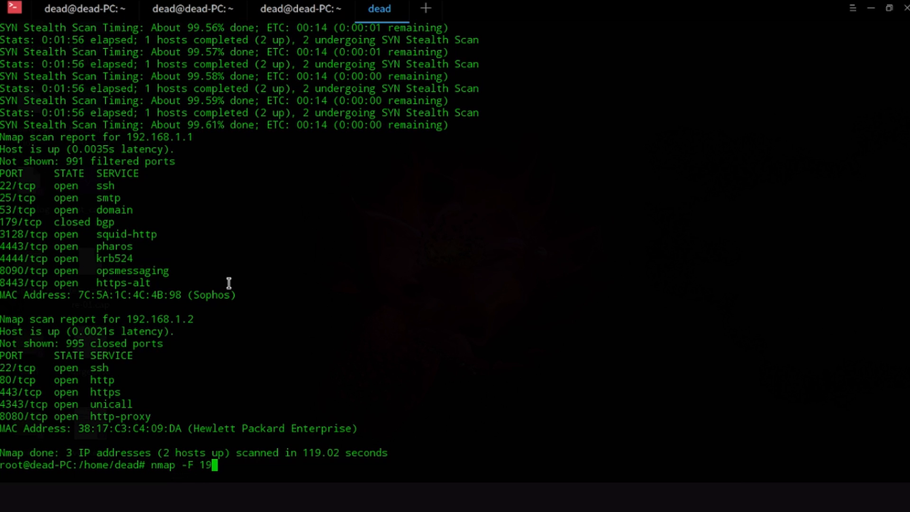
pyautogui.write('2.168.1.1-')
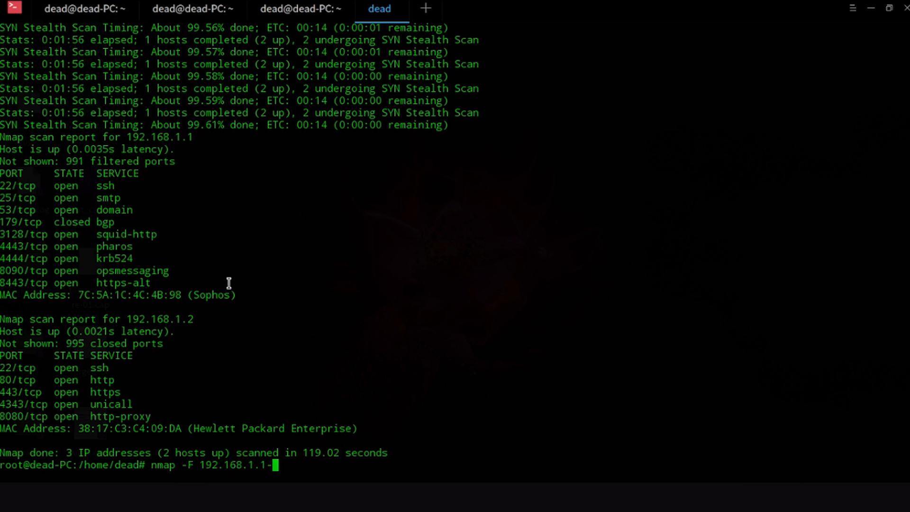
pyautogui.write('30')
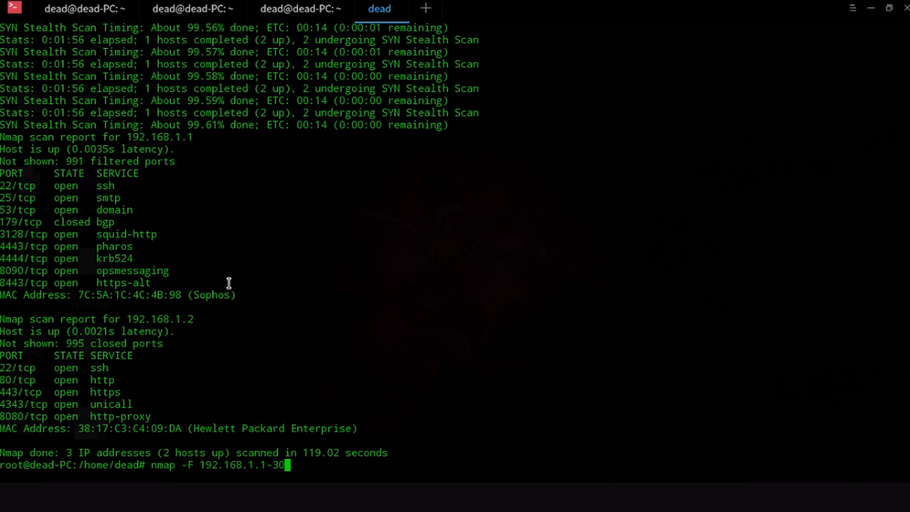
pyautogui.press('Return')
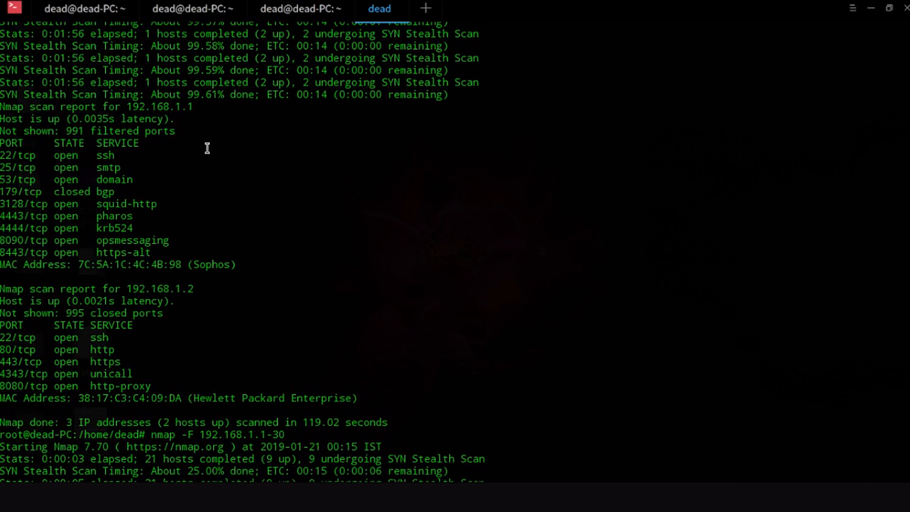
pyautogui.moveTo(334, 423)
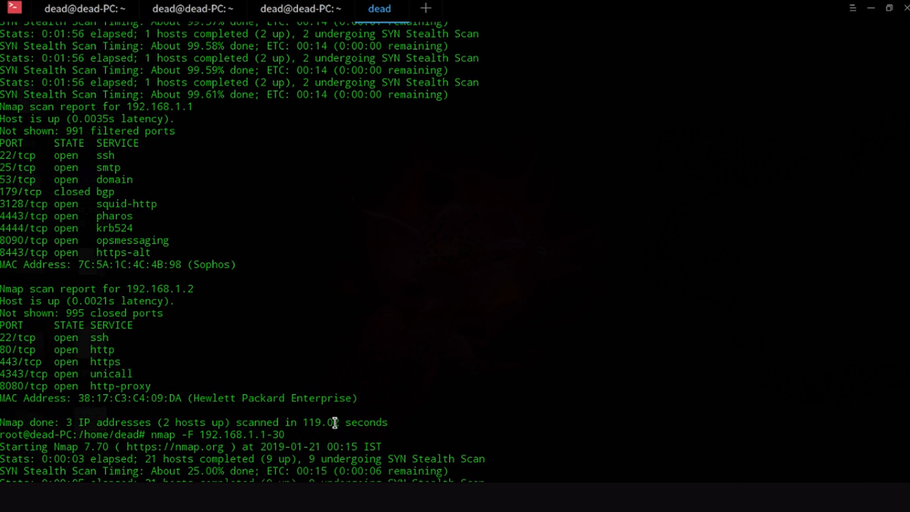
pyautogui.scroll(-3)
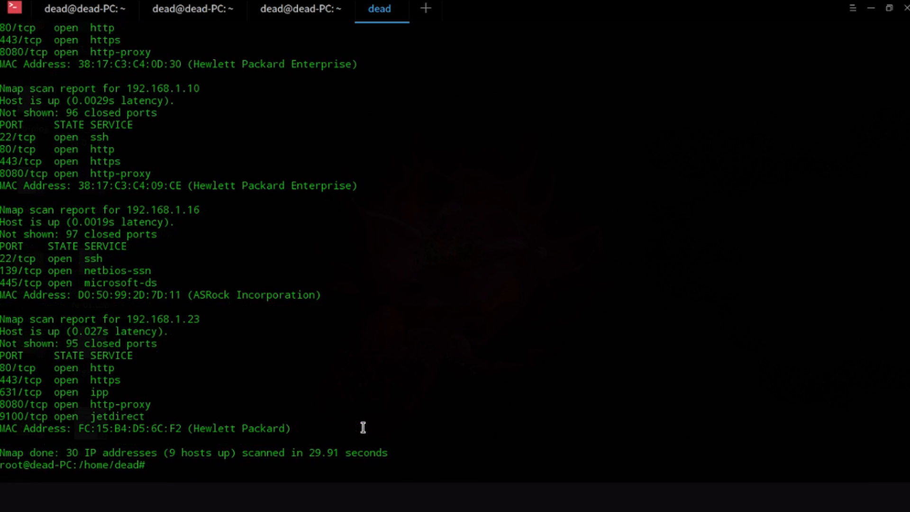
pyautogui.moveTo(355, 459)
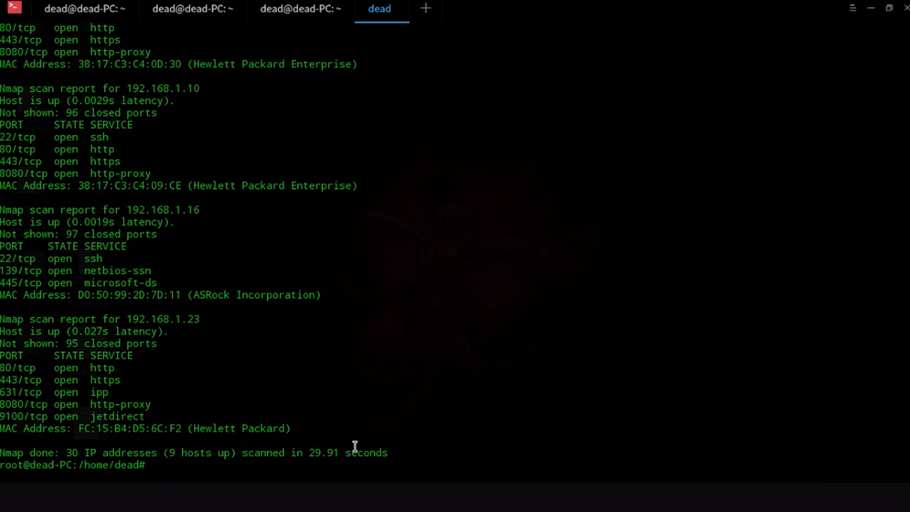
pyautogui.scroll(3)
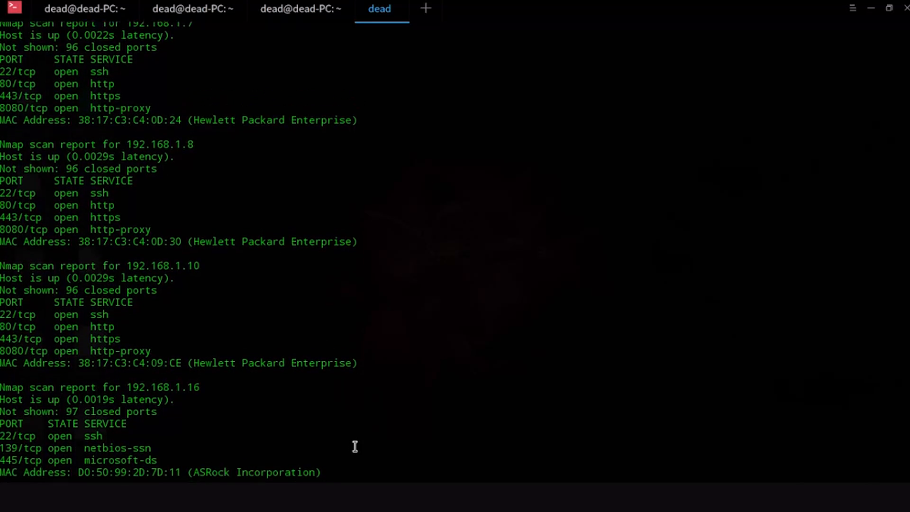
pyautogui.scroll(-3)
pyautogui.write('t')
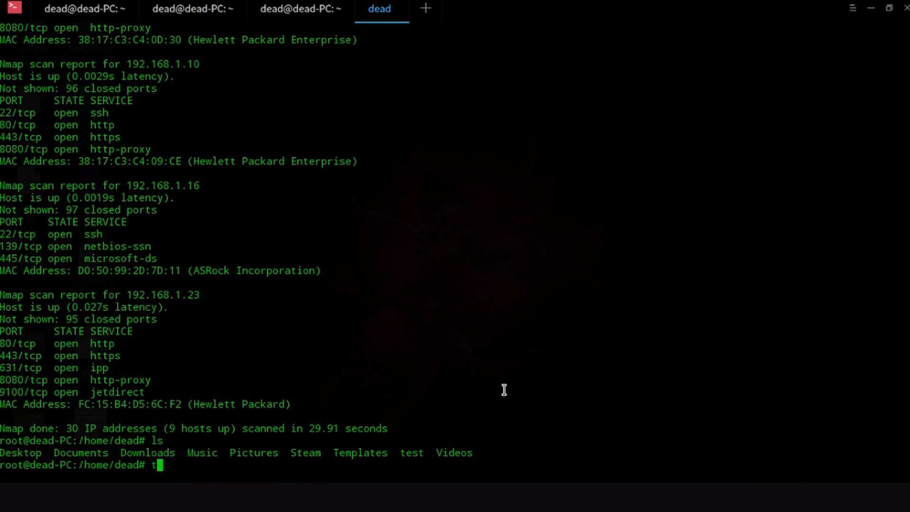
# Create targets.txt with touch, cat it, and open it in nano
pyautogui.write('ouch targets.txt')
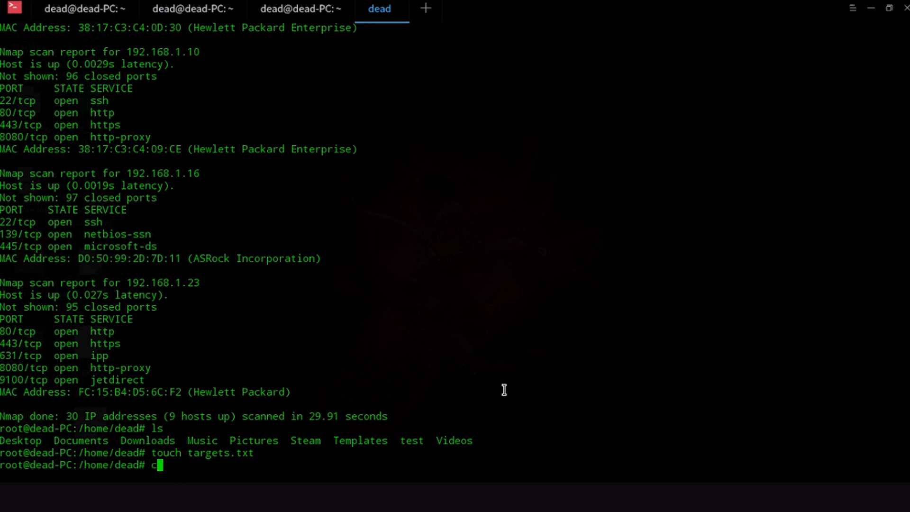
pyautogui.write('at targets.txt')
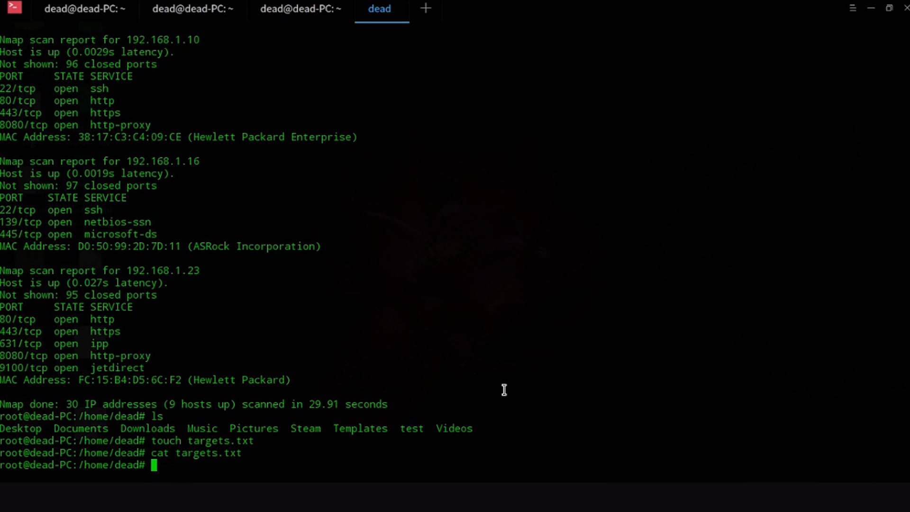
pyautogui.write('nano')
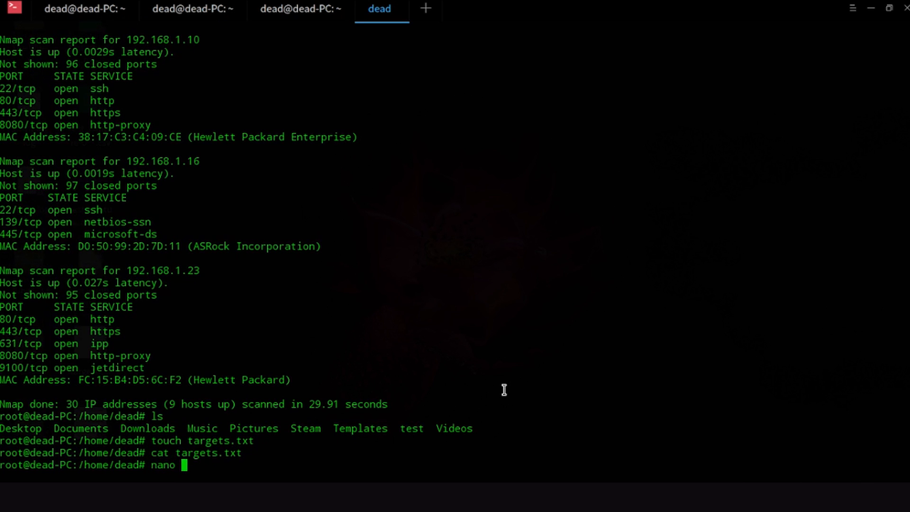
pyautogui.press('Return')
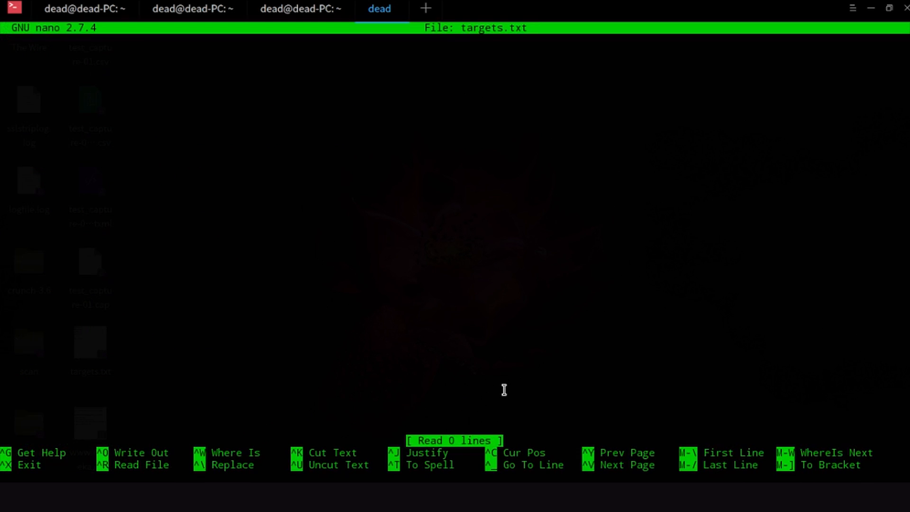
# Enter five target addresses, 192.168.1.1 to 192.168.1.4 and 192.168.1.15, one per line
pyautogui.write('192.1')
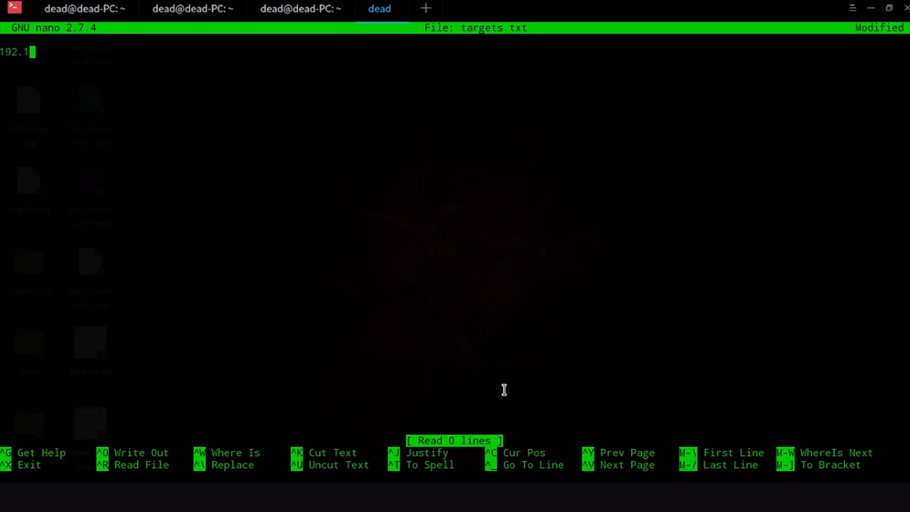
pyautogui.write('68.1.1')
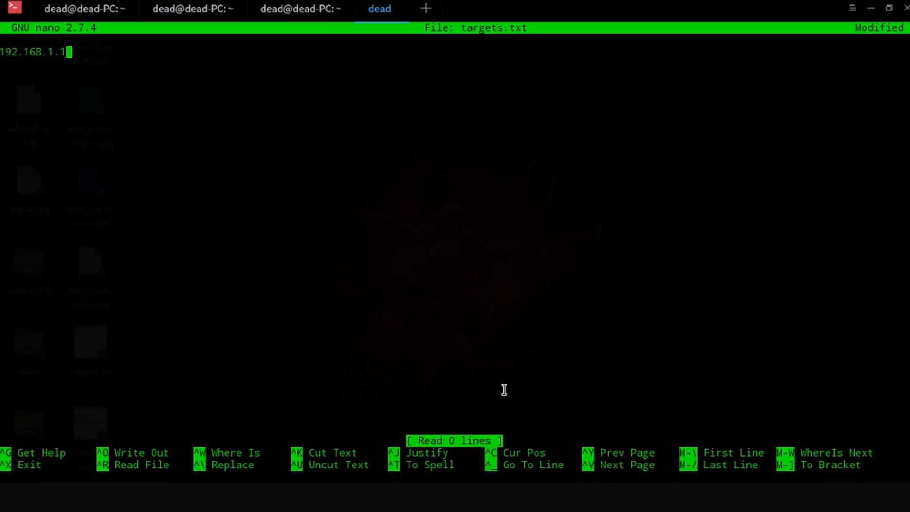
pyautogui.write('192.168.1.2')
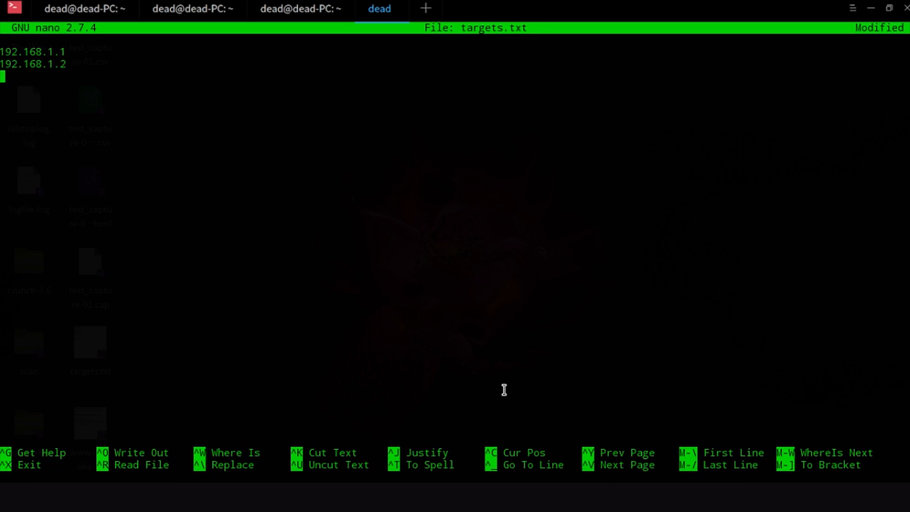
pyautogui.write('192.168')
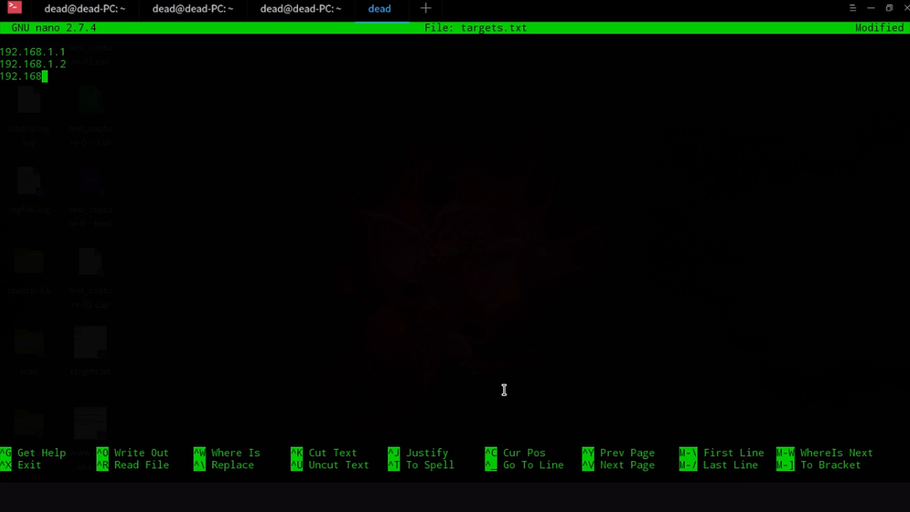
pyautogui.write('.3')
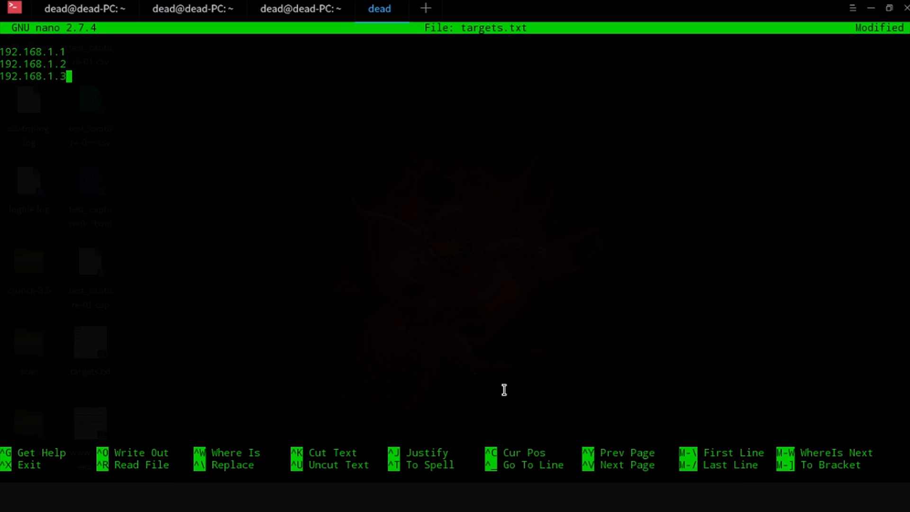
pyautogui.write('192.168.1.4')
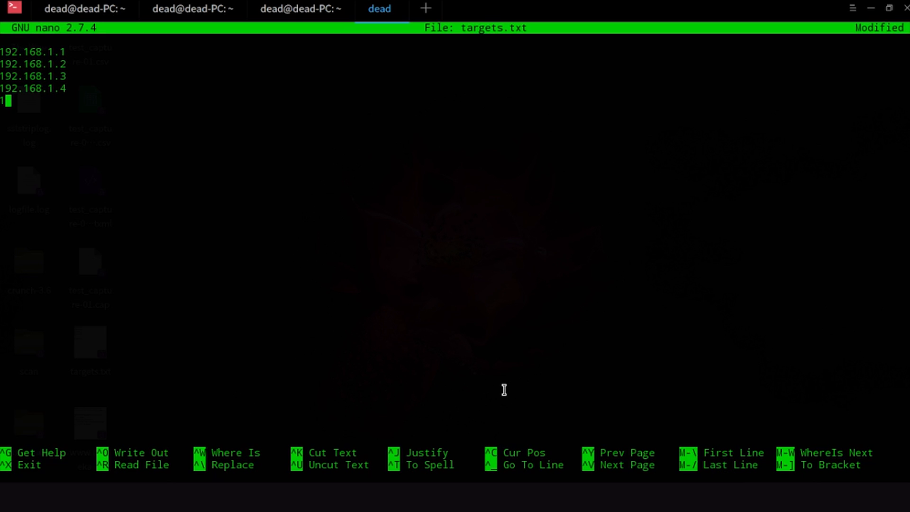
pyautogui.write('92.168.1.')
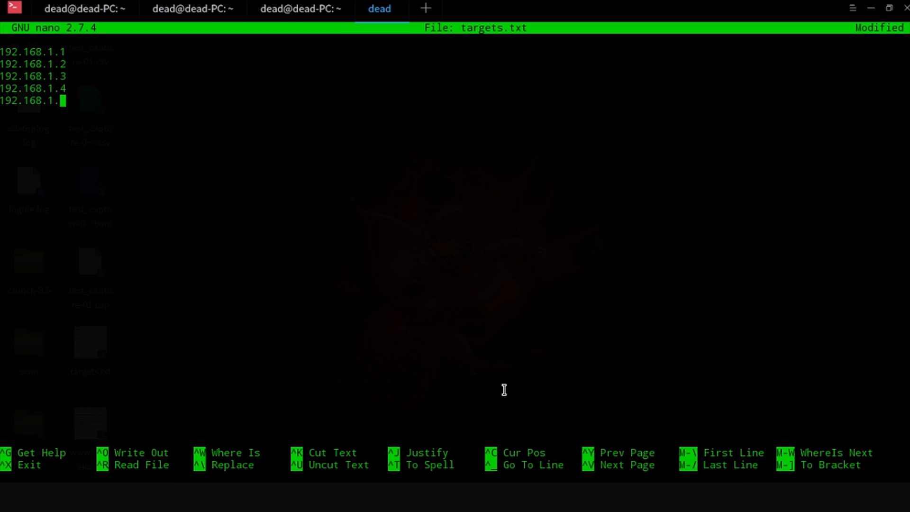
pyautogui.write('15')
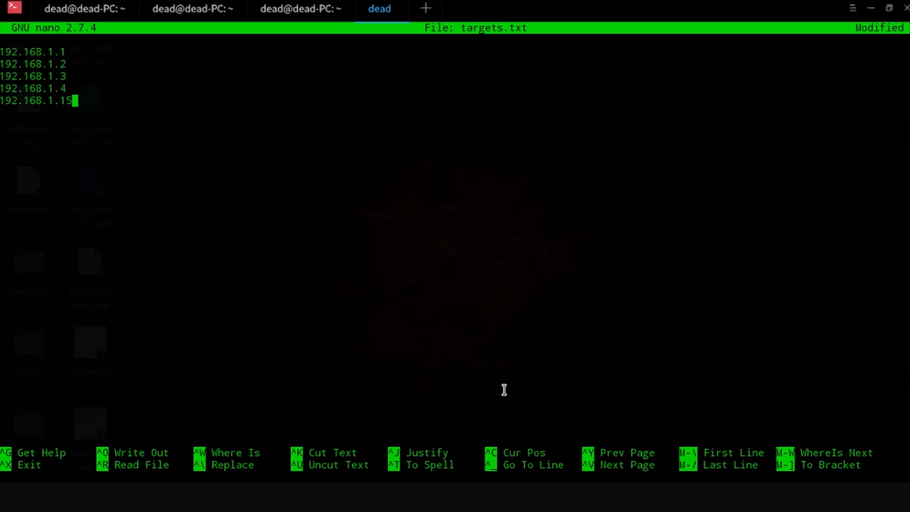
# Write the list to targets.txt and exit nano back to the shell
pyautogui.press('ctrl+o')
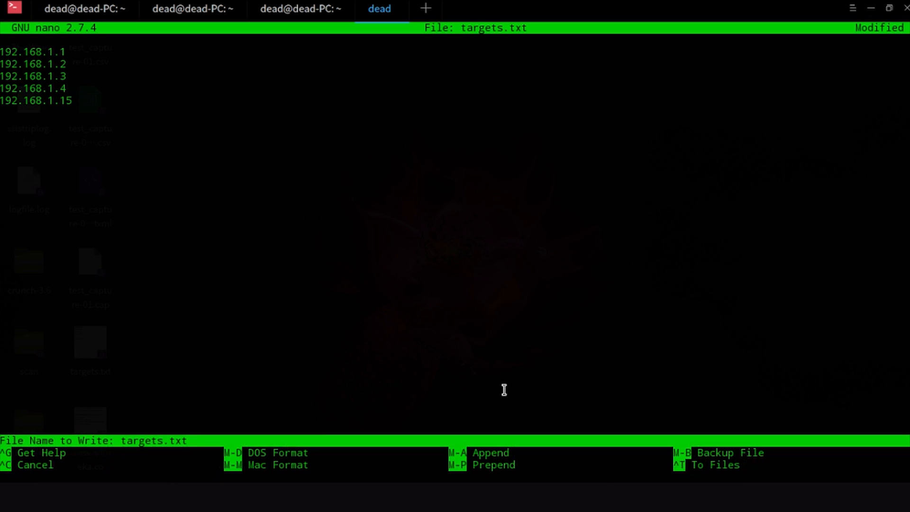
pyautogui.press('Enter')
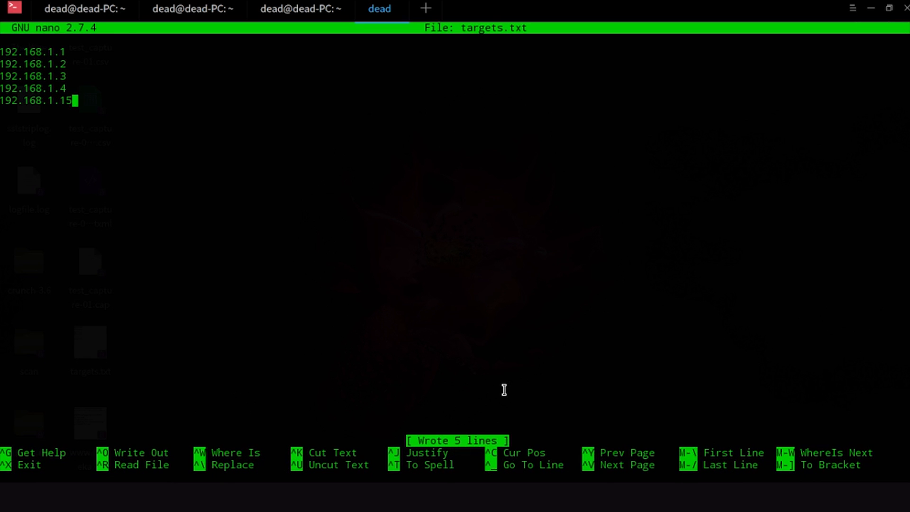
pyautogui.press('ctrl+x')
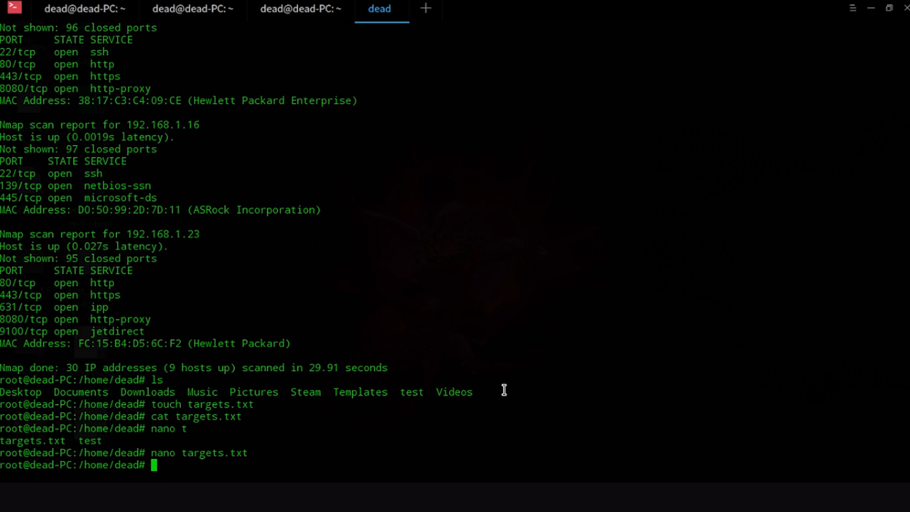
pyautogui.write('less tar')
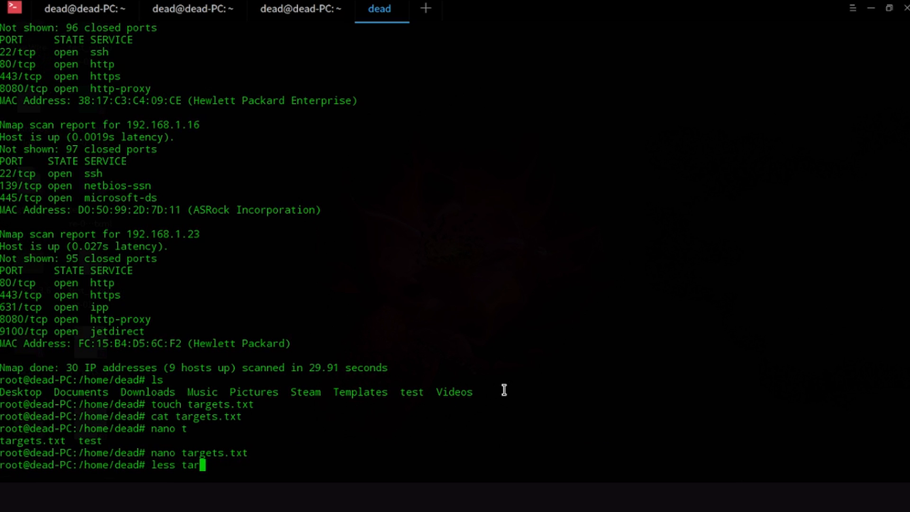
pyautogui.press('Enter')
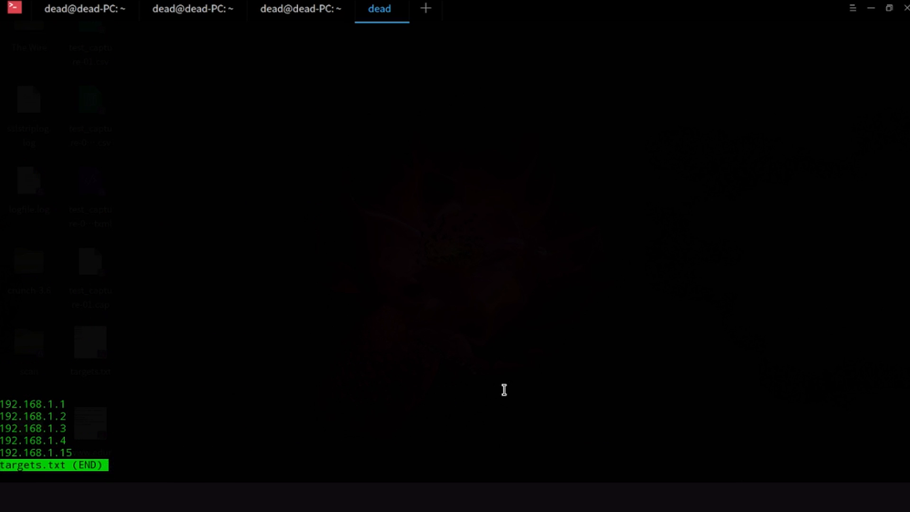
pyautogui.moveTo(114, 456)
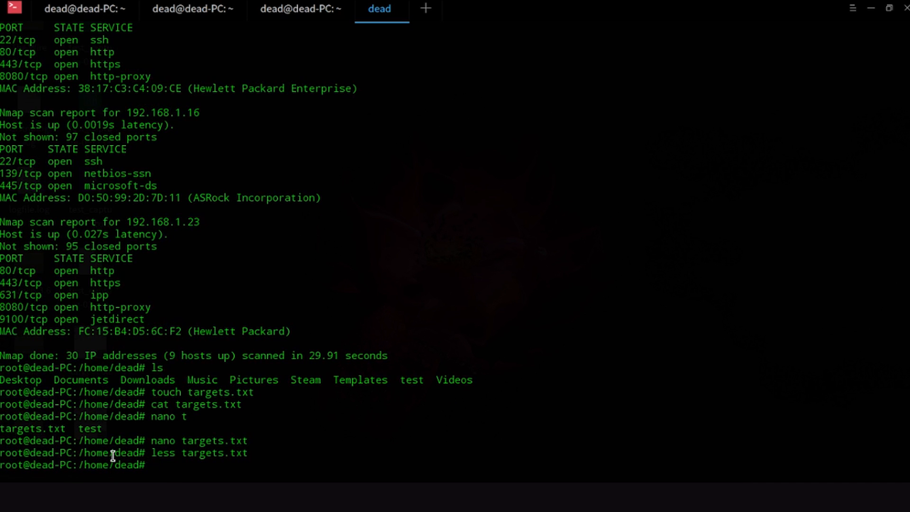
# Start the 'nmap -iL targets.txt' command to scan the listed hosts
pyautogui.write('nmap -iL targets.txt')
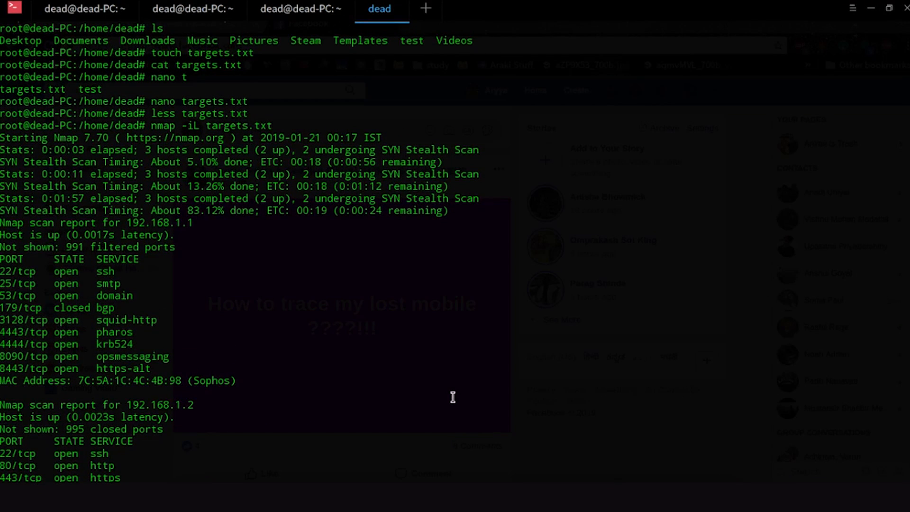
pyautogui.moveTo(247, 131)
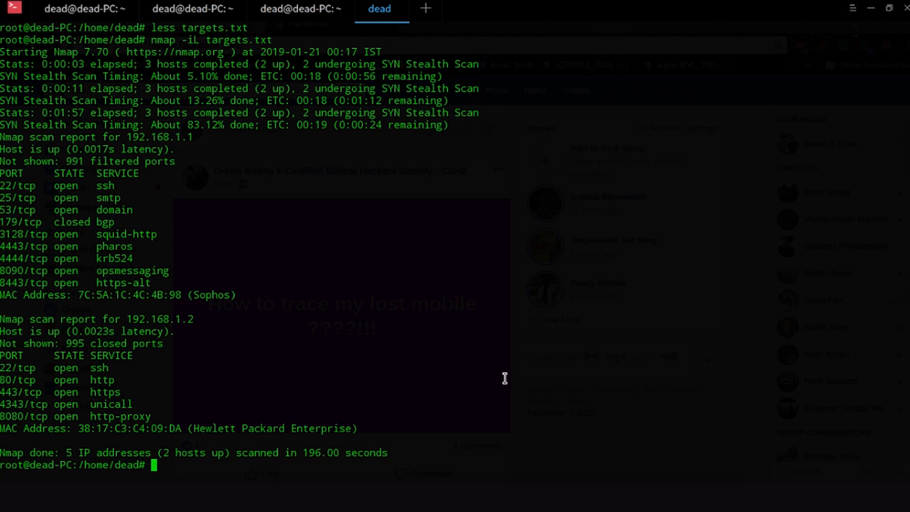
pyautogui.moveTo(439, 87)
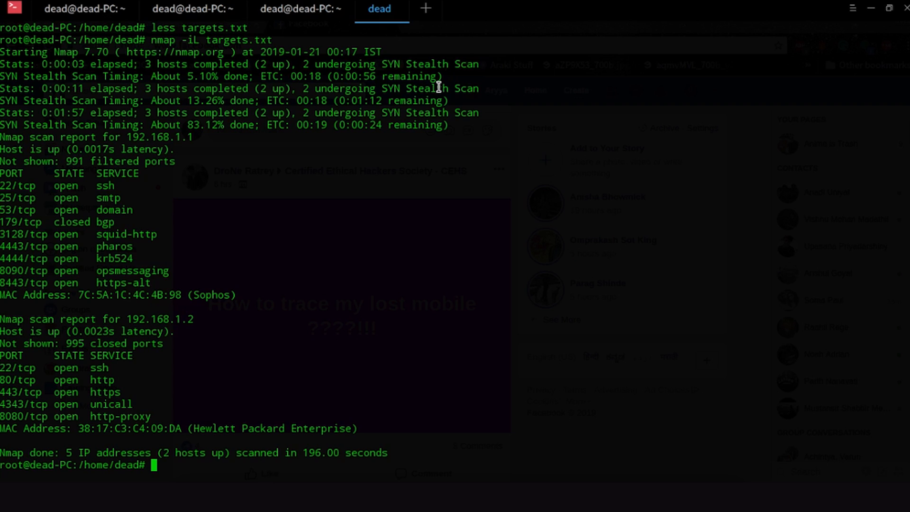
pyautogui.write('n')
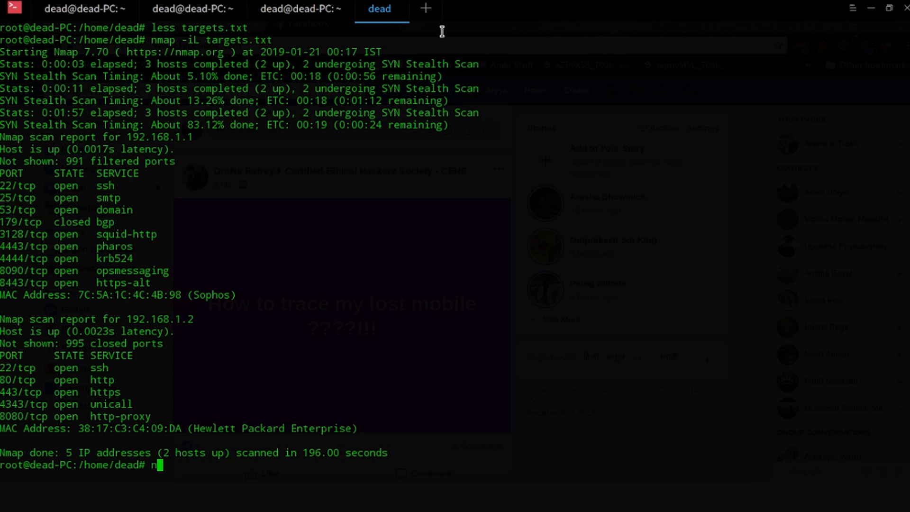
pyautogui.write('map -p')
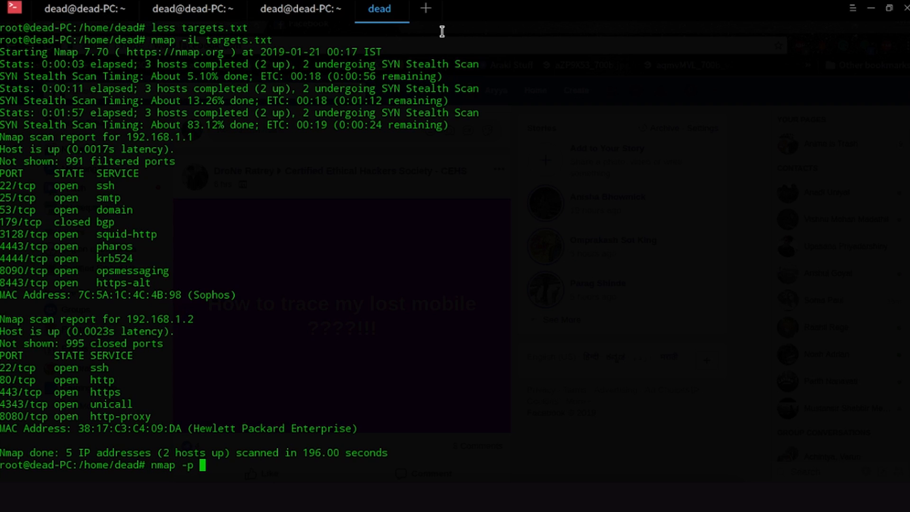
pyautogui.write('2')
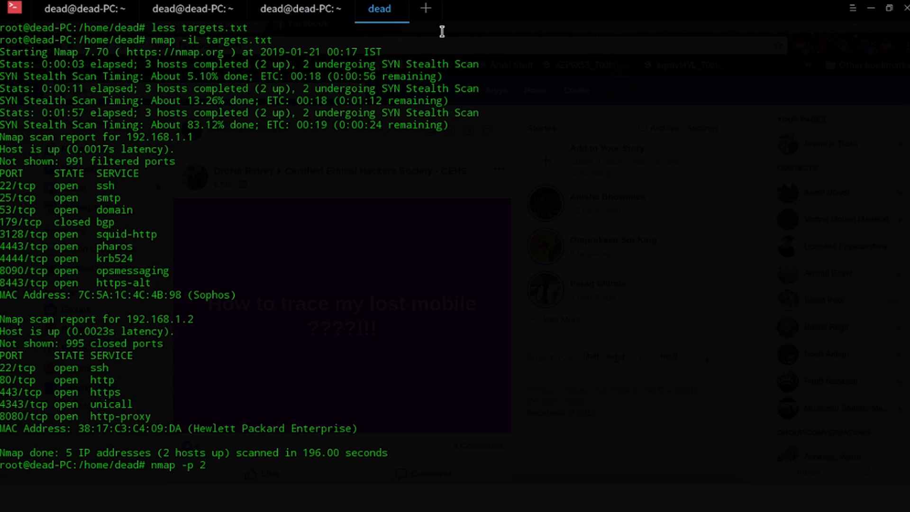
pyautogui.write('0')
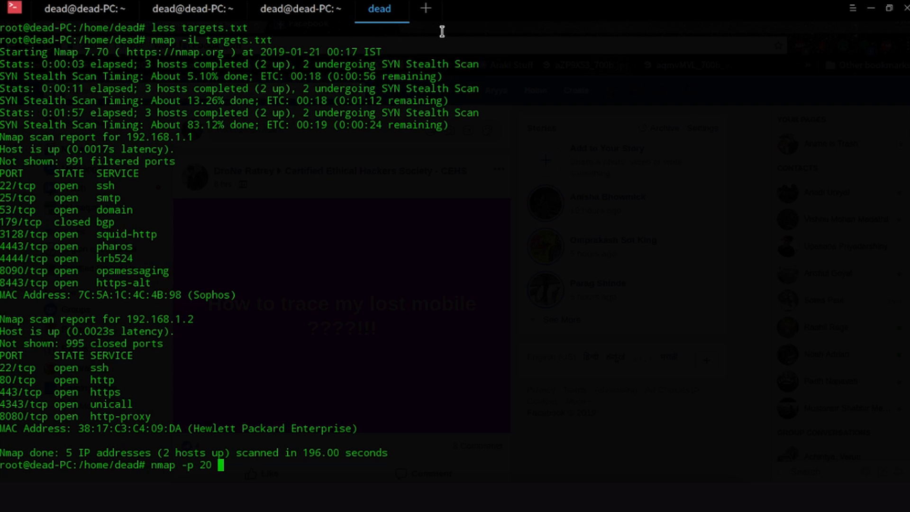
pyautogui.write('www')
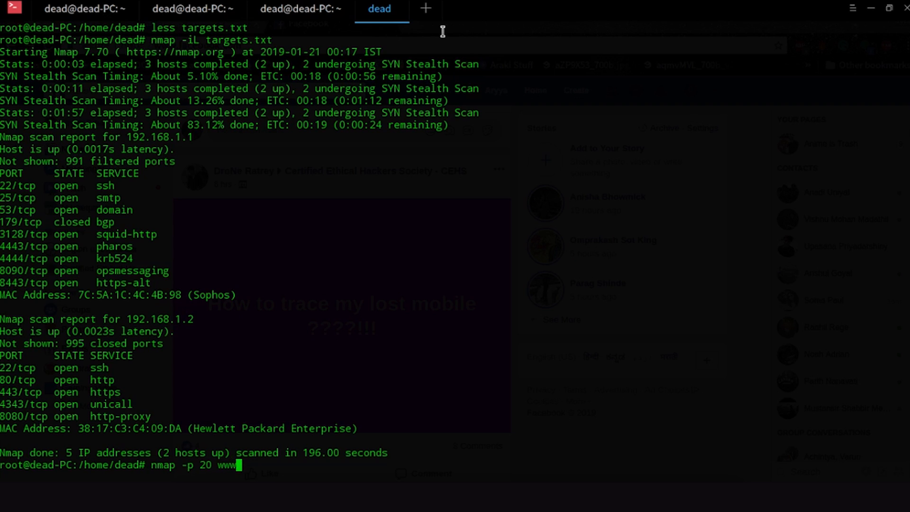
pyautogui.write('.edureka.c')
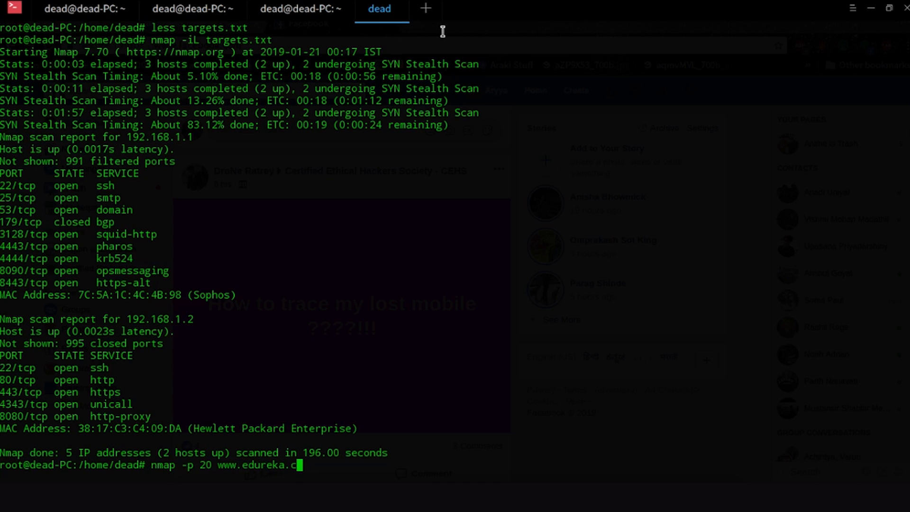
pyautogui.write('o')
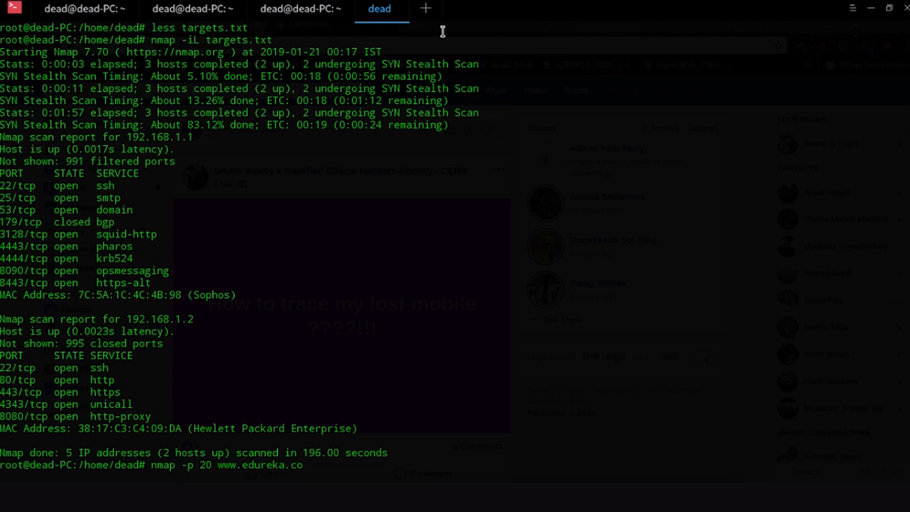
pyautogui.write('-')
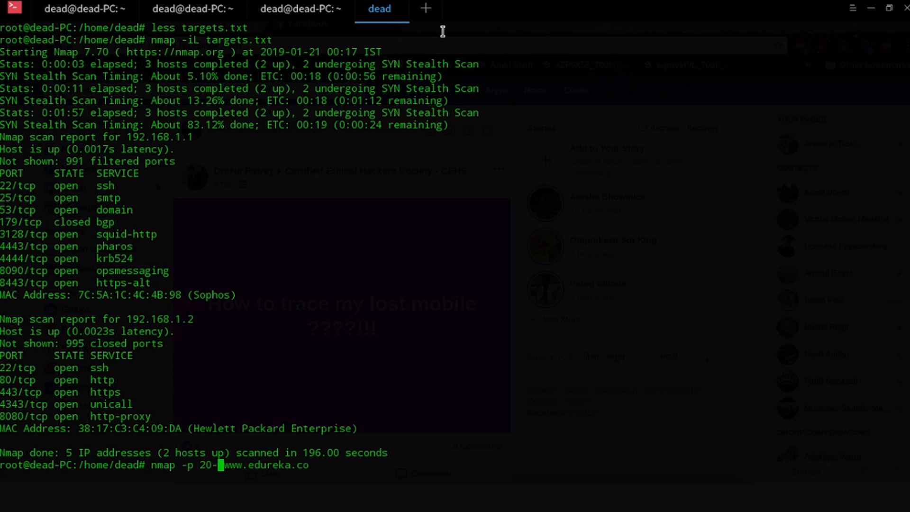
pyautogui.write('25,')
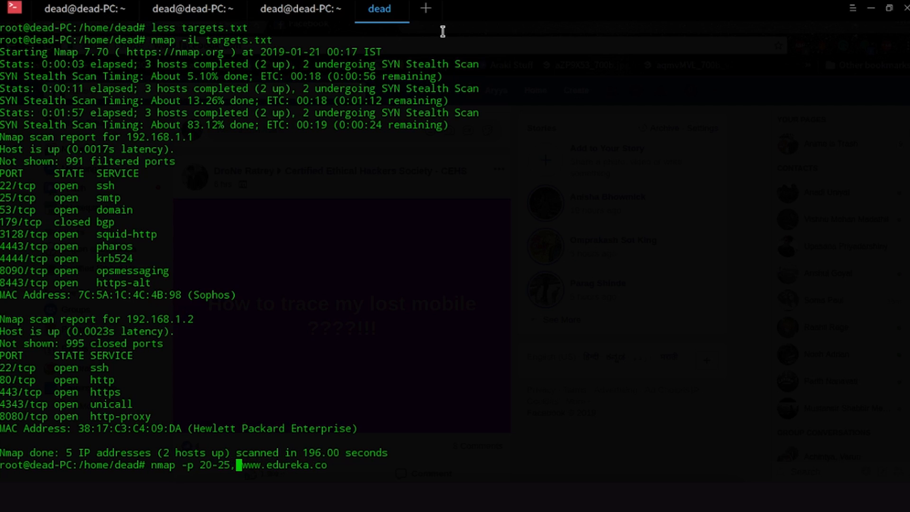
pyautogui.write('80,')
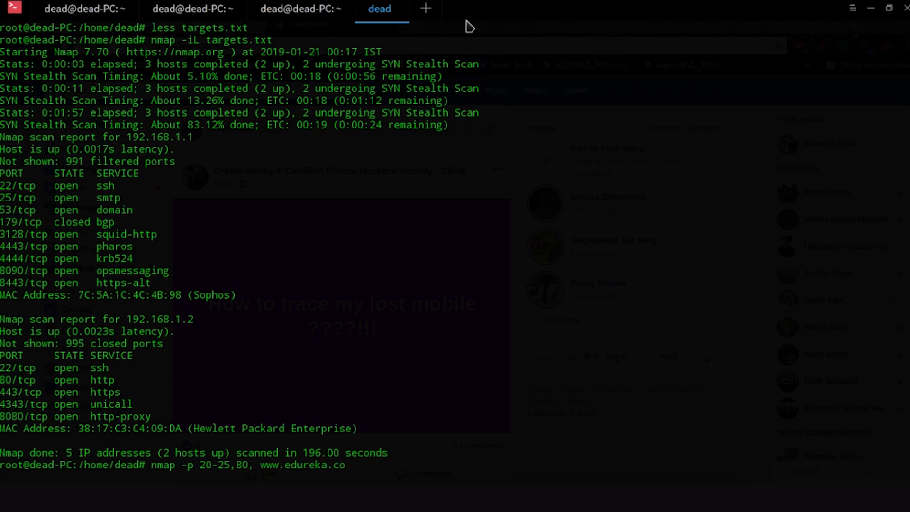
pyautogui.write('443')
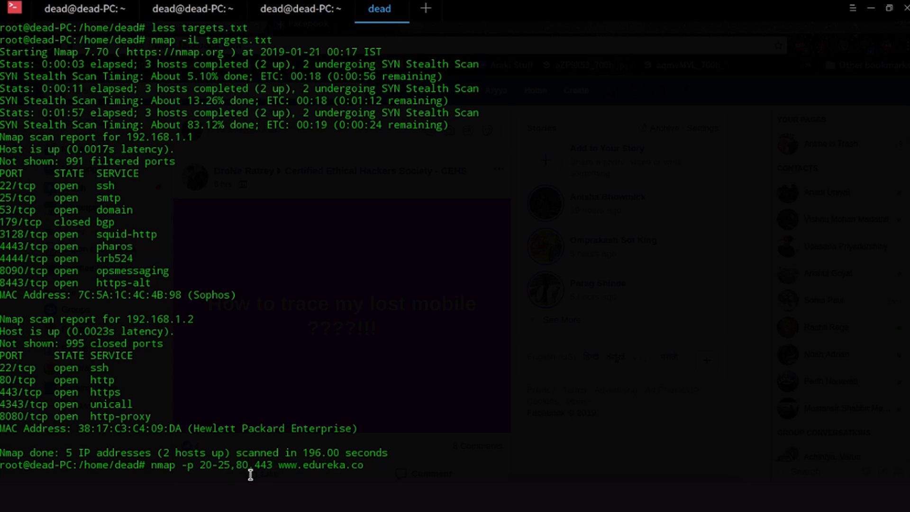
pyautogui.moveTo(338, 452)
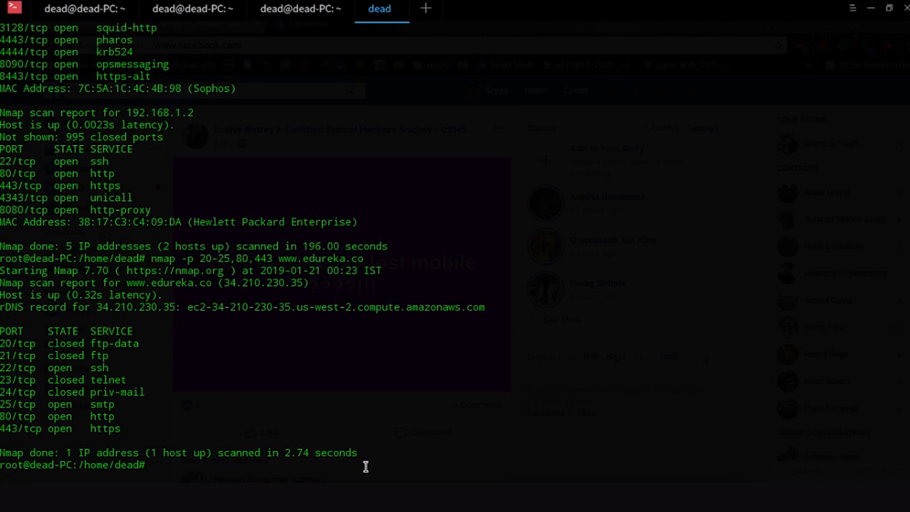
pyautogui.moveTo(229, 334)
pyautogui.write('nmap -p')
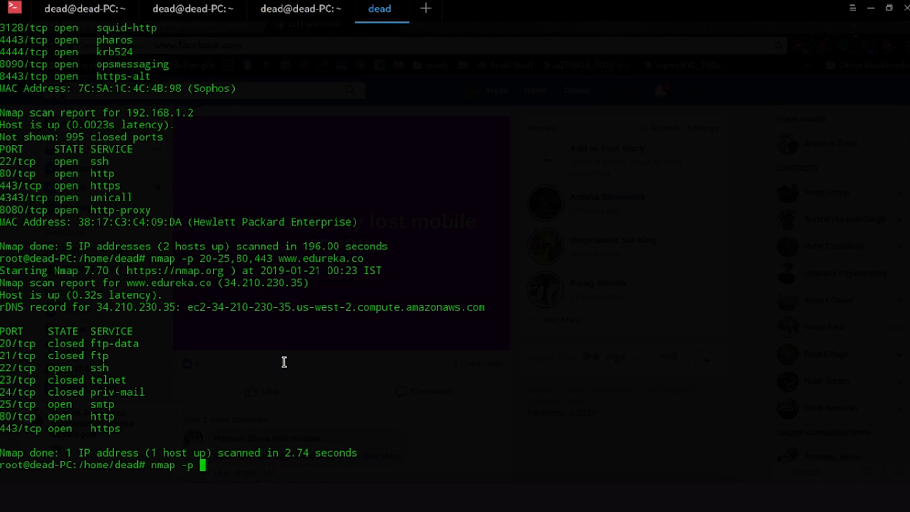
pyautogui.write('h')
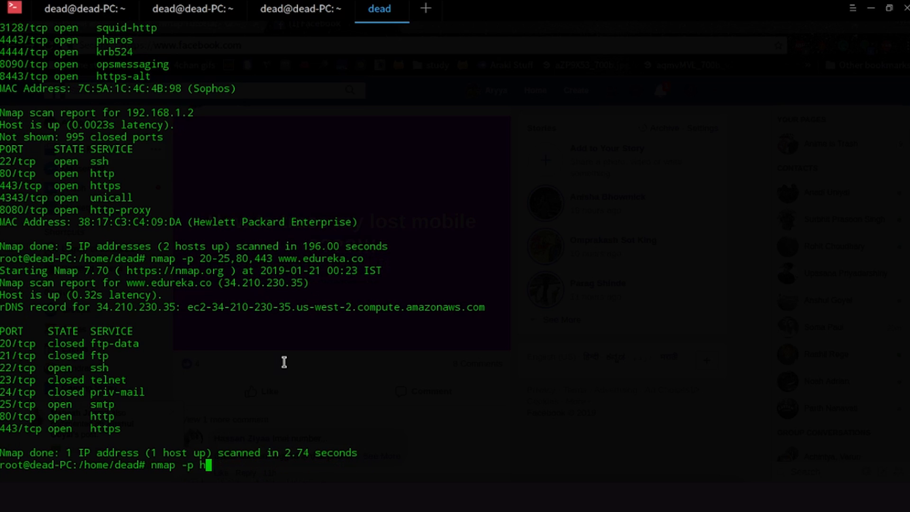
pyautogui.write('ttp')
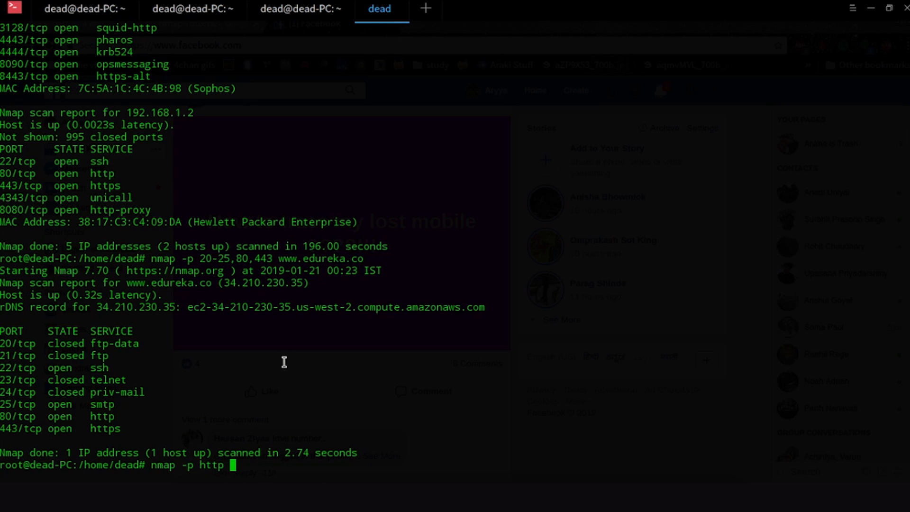
pyautogui.write('www.edureka.co')
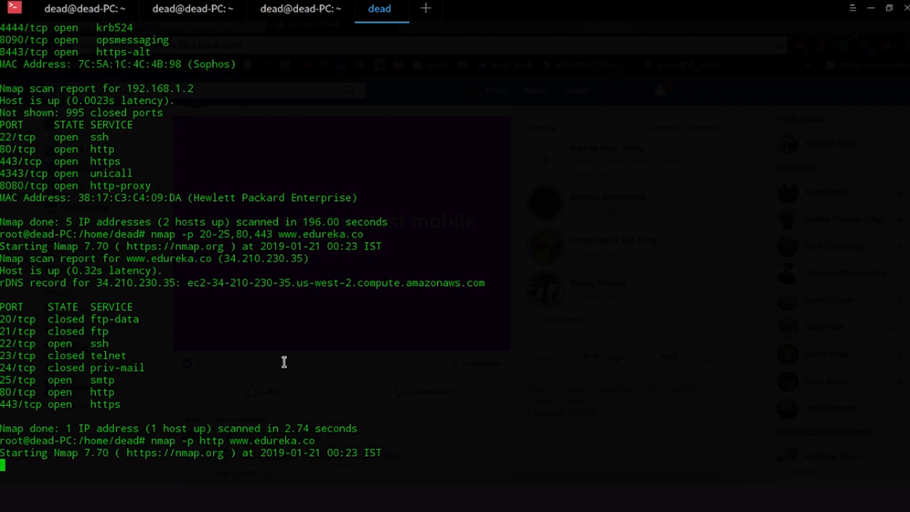
pyautogui.press('Return')
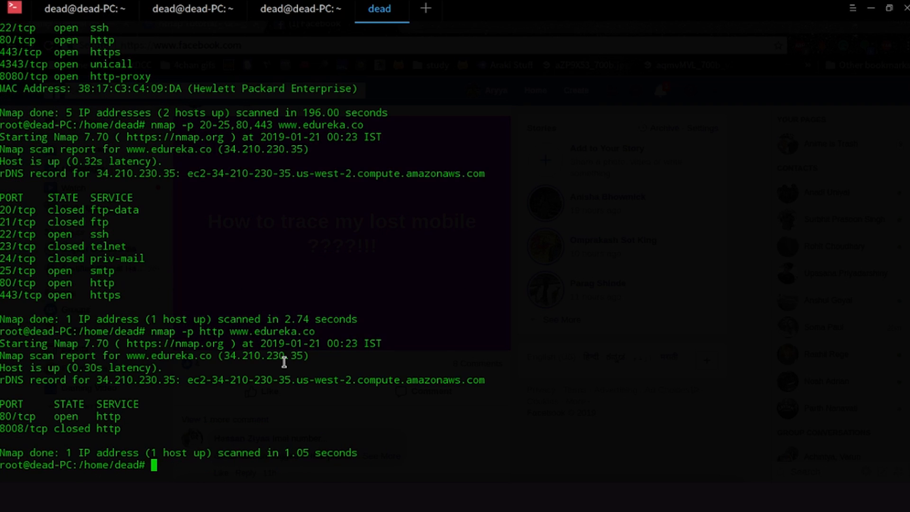
pyautogui.write('nmap -p http www.edureka.co')
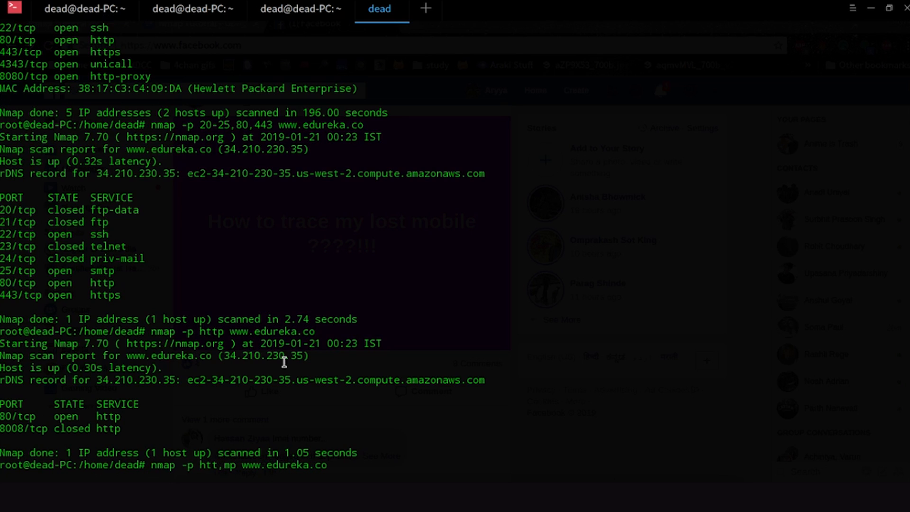
pyautogui.write('ysql,ftp')
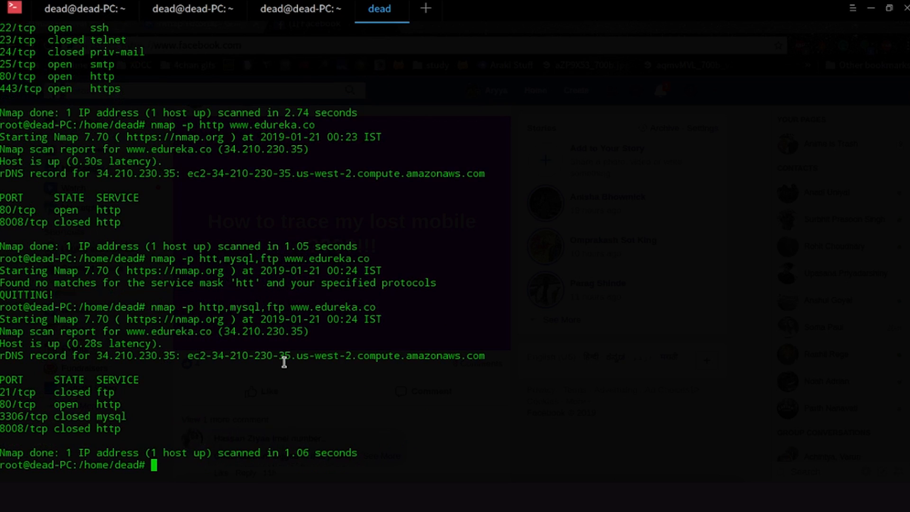
pyautogui.moveTo(53, 392)
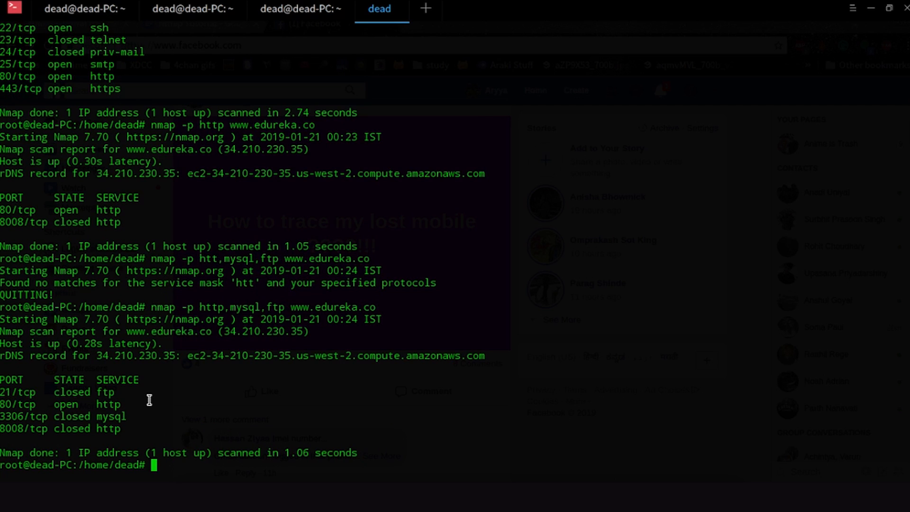
# Start the all-ports command nmap -p- www at the prompt
pyautogui.write('nmap -p')
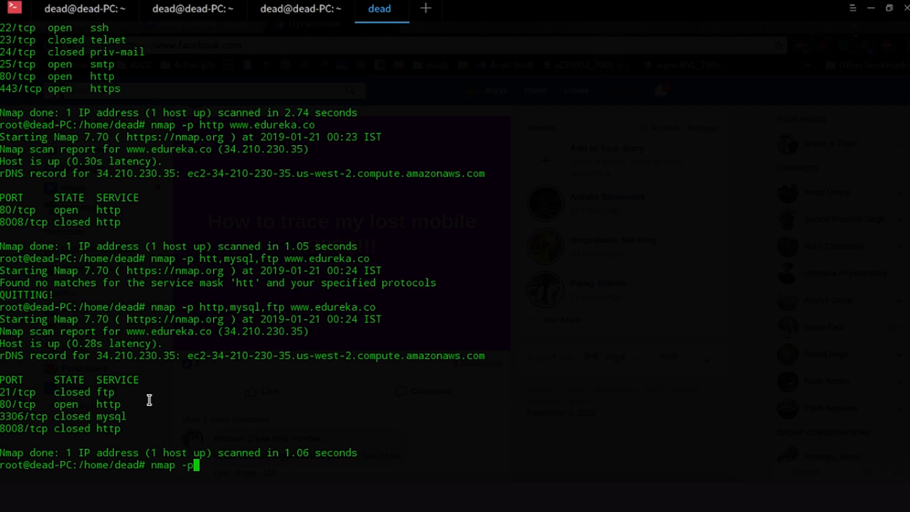
pyautogui.write('-')
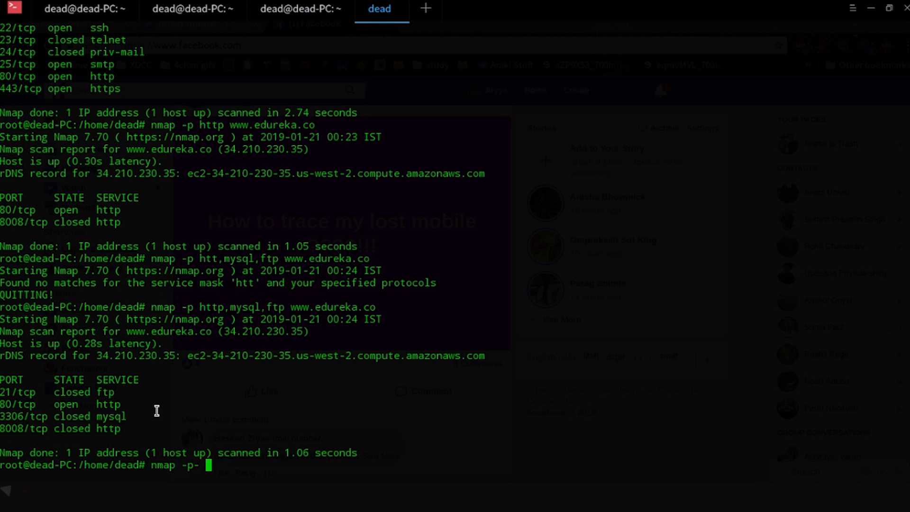
pyautogui.write('www')
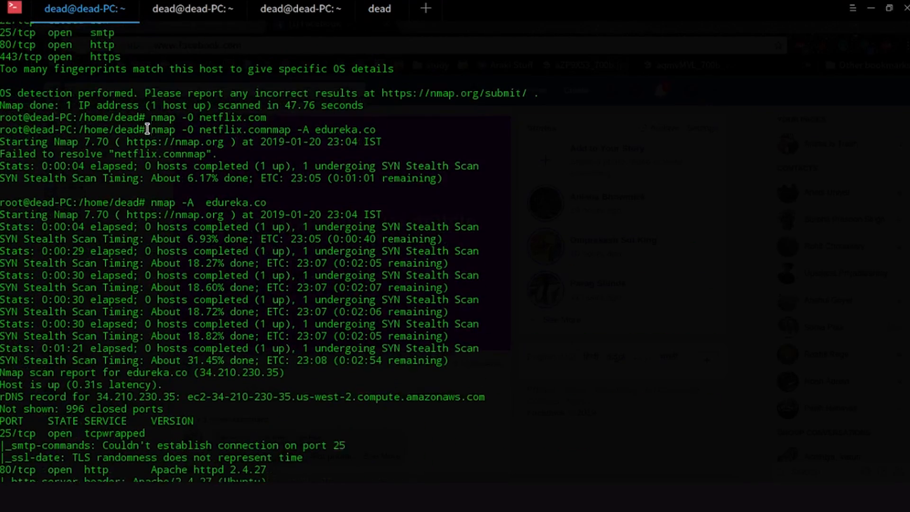
# Scroll the nmap -A output to the OS guesses and 22-hop traceroute table, marking the Bangalore hop
pyautogui.scroll(-3)
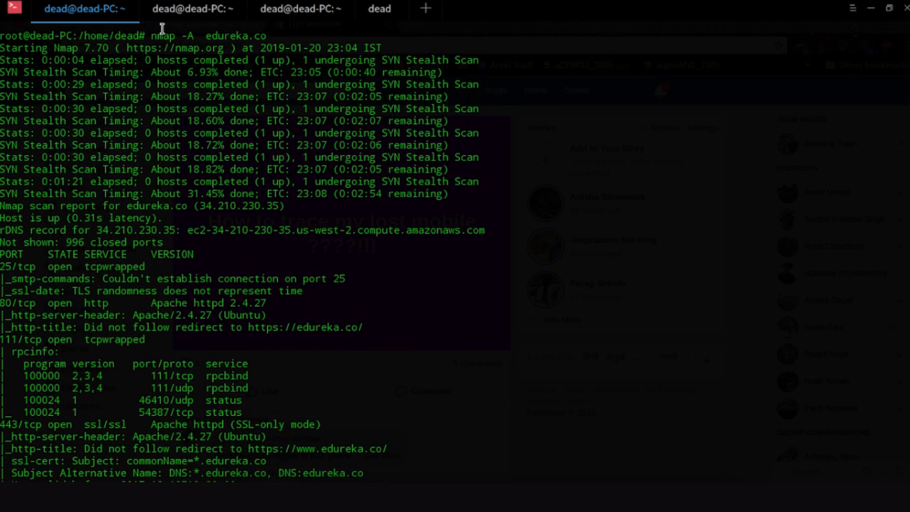
pyautogui.moveTo(160, 24)
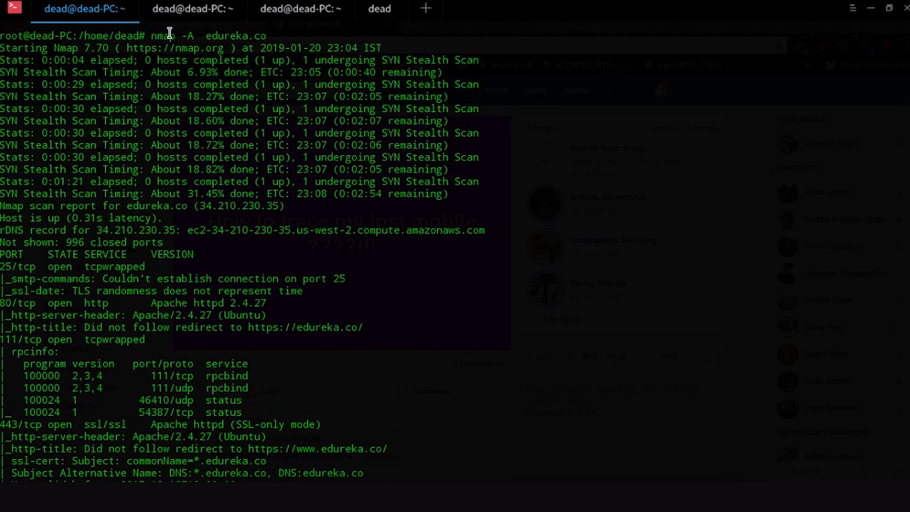
pyautogui.moveTo(225, 49)
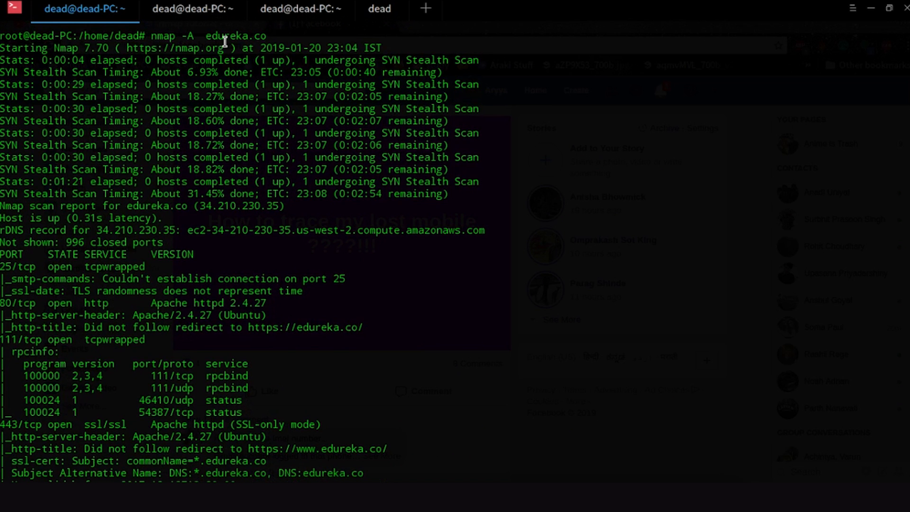
pyautogui.moveTo(230, 194)
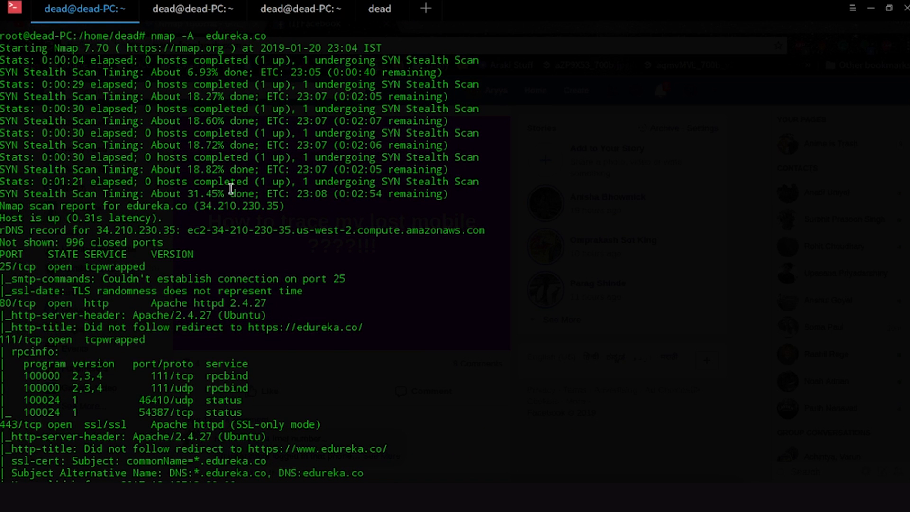
pyautogui.scroll(-3)
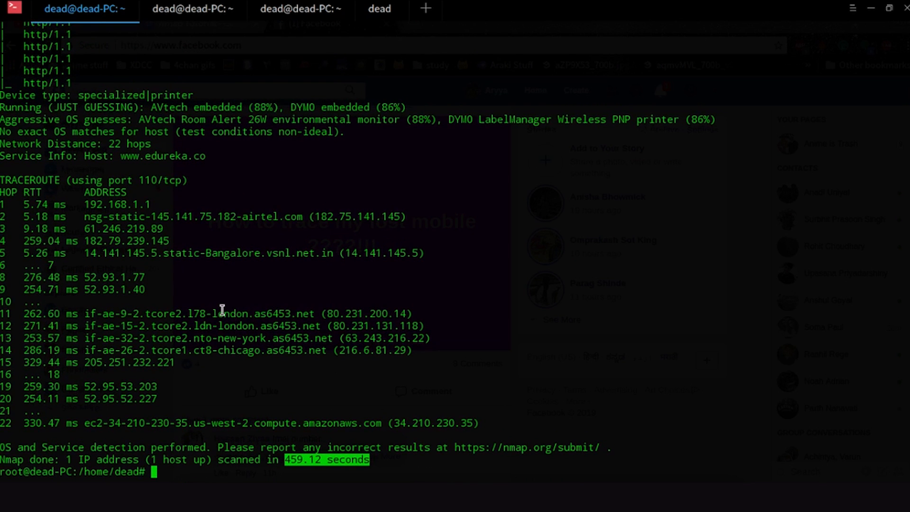
pyautogui.moveTo(599, 339)
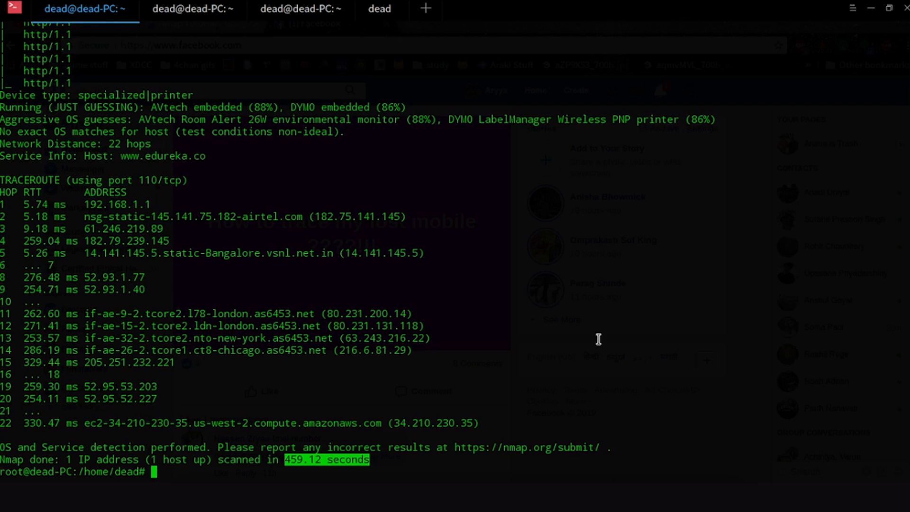
pyautogui.moveTo(7, 183)
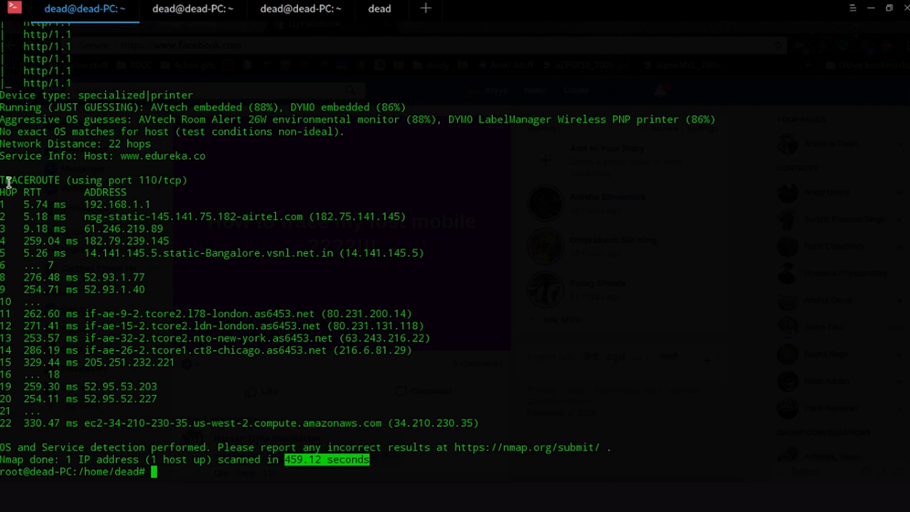
pyautogui.moveTo(9, 180); pyautogui.dragTo(314, 440)
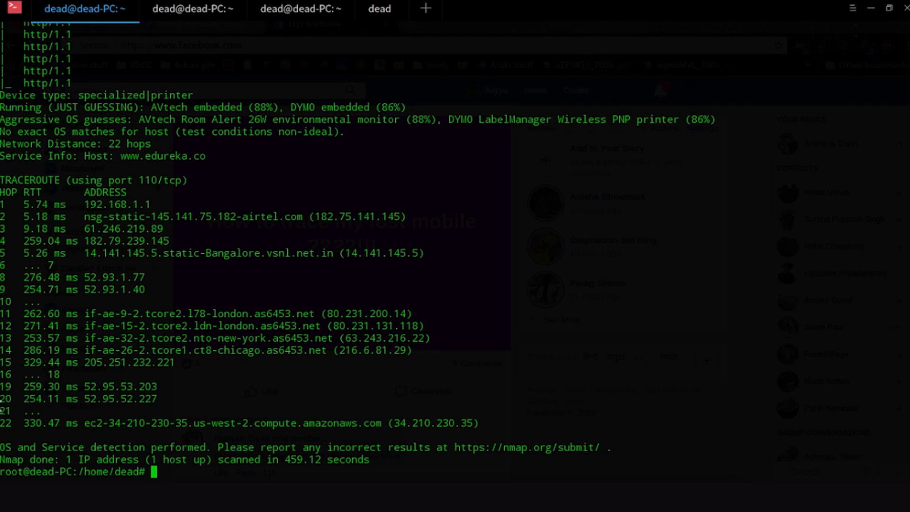
pyautogui.moveTo(43, 423)
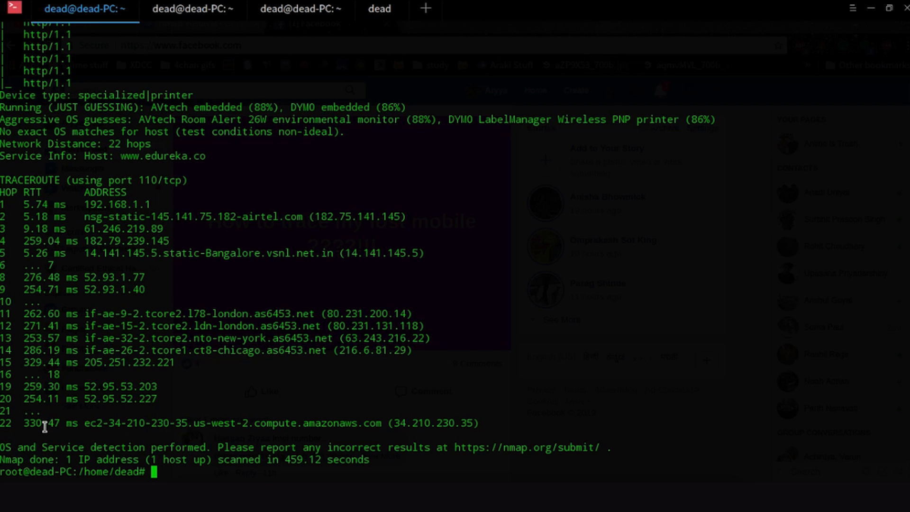
pyautogui.moveTo(52, 208)
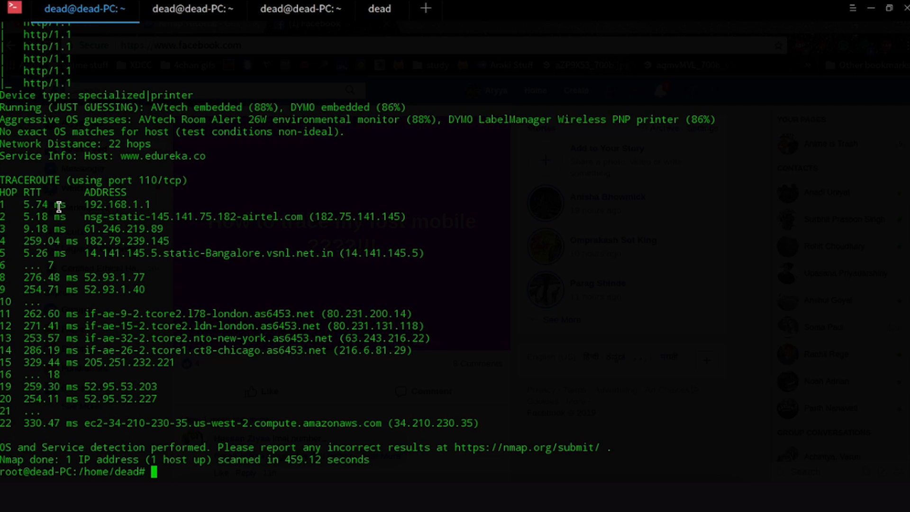
pyautogui.moveTo(87, 198)
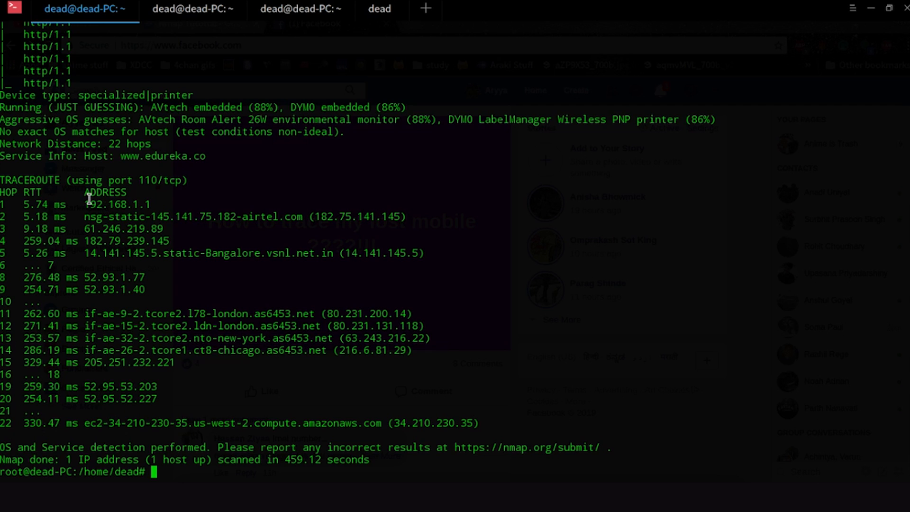
pyautogui.moveTo(256, 215)
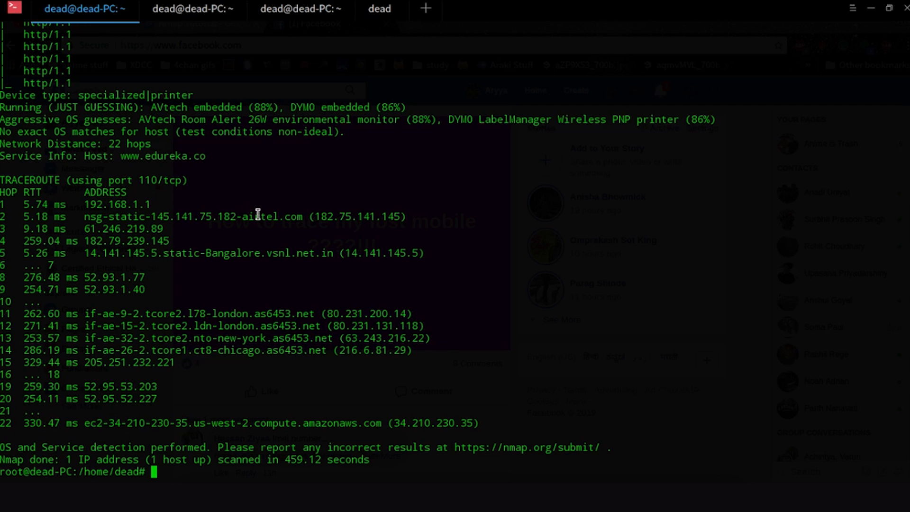
pyautogui.moveTo(273, 220)
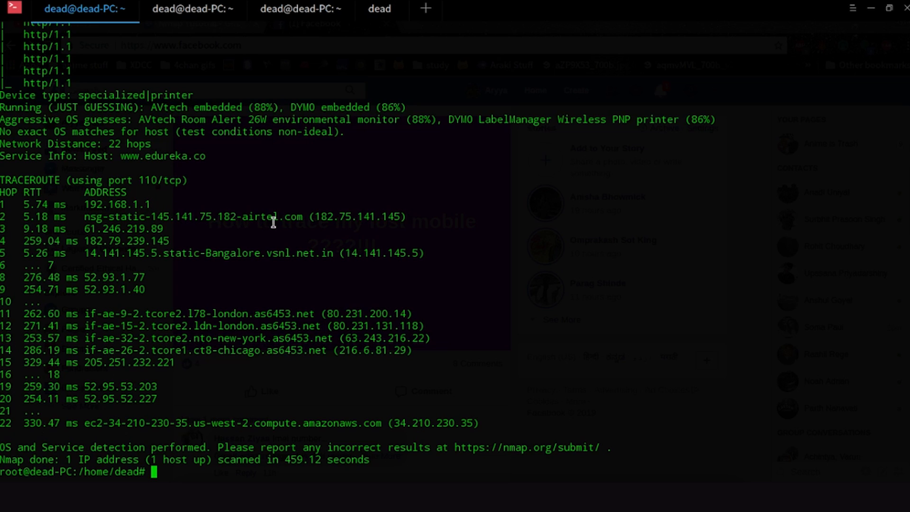
pyautogui.doubleClick(91, 228)
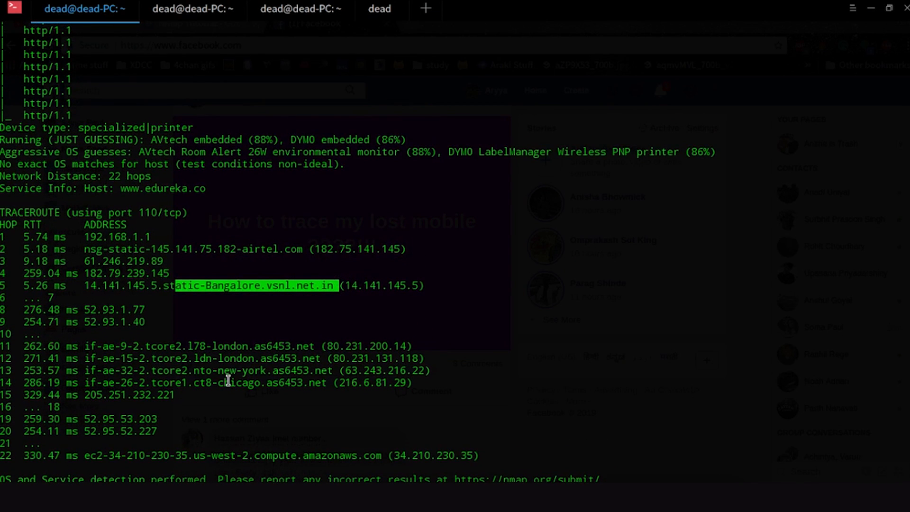
pyautogui.scroll(-3)
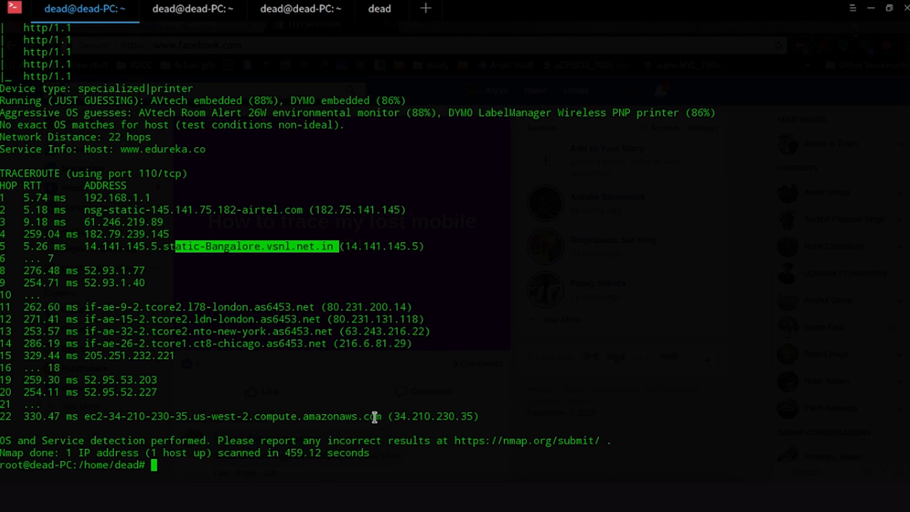
pyautogui.scroll(-3)
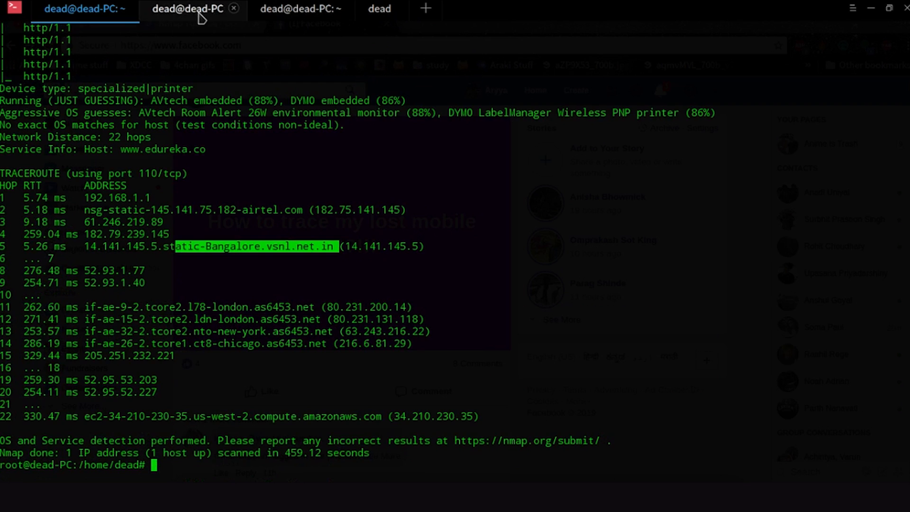
# Switch to the second tab showing the nmap -sV results with Postfix smtpd and Apache httpd 2.4.27
pyautogui.click(190, 9)
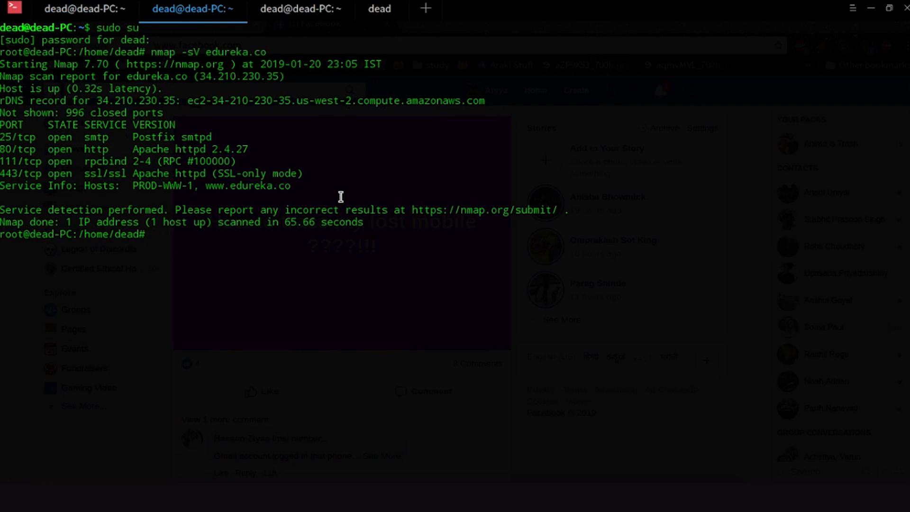
pyautogui.moveTo(308, 184)
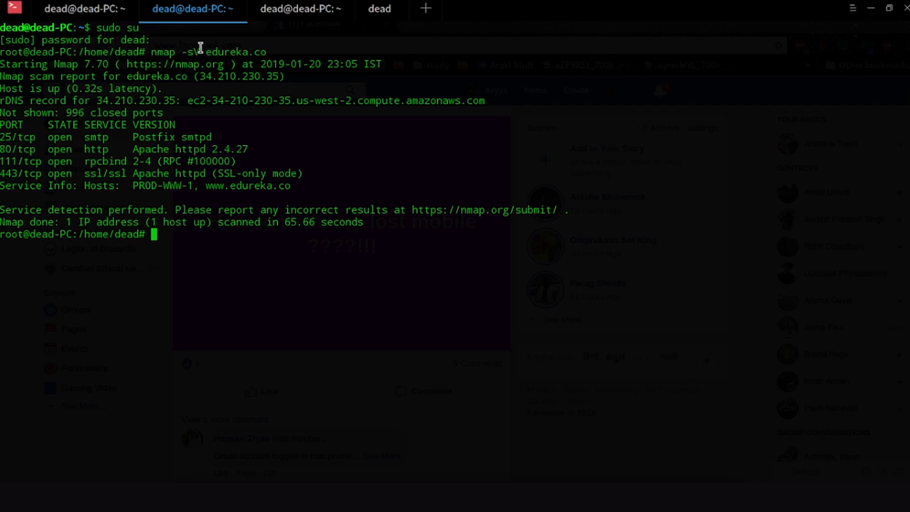
pyautogui.moveTo(279, 129)
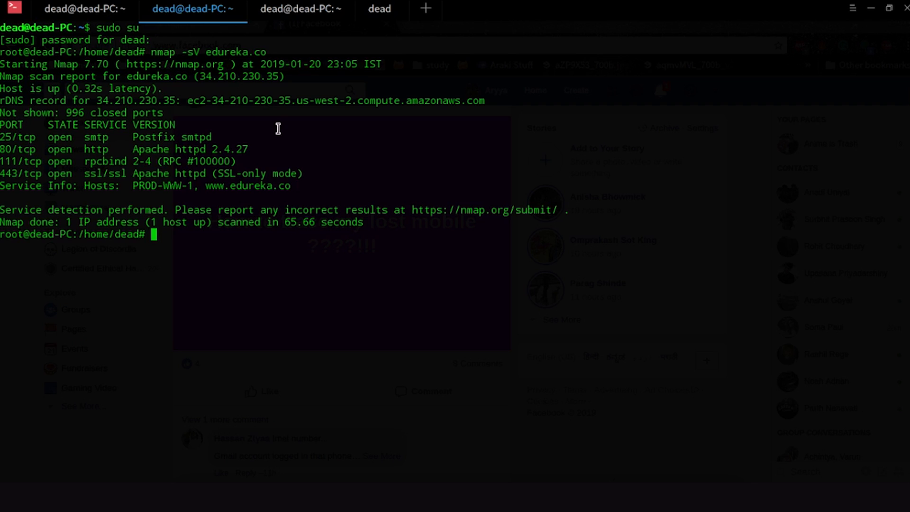
pyautogui.moveTo(88, 162)
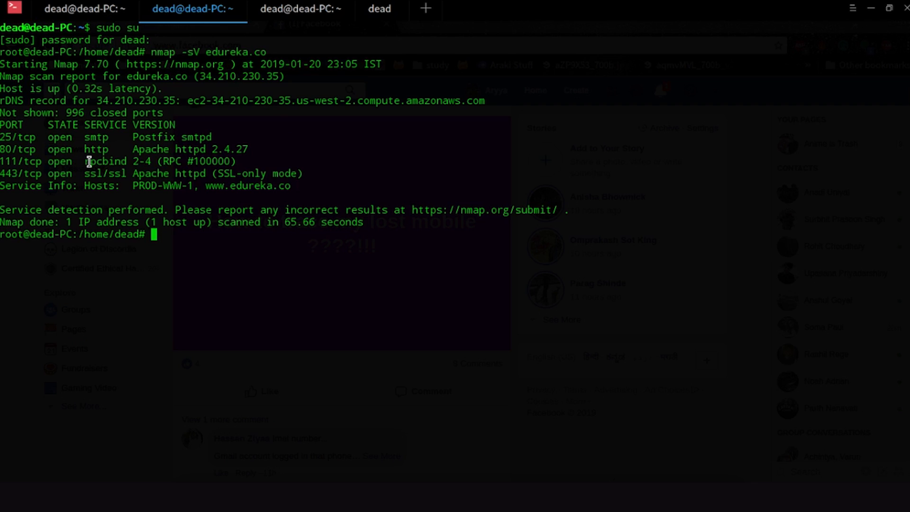
pyautogui.moveTo(152, 174)
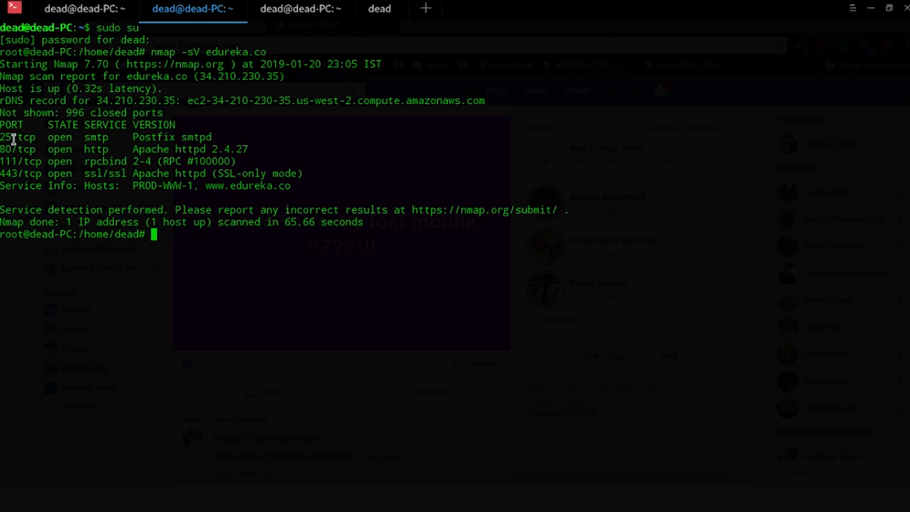
pyautogui.moveTo(162, 139)
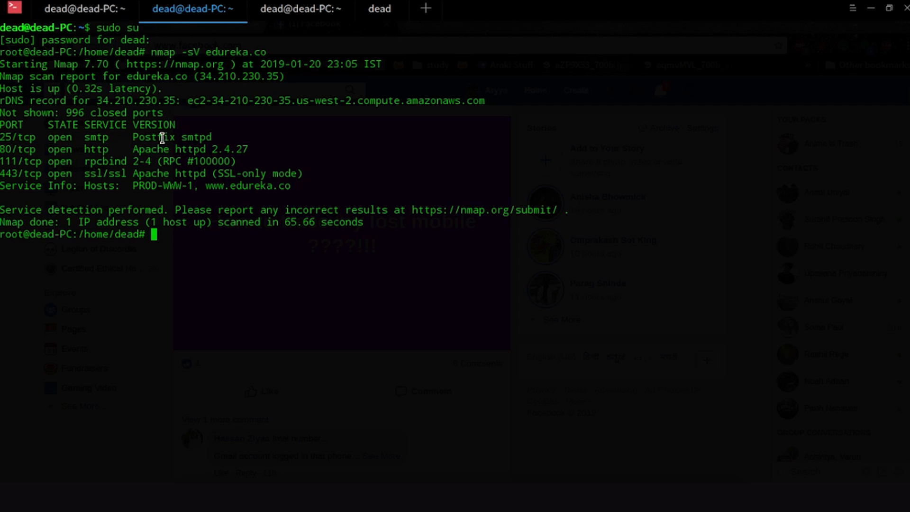
pyautogui.moveTo(220, 138)
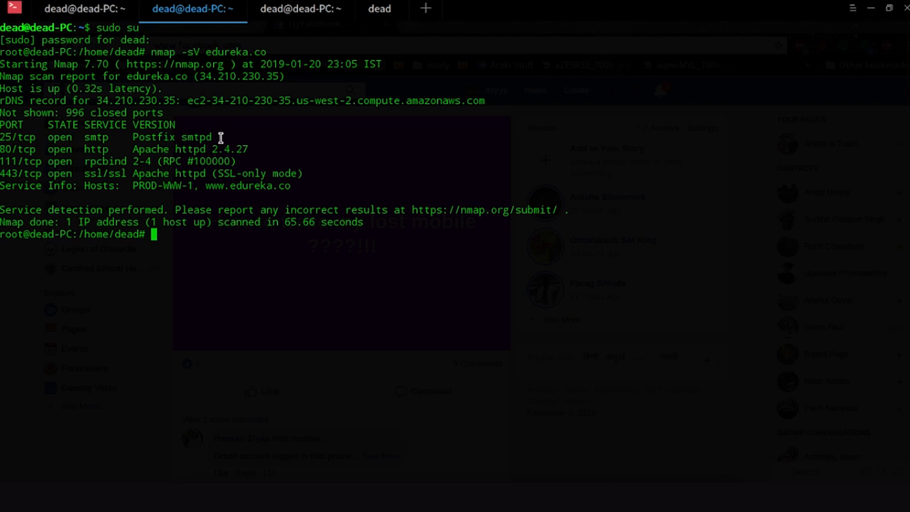
pyautogui.moveTo(180, 160)
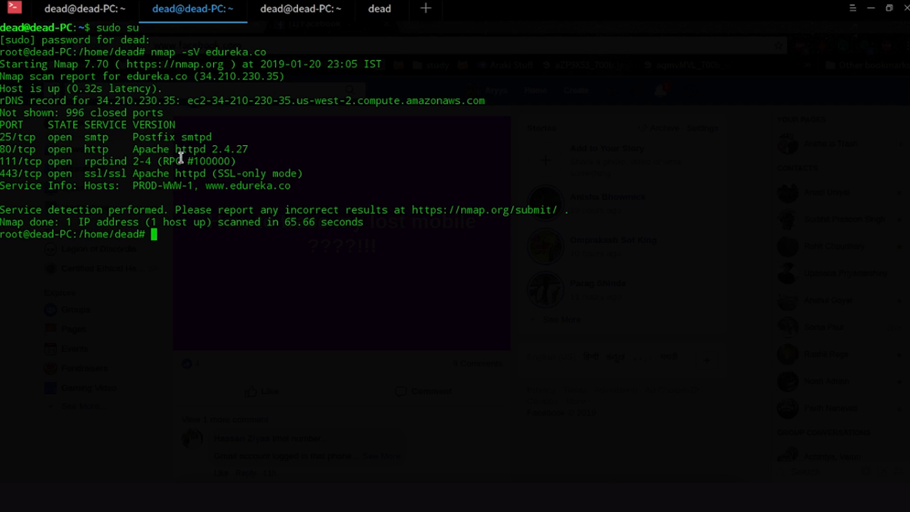
pyautogui.moveTo(177, 174)
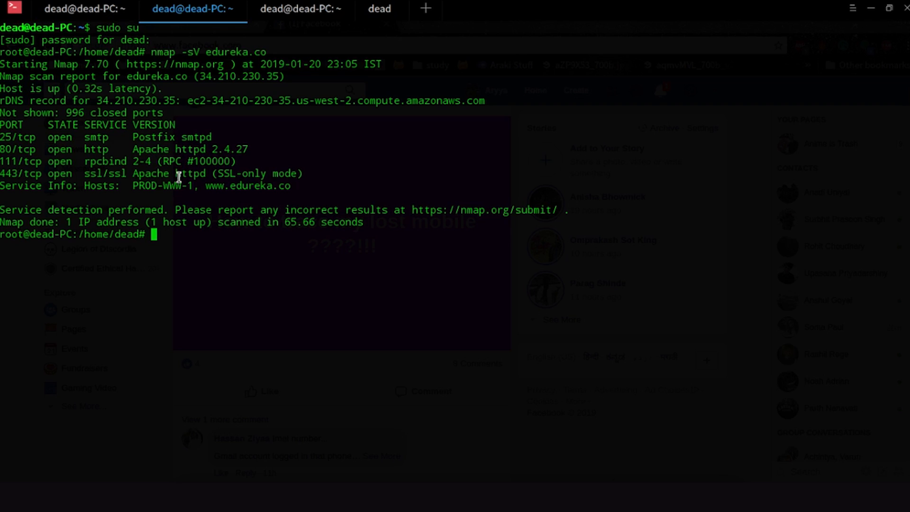
pyautogui.moveTo(125, 140)
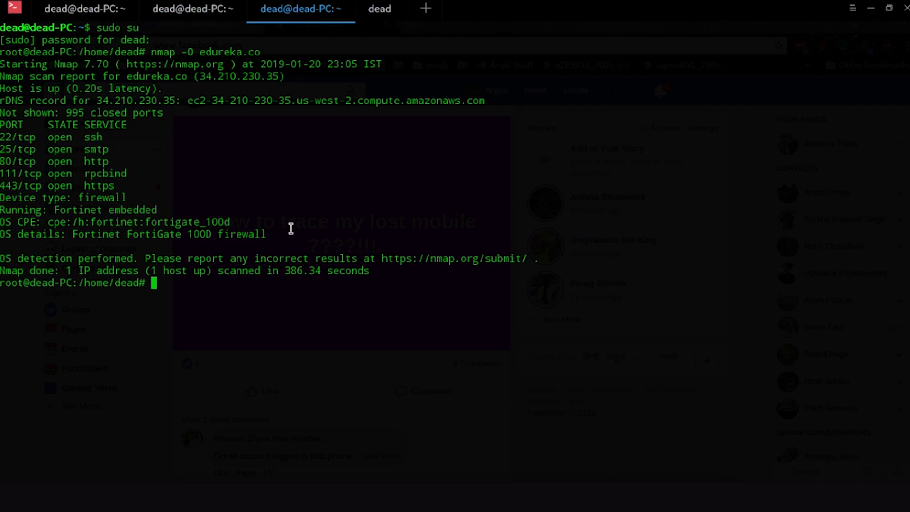
pyautogui.moveTo(349, 201)
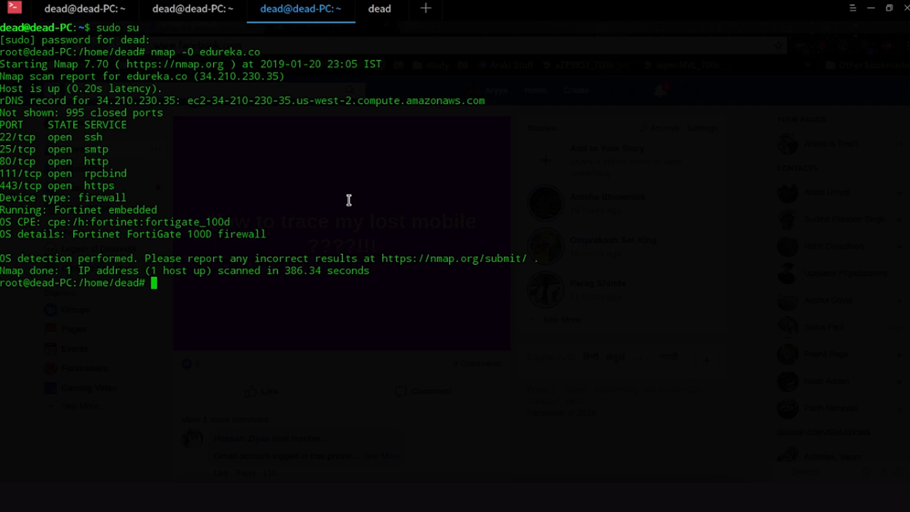
pyautogui.moveTo(313, 272)
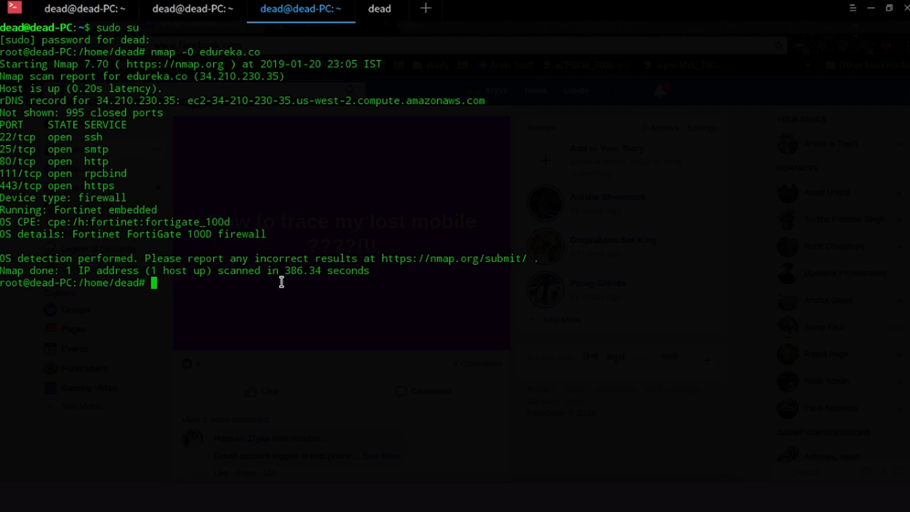
pyautogui.moveTo(283, 271)
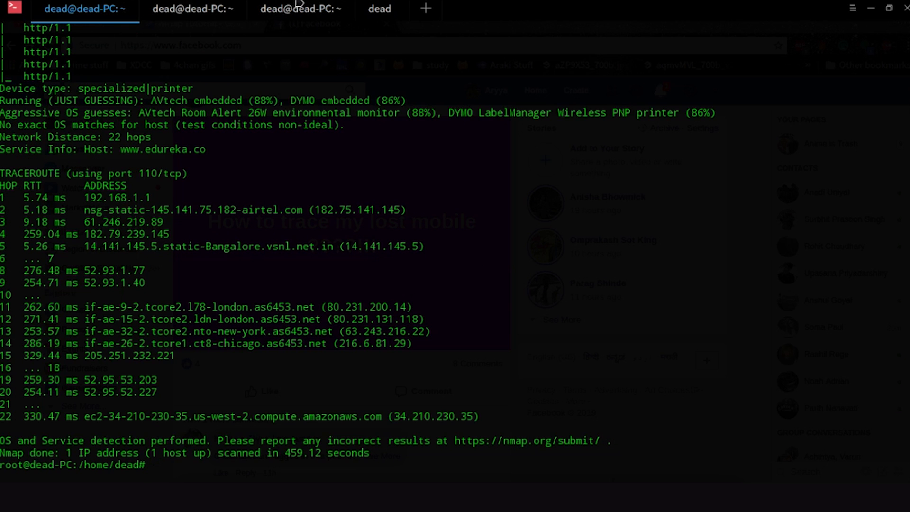
# Switch to the third tab showing the nmap -O results identifying a Fortinet FortiGate 100D
pyautogui.click(301, 8)
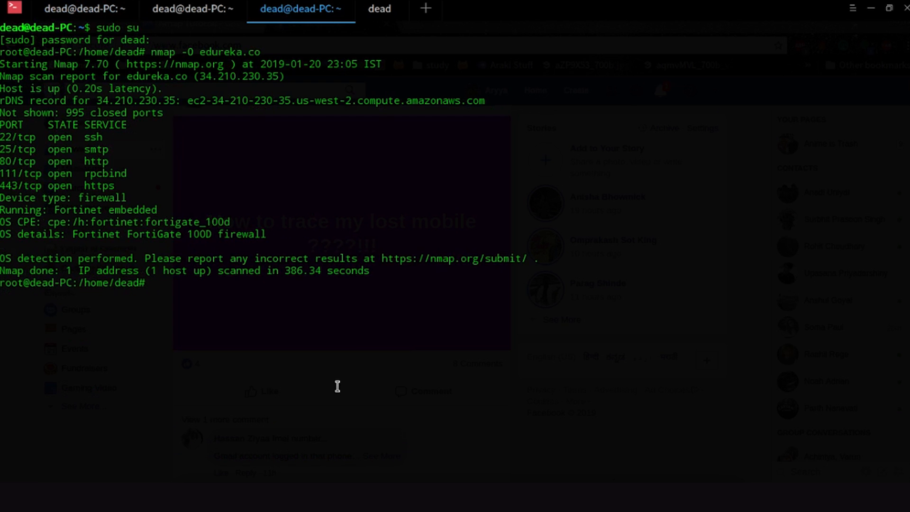
pyautogui.moveTo(189, 263)
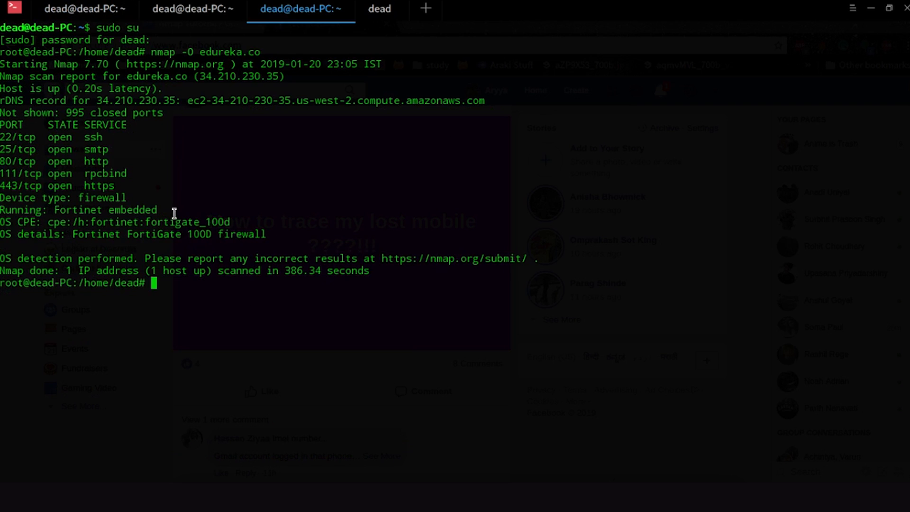
pyautogui.moveTo(93, 245)
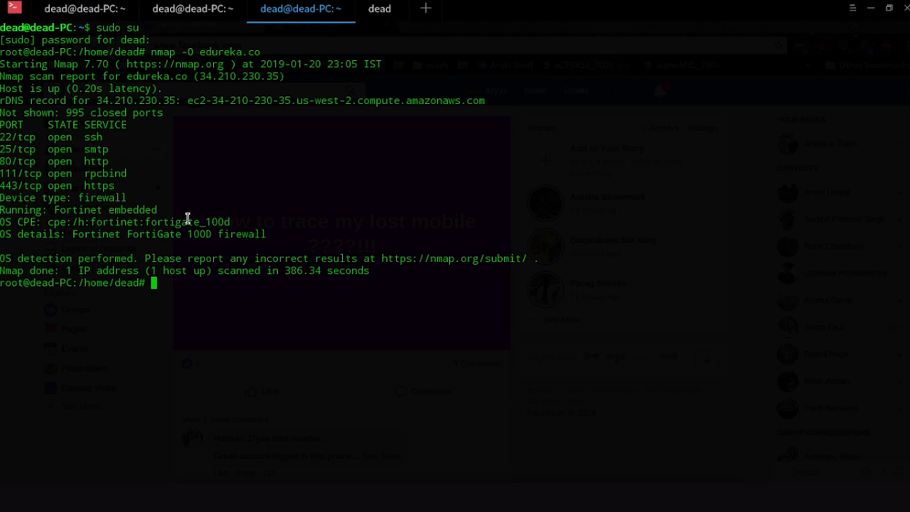
pyautogui.moveTo(197, 34)
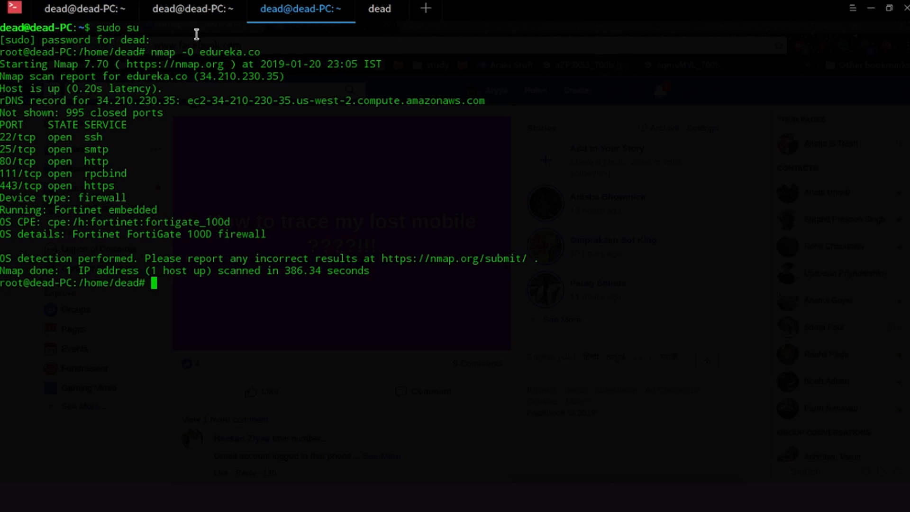
pyautogui.moveTo(205, 11)
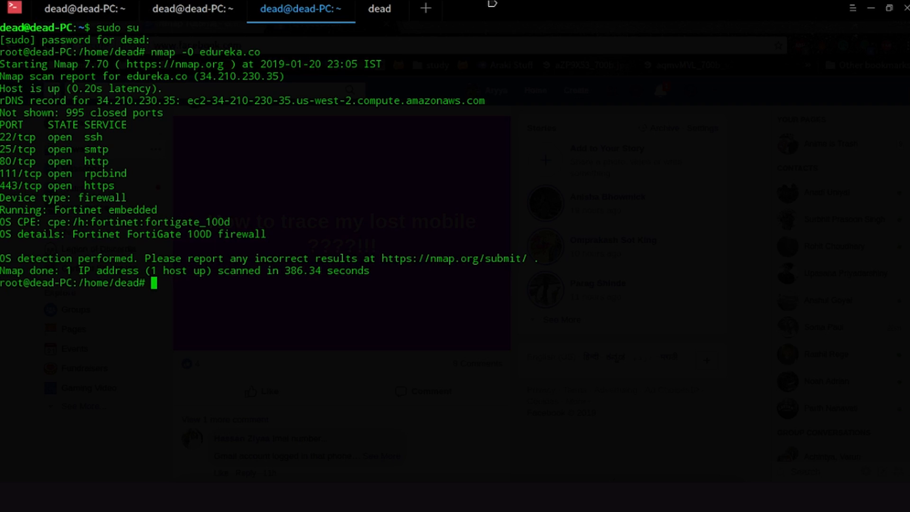
pyautogui.moveTo(381, 9)
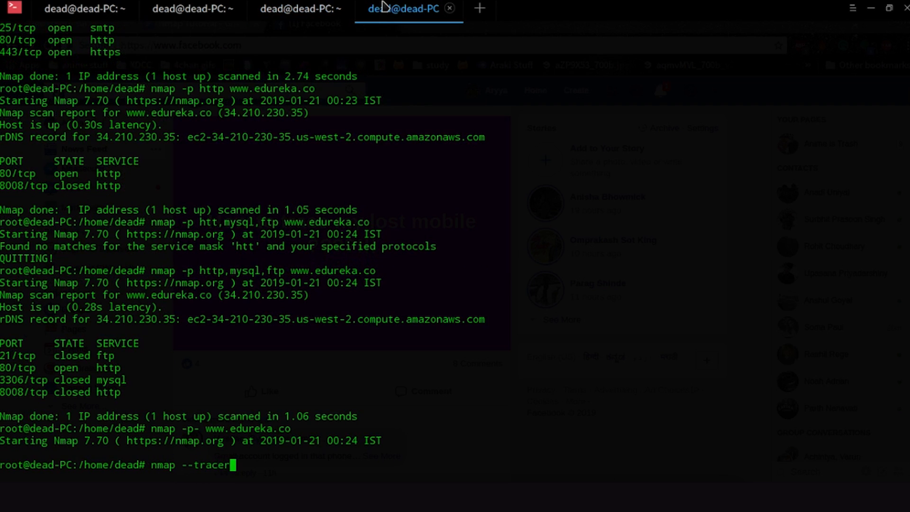
pyautogui.write('oute')
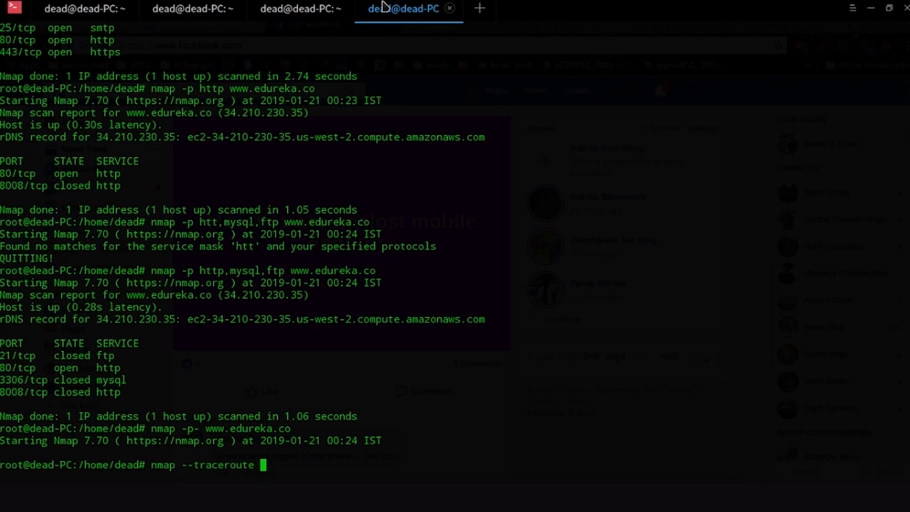
pyautogui.write('ww')
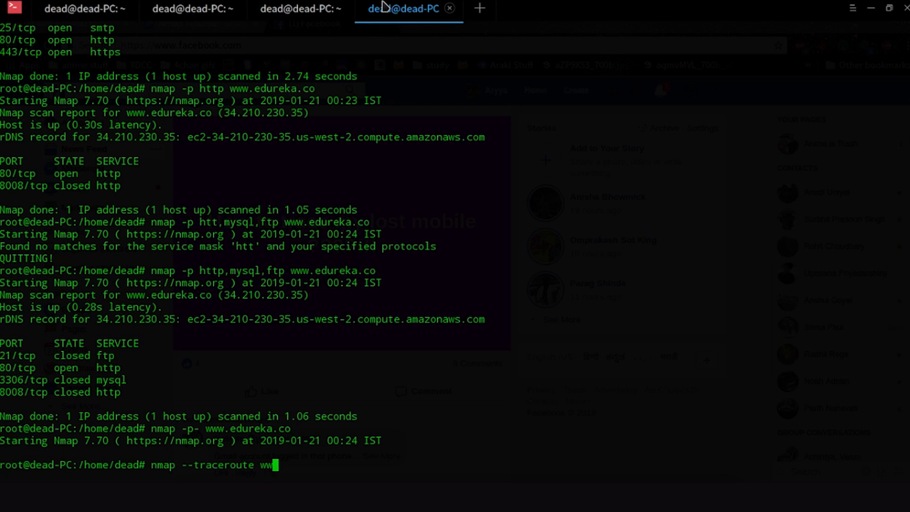
pyautogui.press('BackSpace')
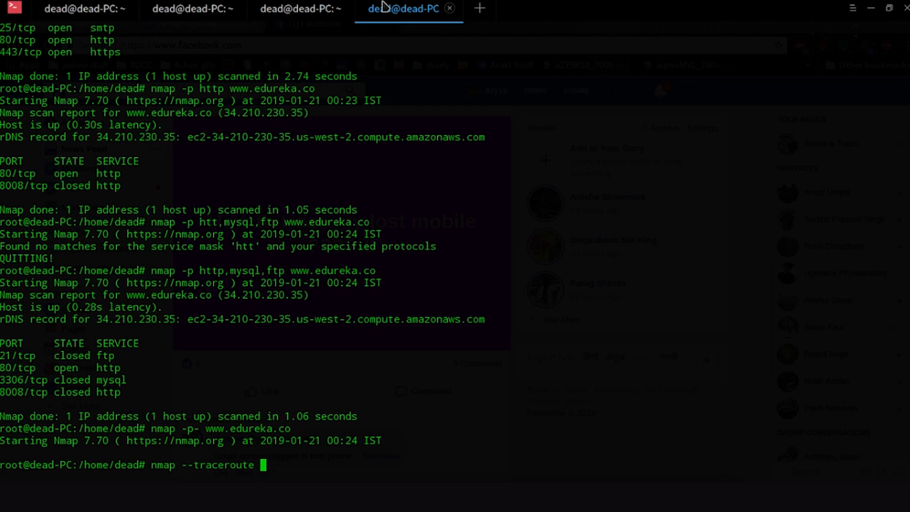
pyautogui.write('www.n')
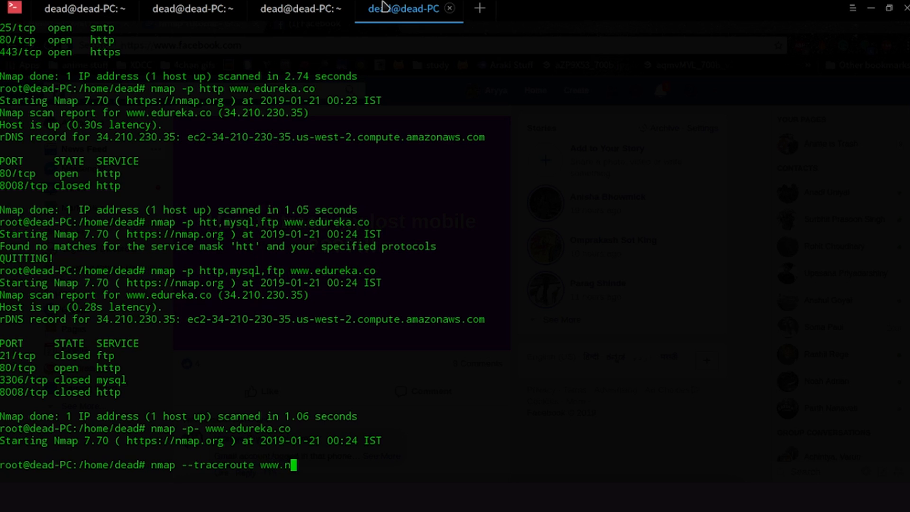
pyautogui.write('etflix.')
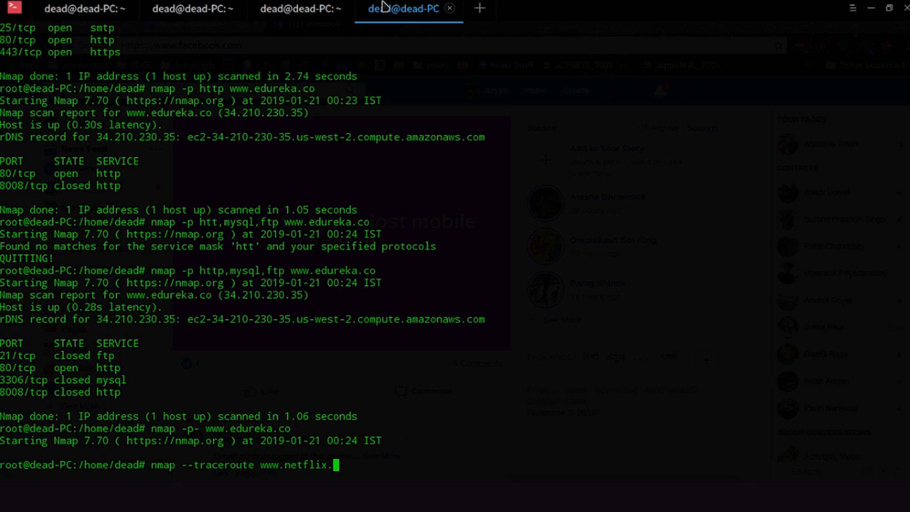
pyautogui.press('Return')
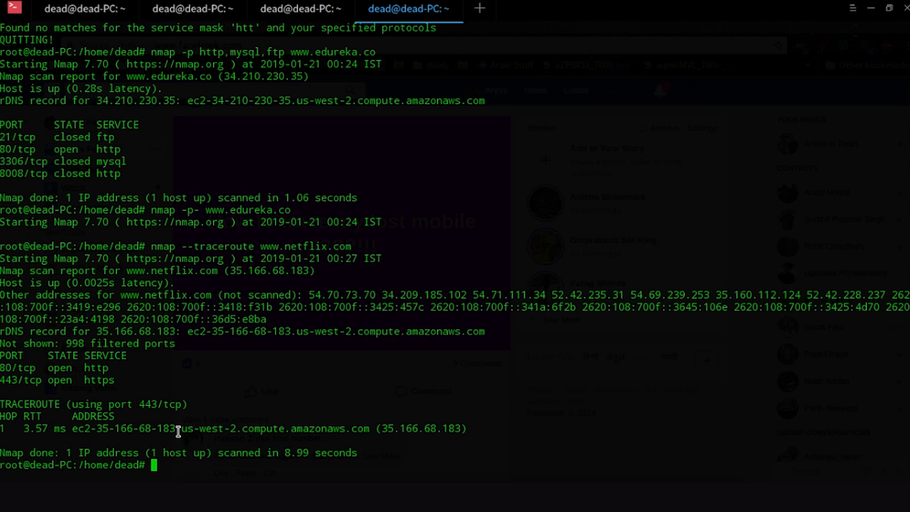
pyautogui.moveTo(68, 429)
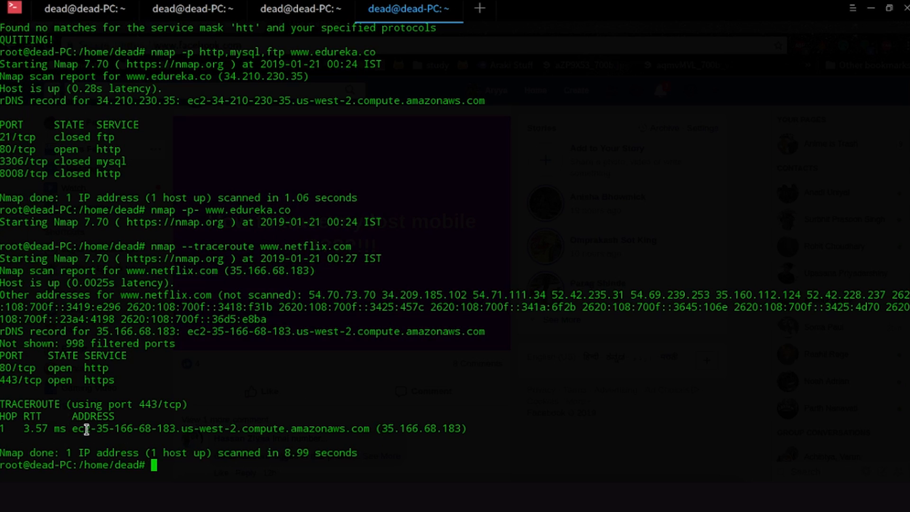
pyautogui.write('nmap --traceroute www.netflix.com')
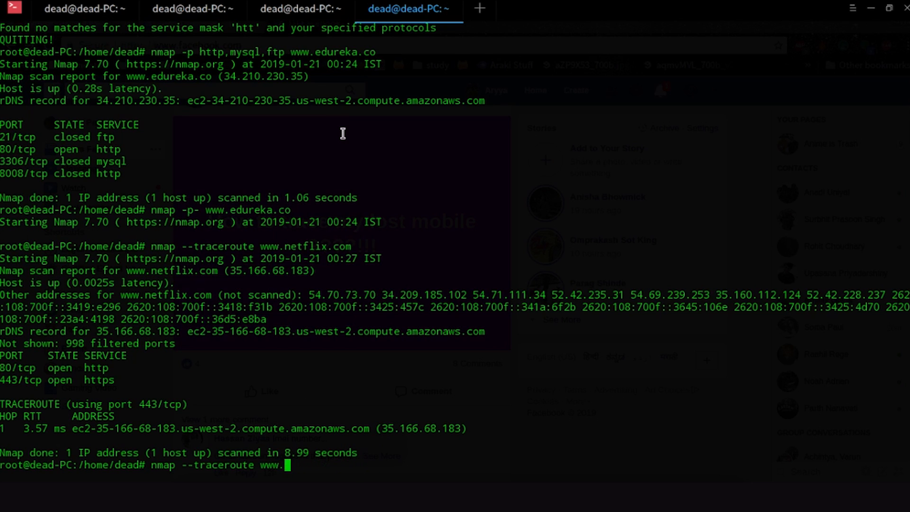
pyautogui.write('edureka.co')
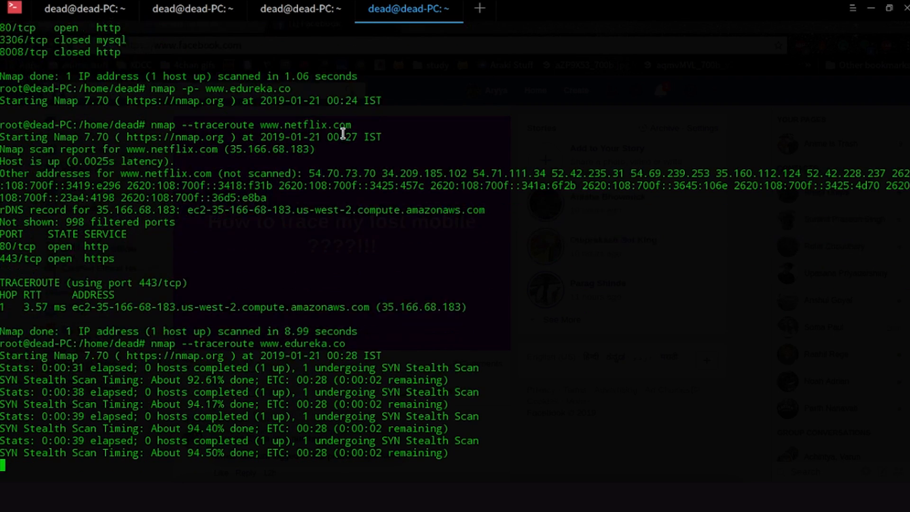
pyautogui.scroll(-3)
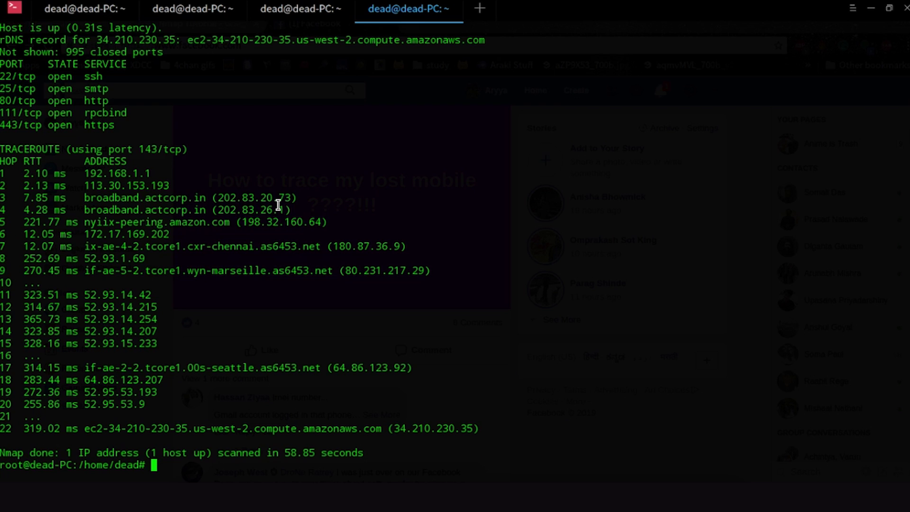
pyautogui.moveTo(281, 438)
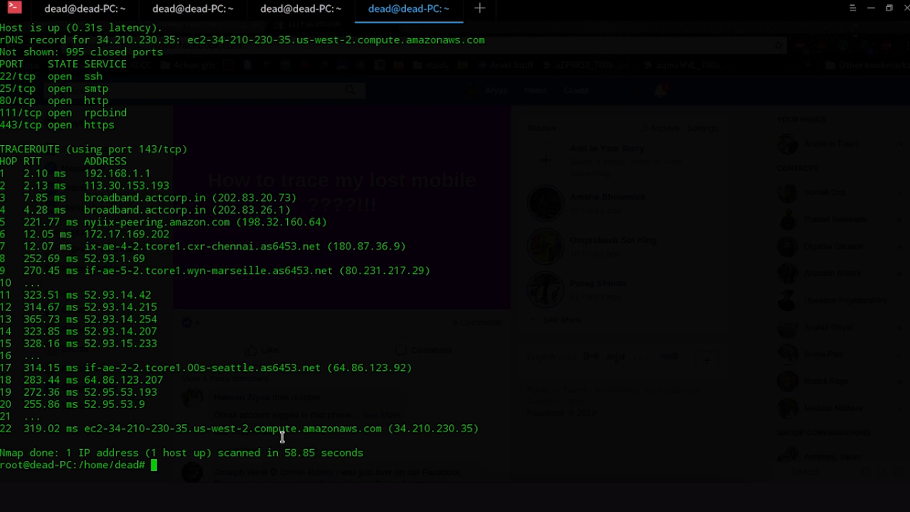
pyautogui.moveTo(403, 235)
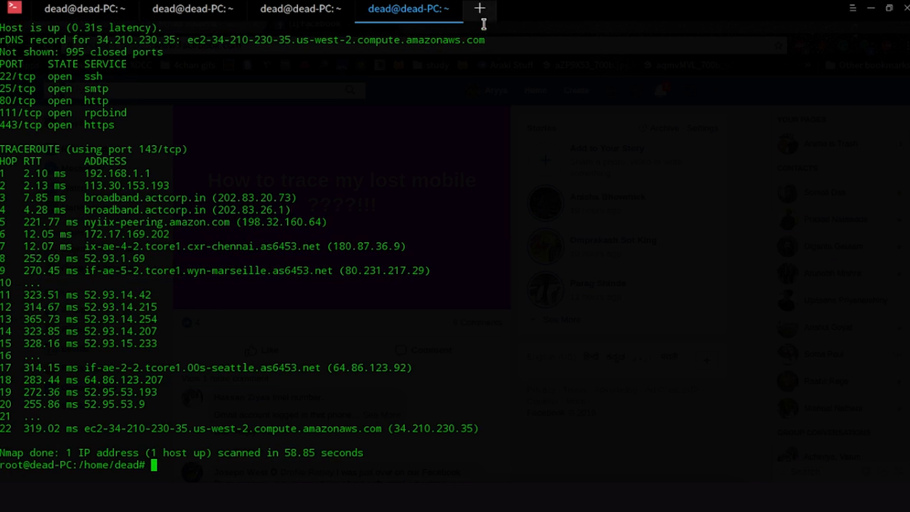
pyautogui.moveTo(474, 205)
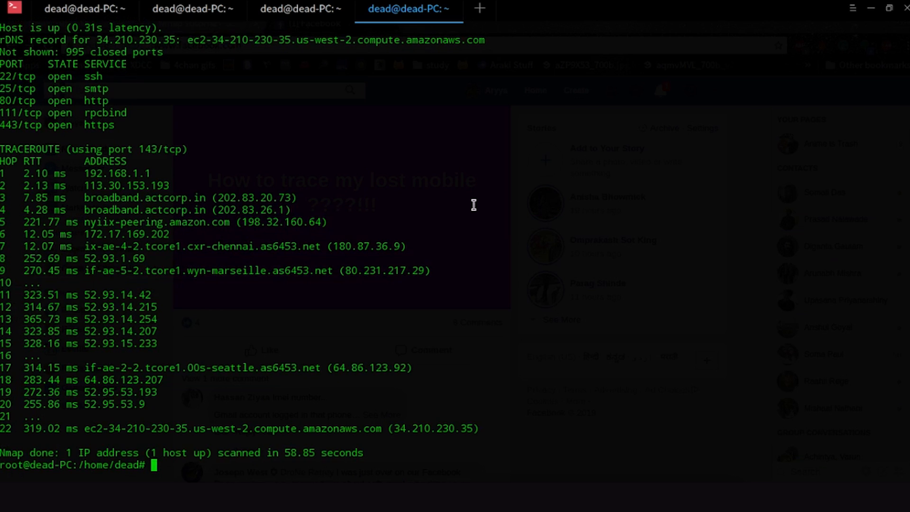
pyautogui.moveTo(485, 429)
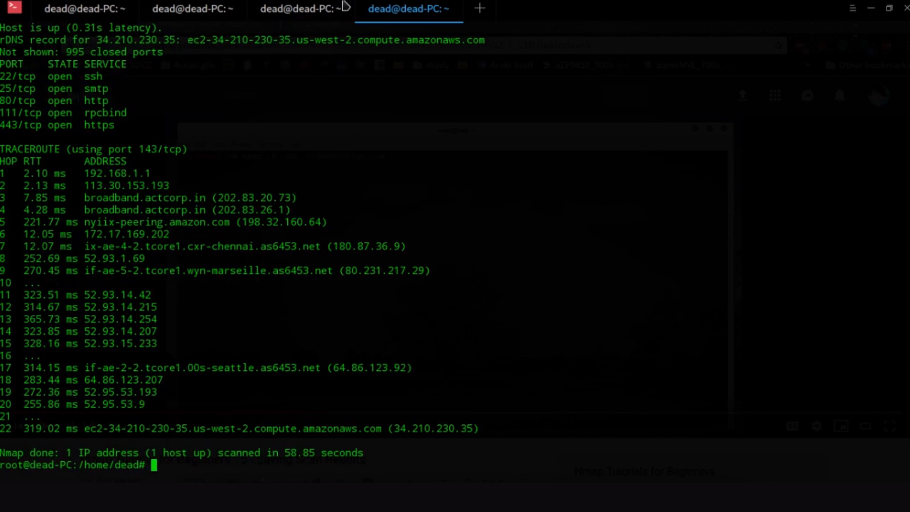
pyautogui.moveTo(406, 184)
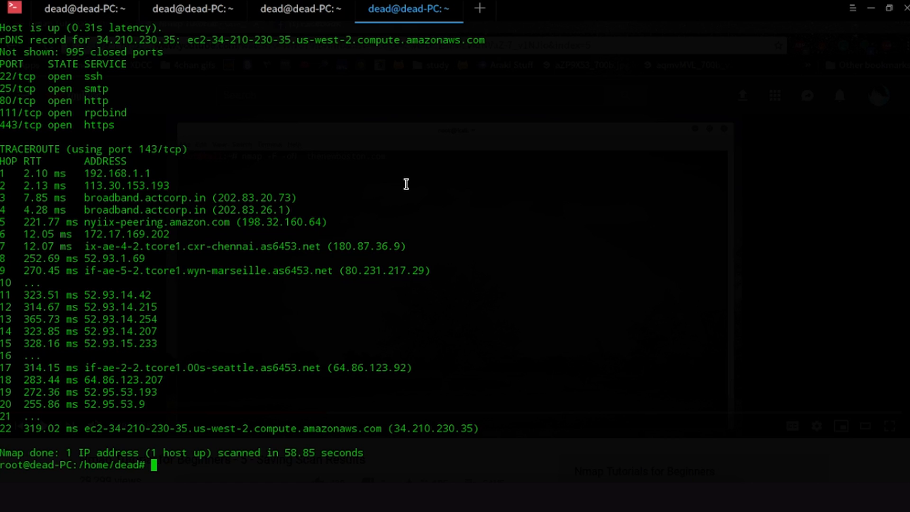
pyautogui.write('nmap -oN')
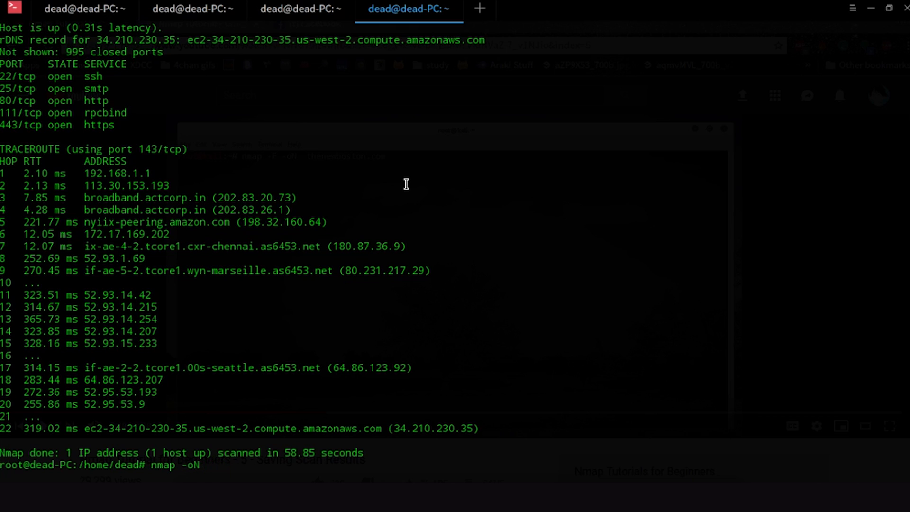
pyautogui.write('results.txt')
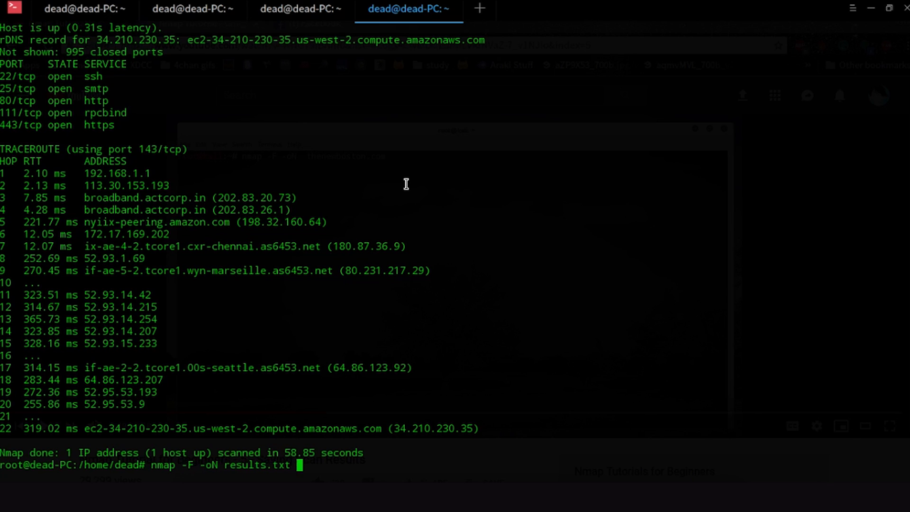
pyautogui.write('www.edy')
pyautogui.write('ls')
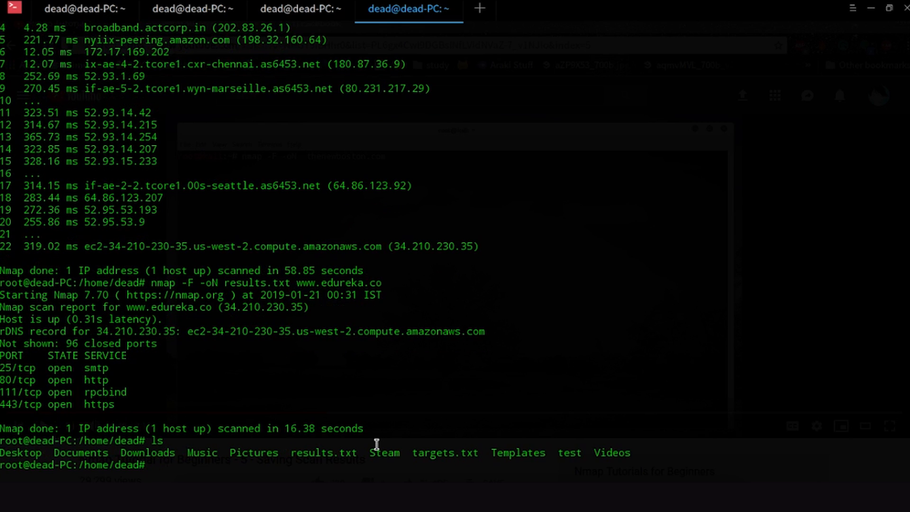
pyautogui.write('cat')
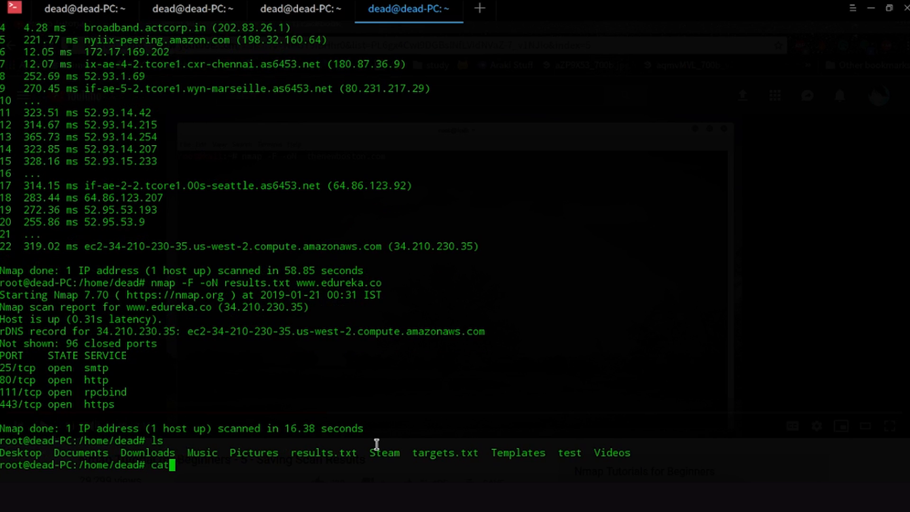
pyautogui.write('less')
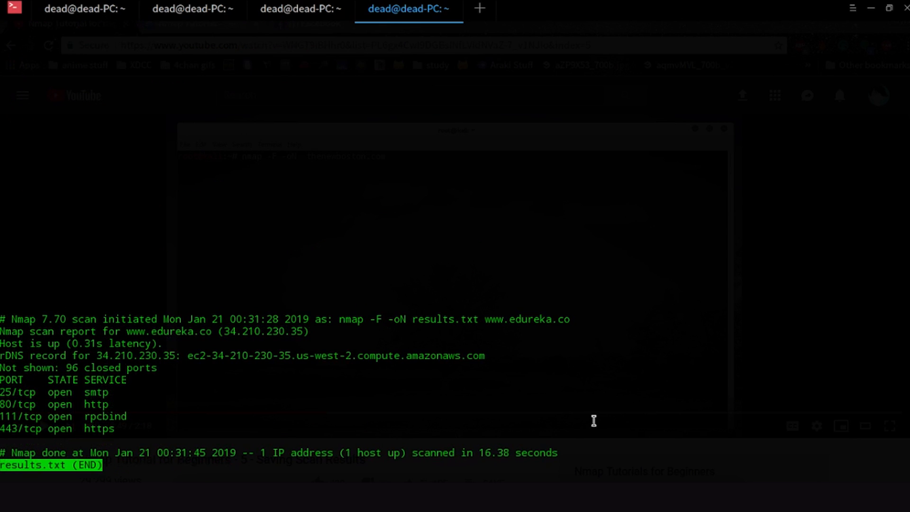
pyautogui.moveTo(188, 423)
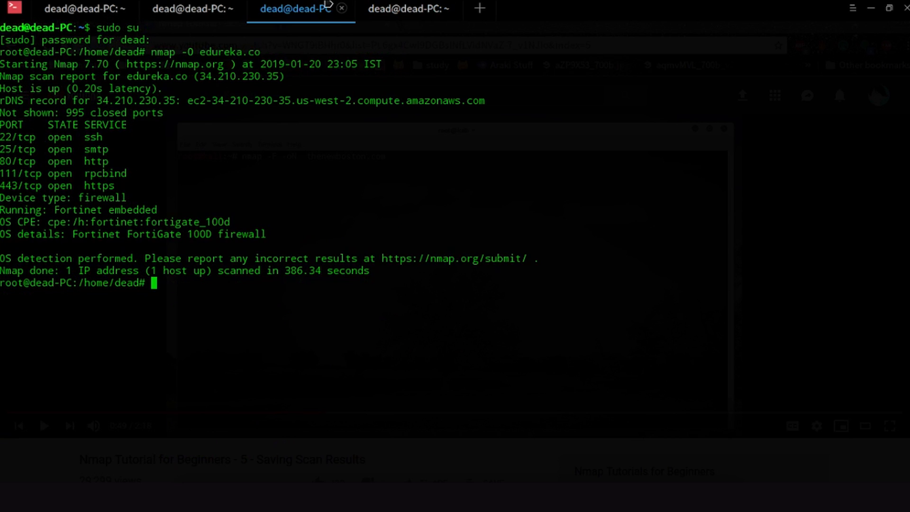
pyautogui.write('nmap -')
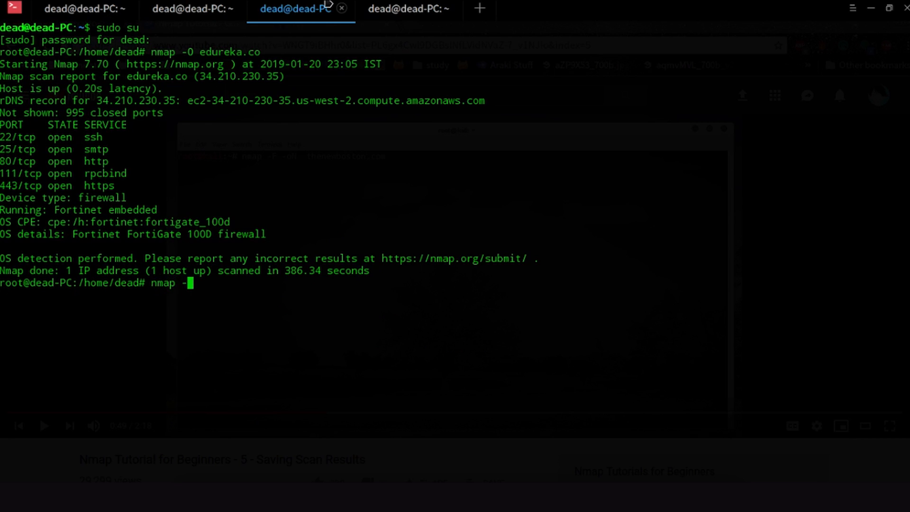
pyautogui.write('F')
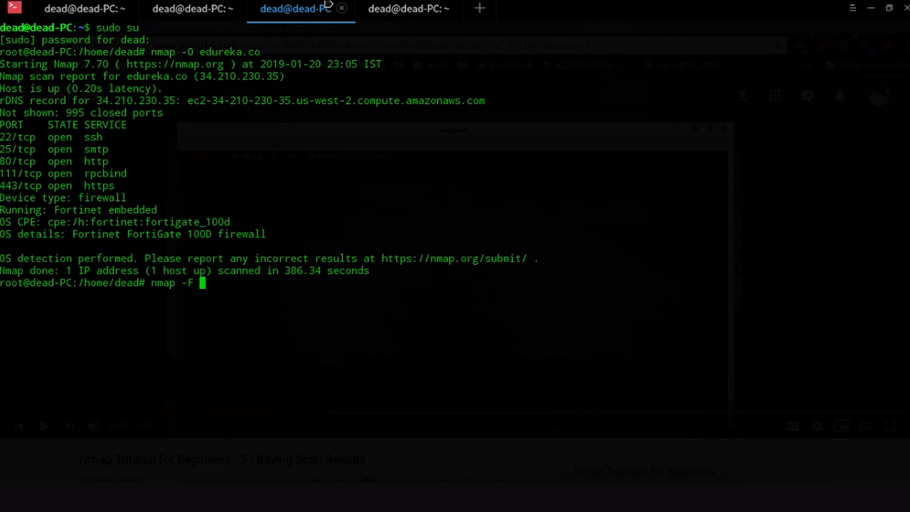
pyautogui.write('-v')
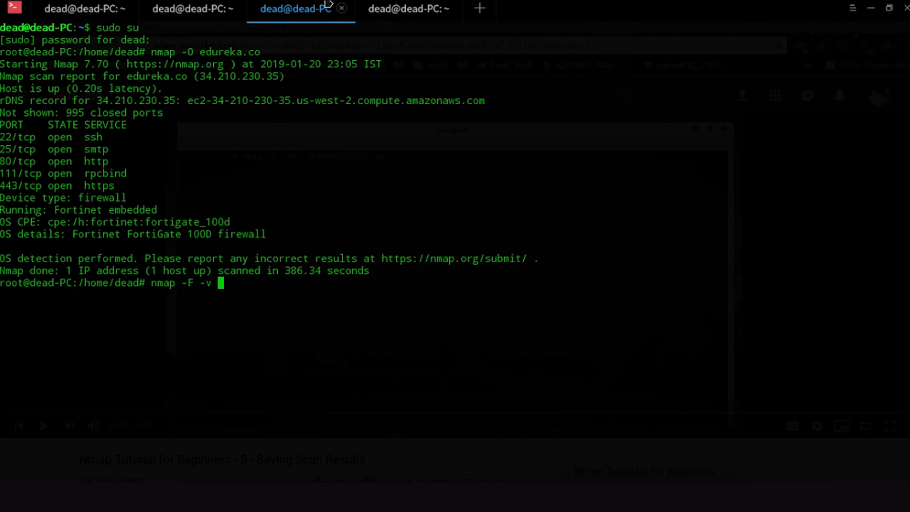
pyautogui.write('www.edu')
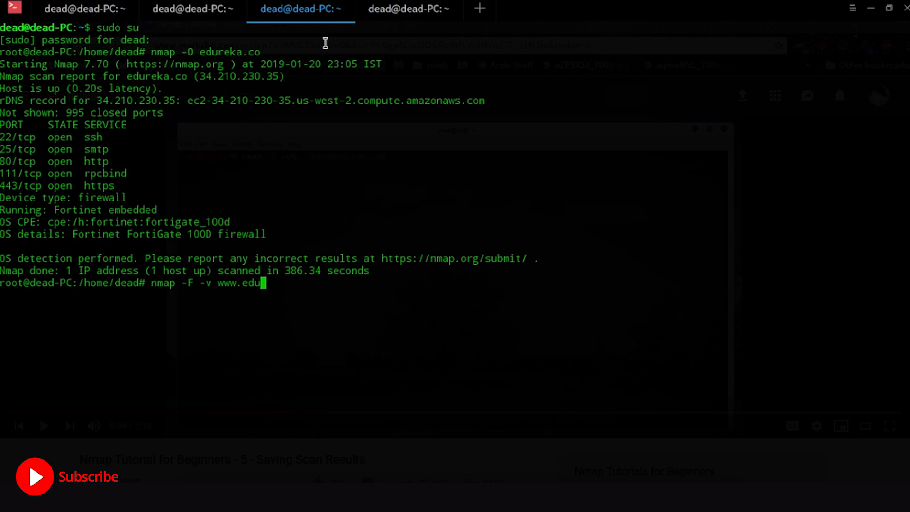
pyautogui.press('Return')
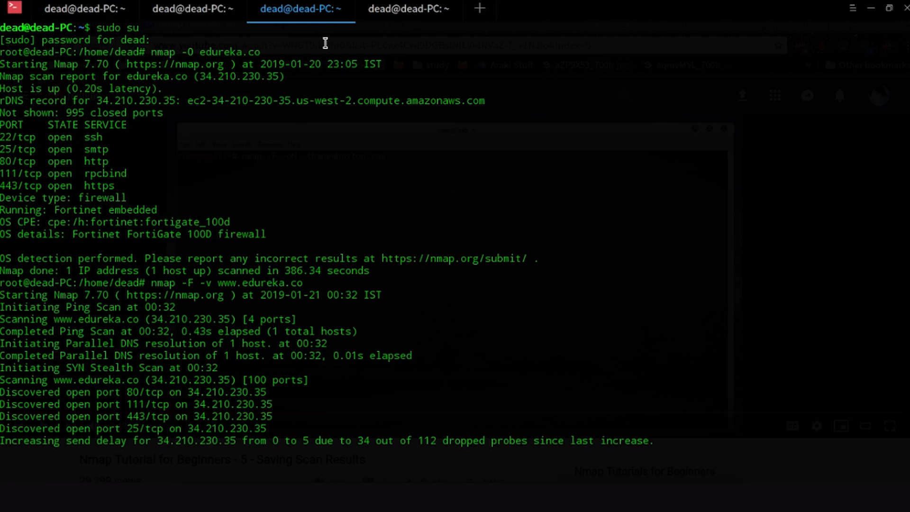
pyautogui.moveTo(415, 311)
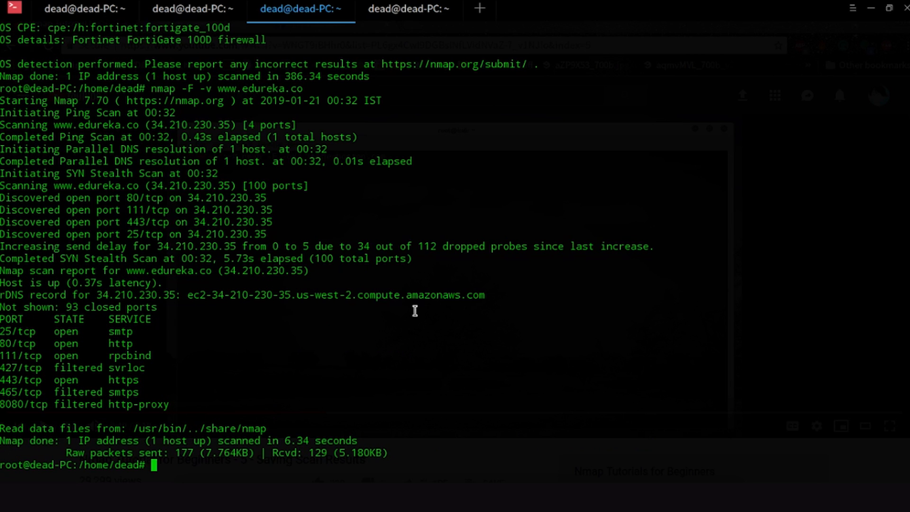
pyautogui.moveTo(194, 440)
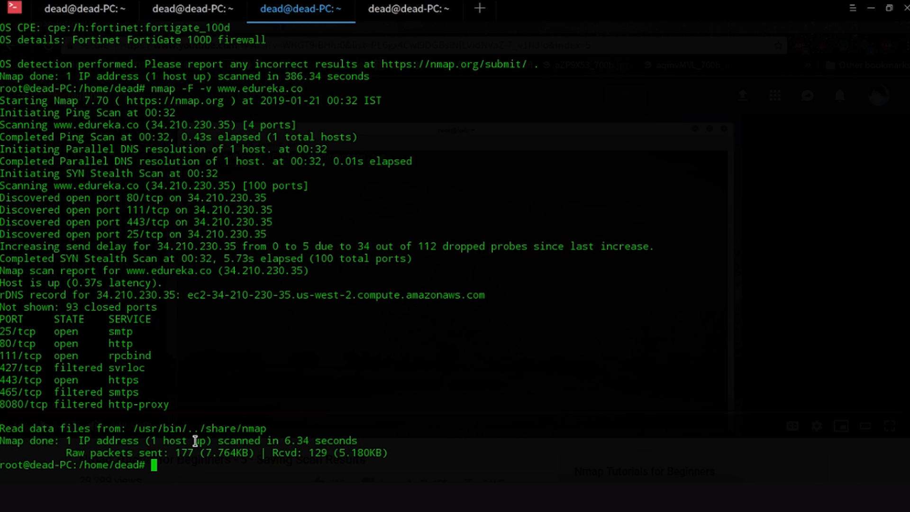
pyautogui.moveTo(219, 406)
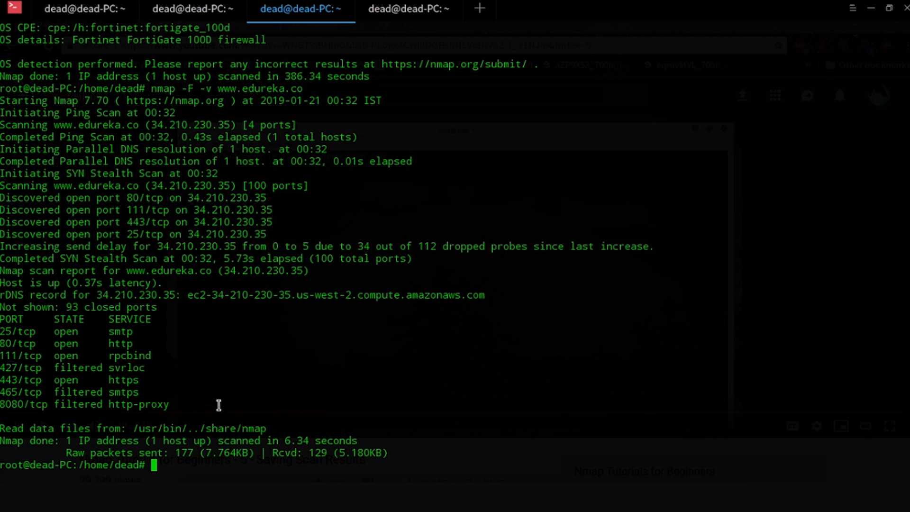
pyautogui.moveTo(231, 417)
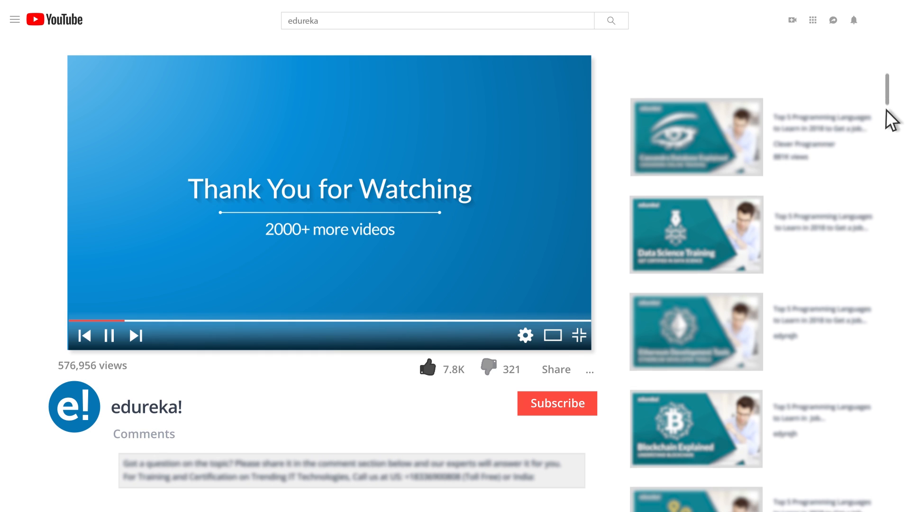
pyautogui.scroll(-3)
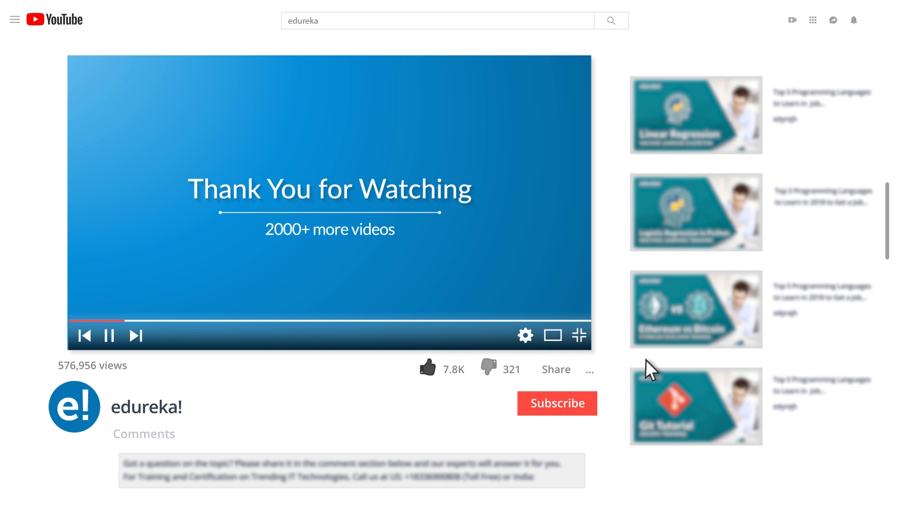